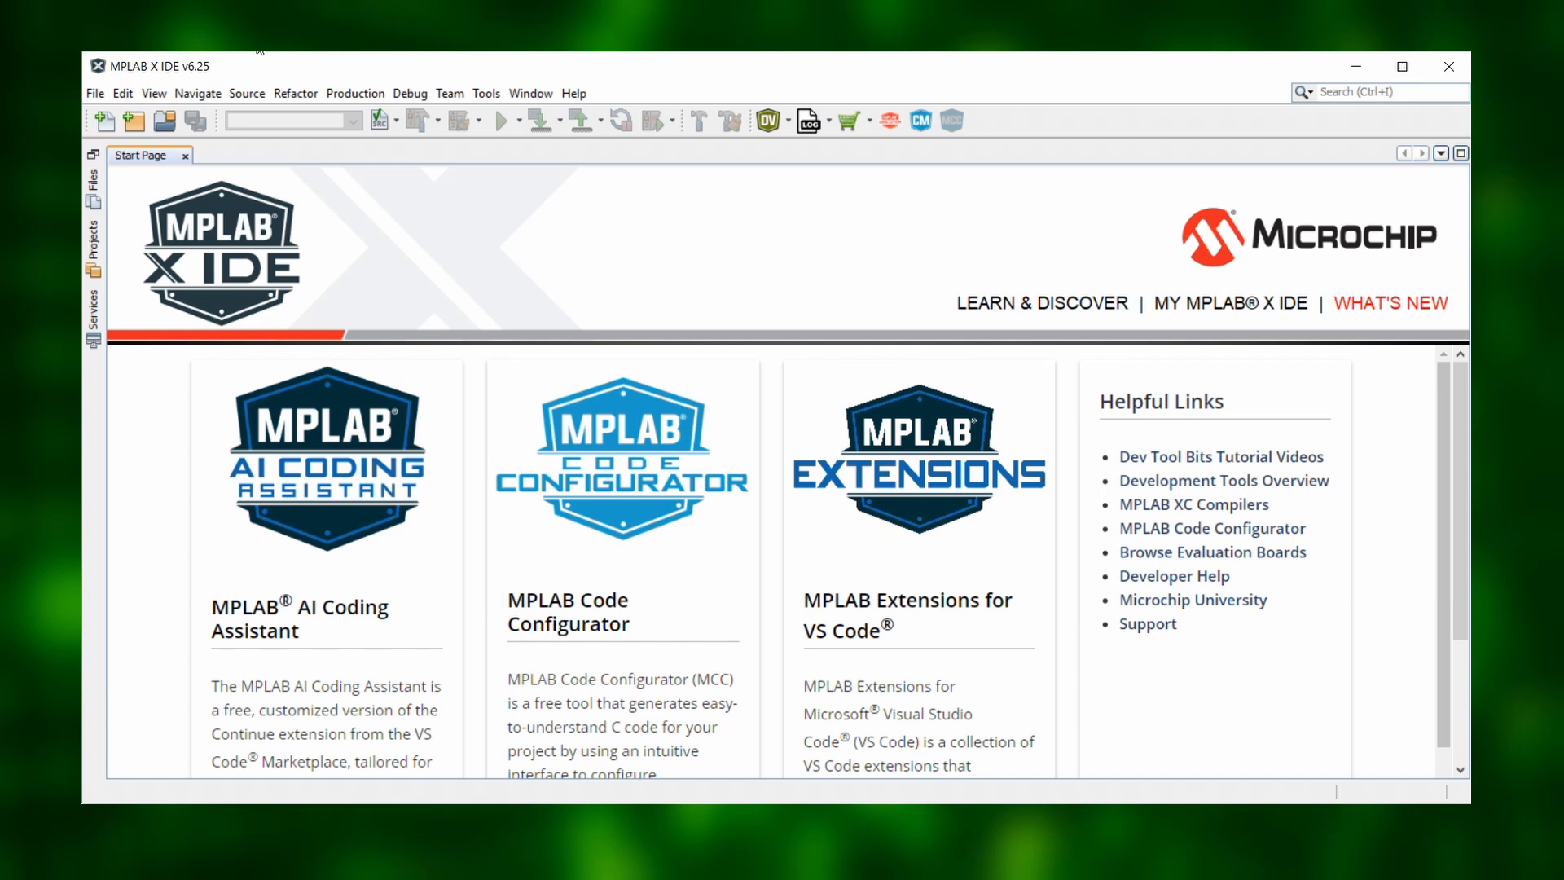
Start a Microchip Embedded application project for the PIC16F1455 with no debug tool
click(94, 93)
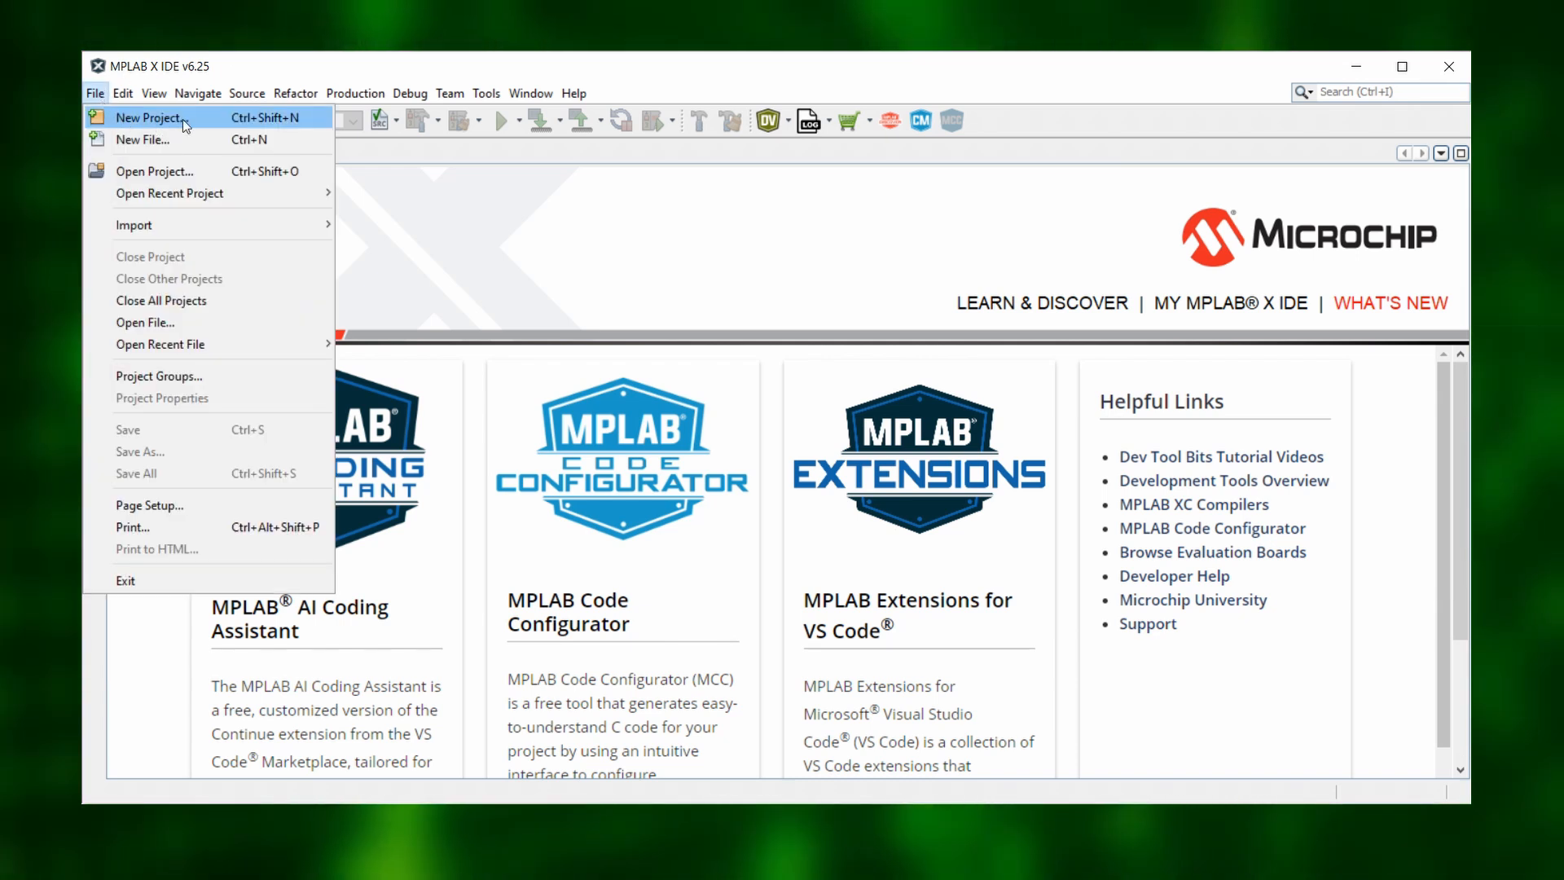
click(148, 117)
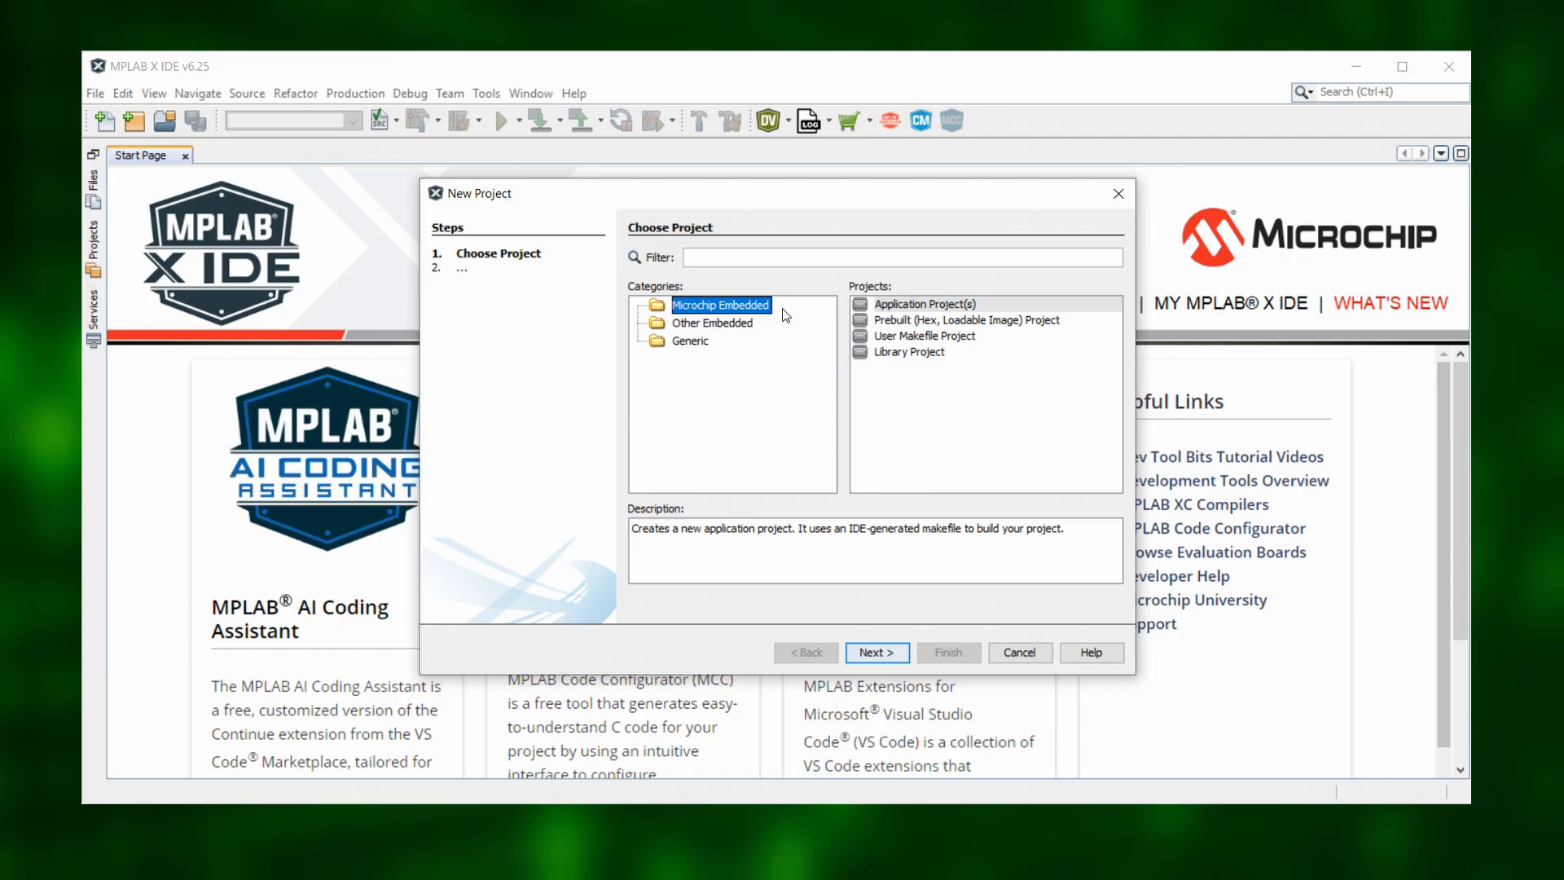
click(922, 304)
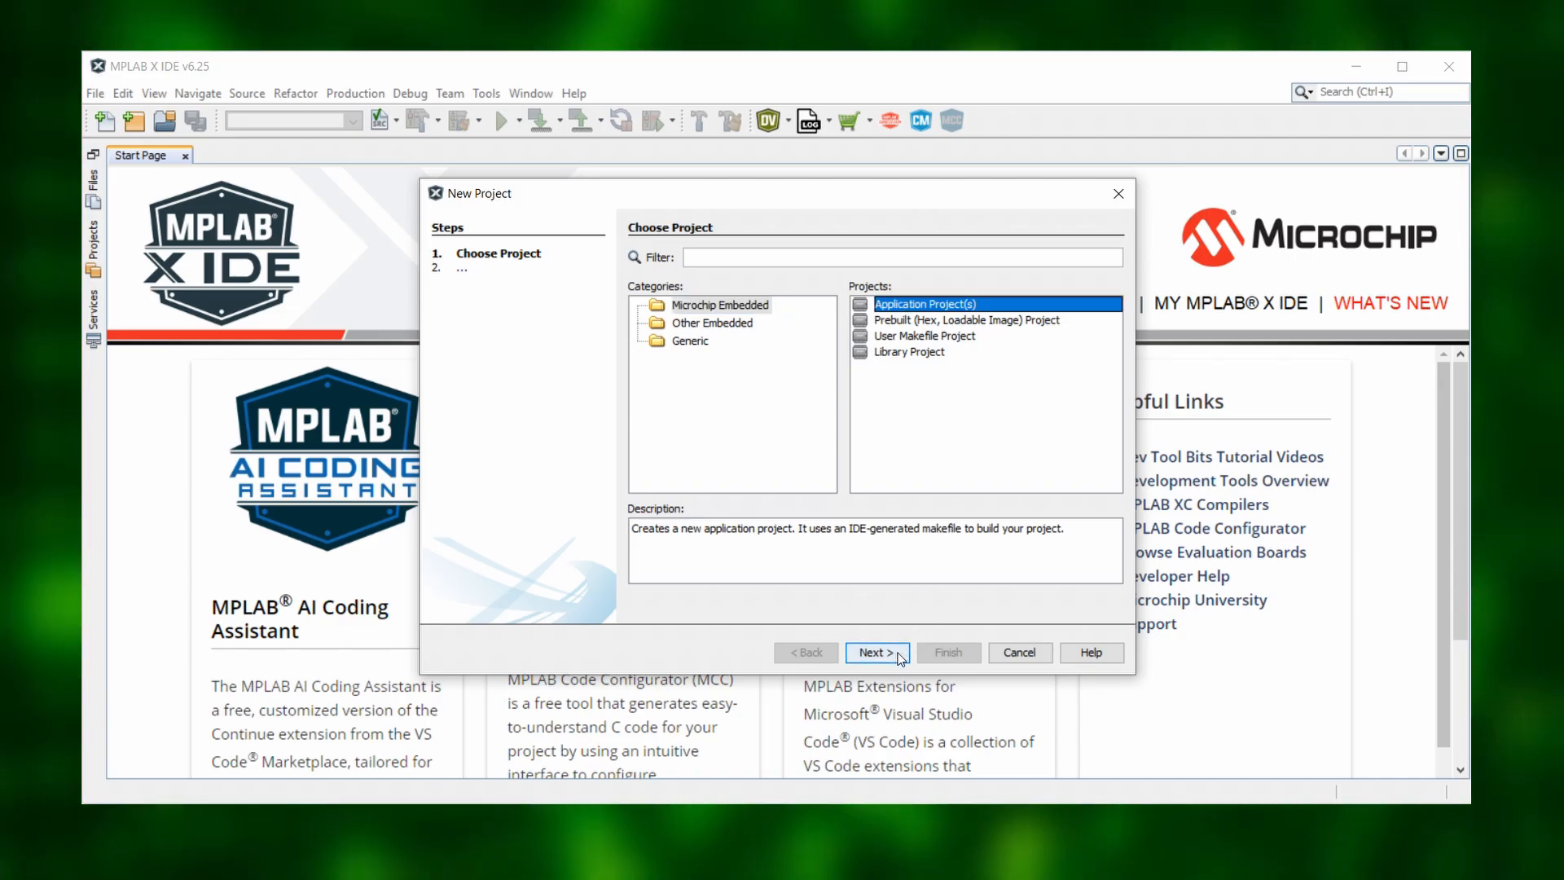
click(875, 653)
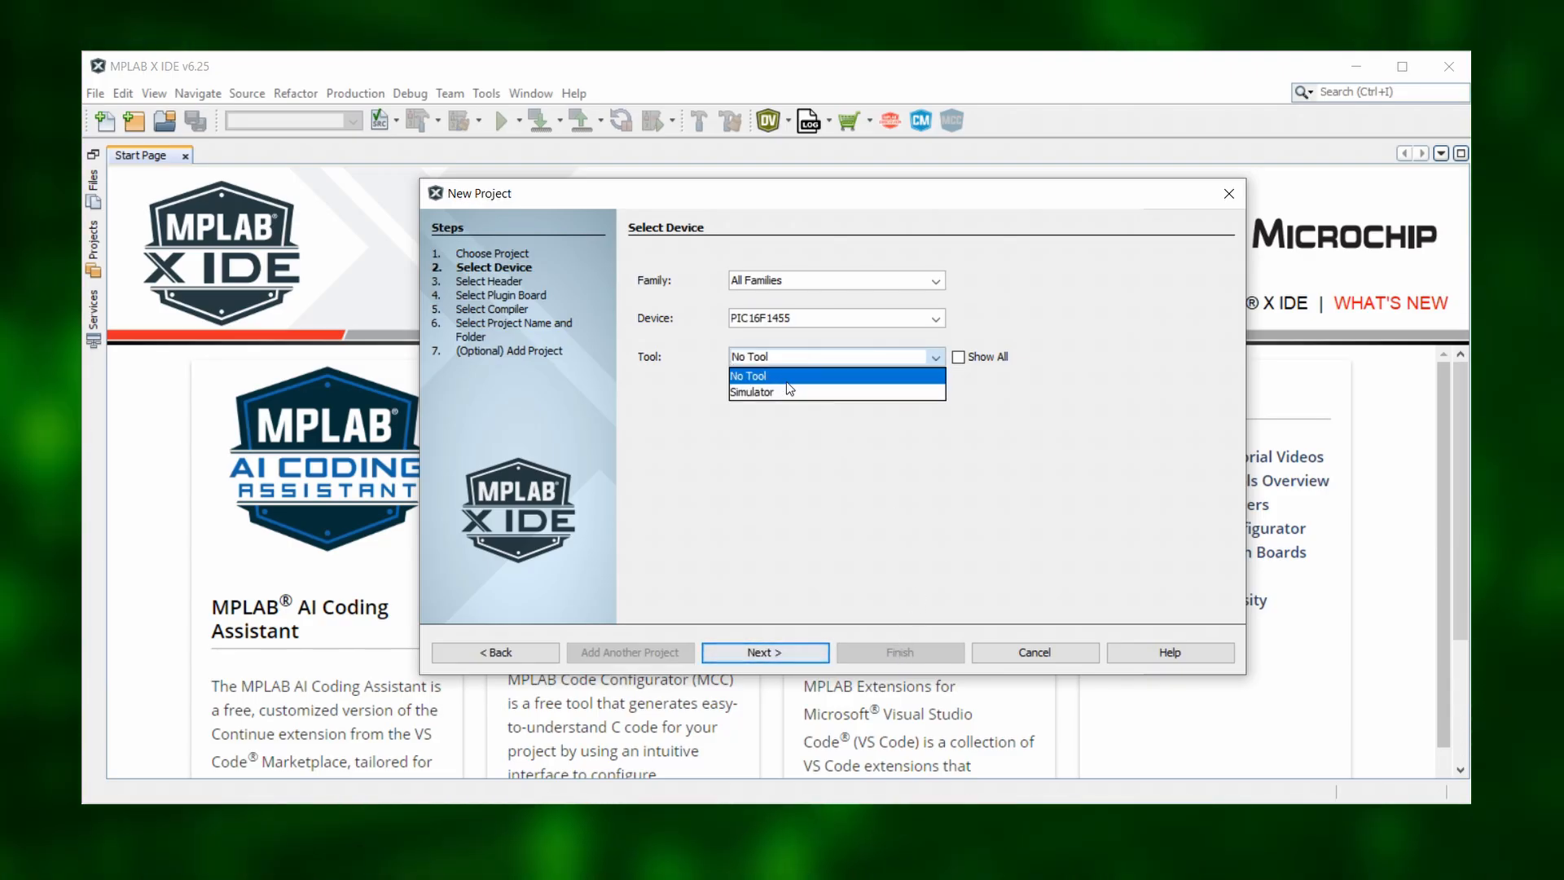
click(747, 376)
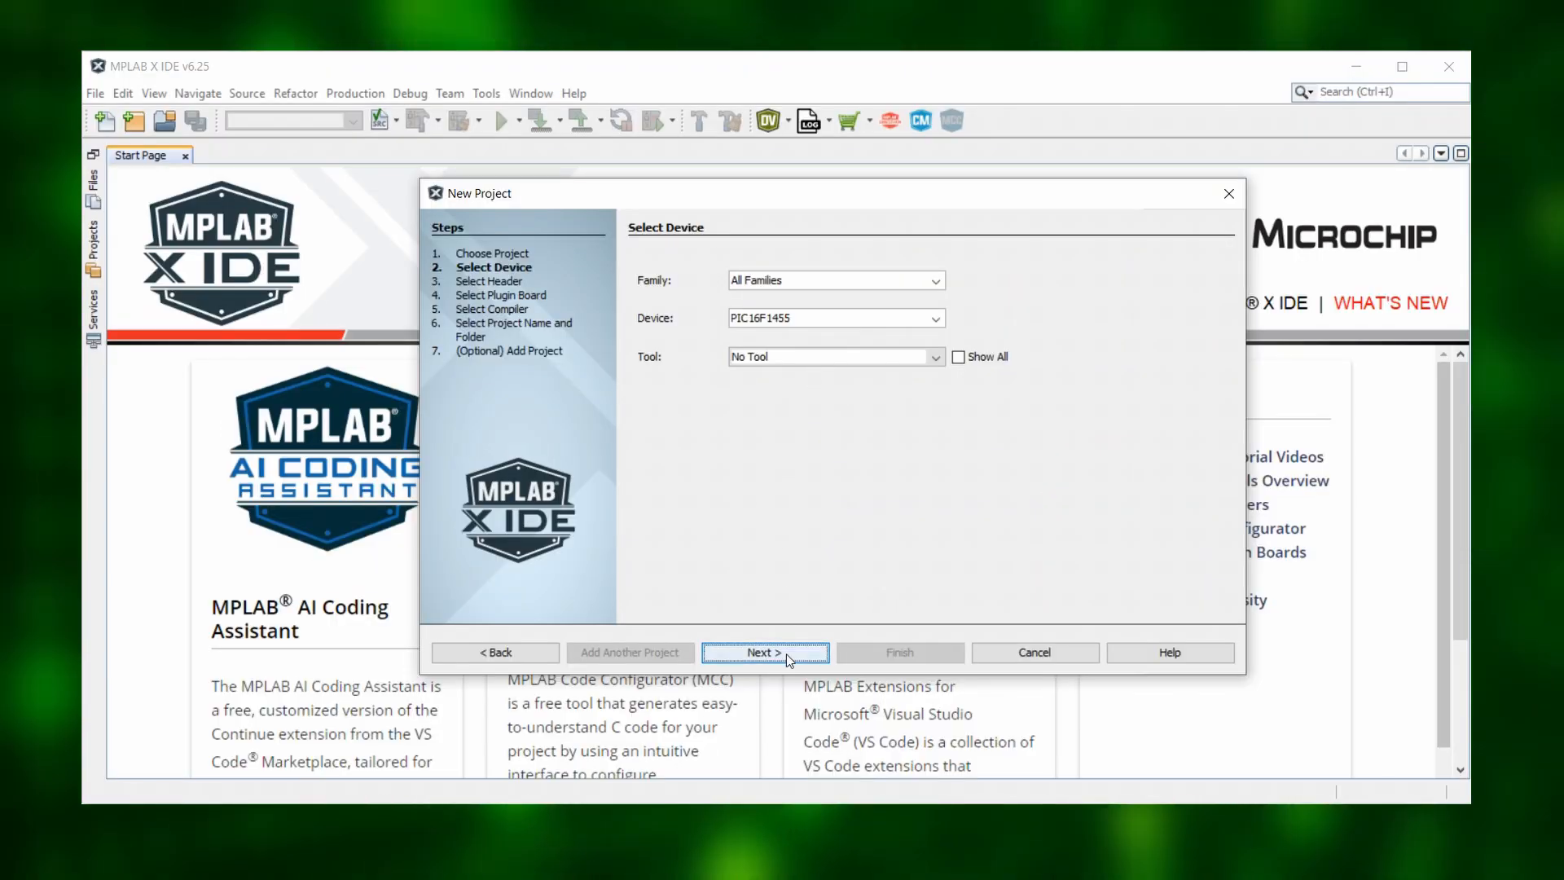
click(764, 652)
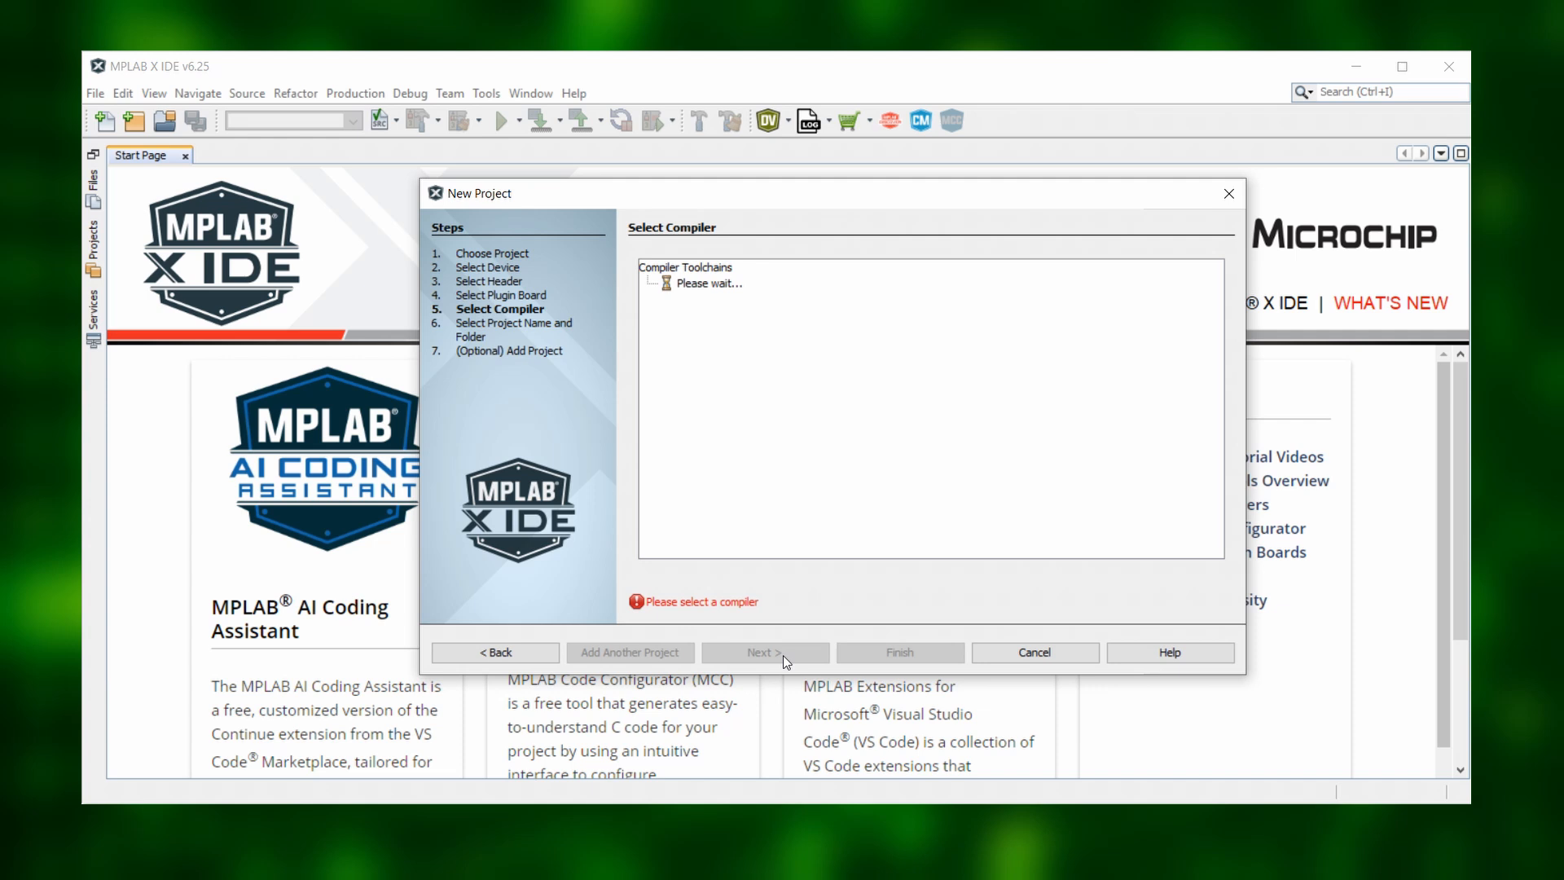
Choose the XC8 v3.00 compiler and name the project Blink
click(806, 299)
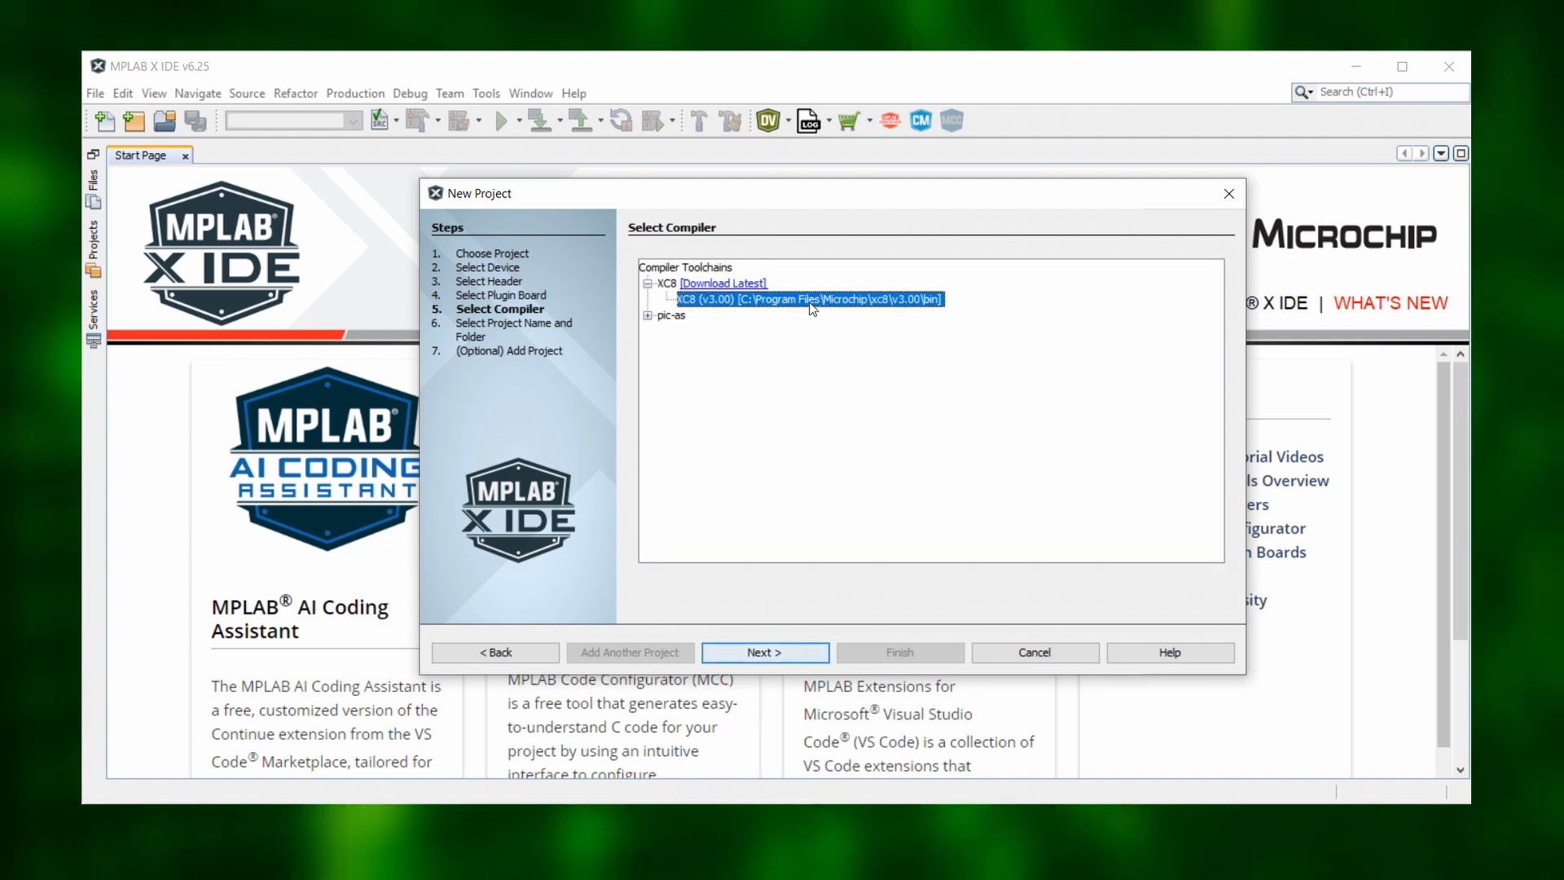
click(764, 652)
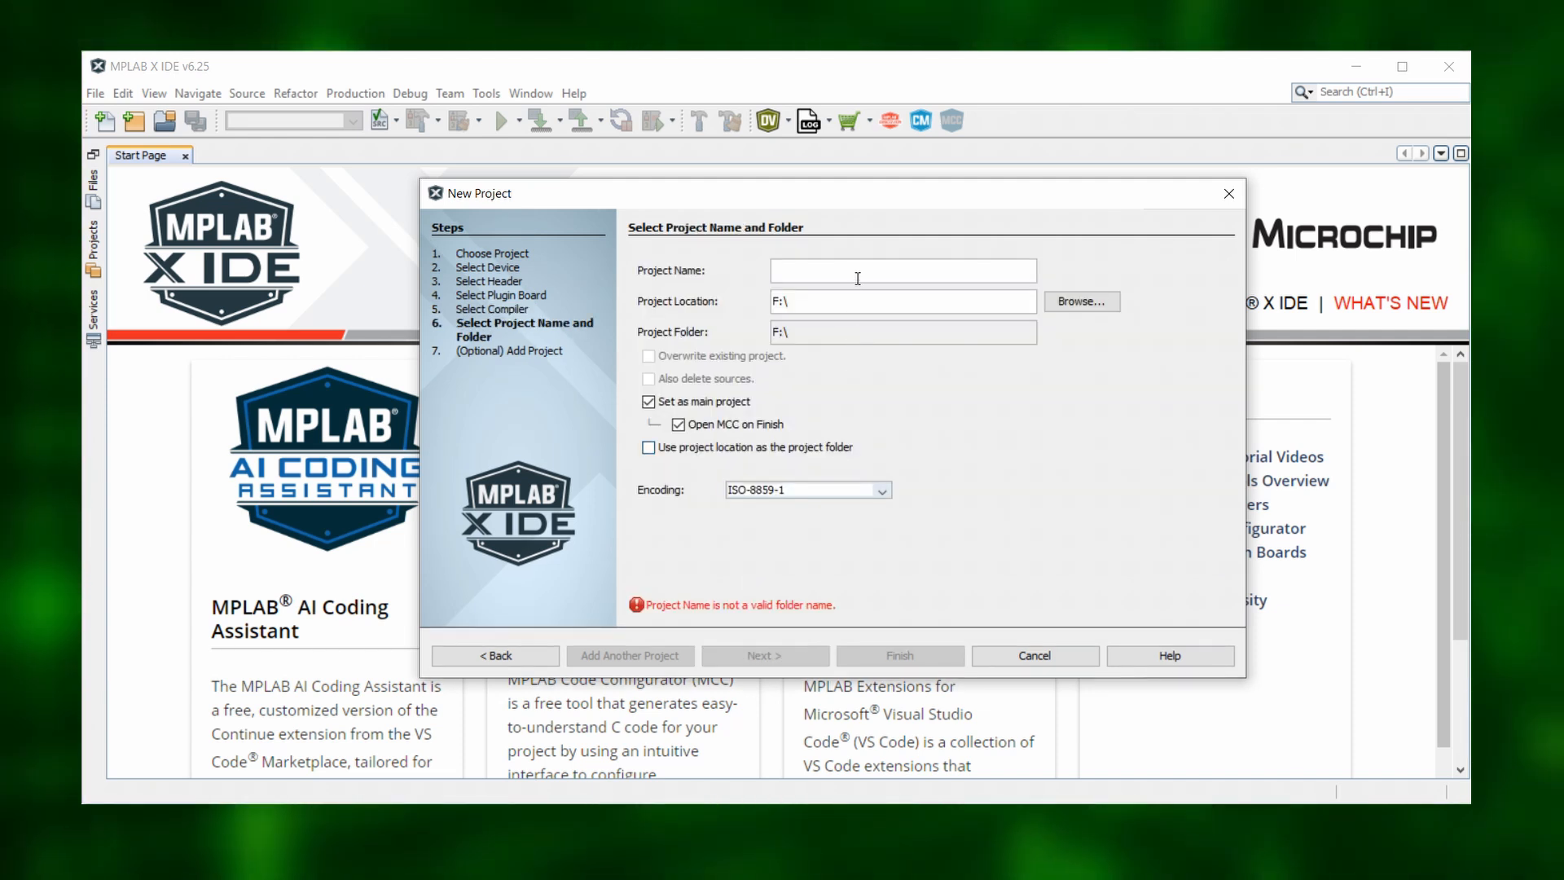
text(Blink)
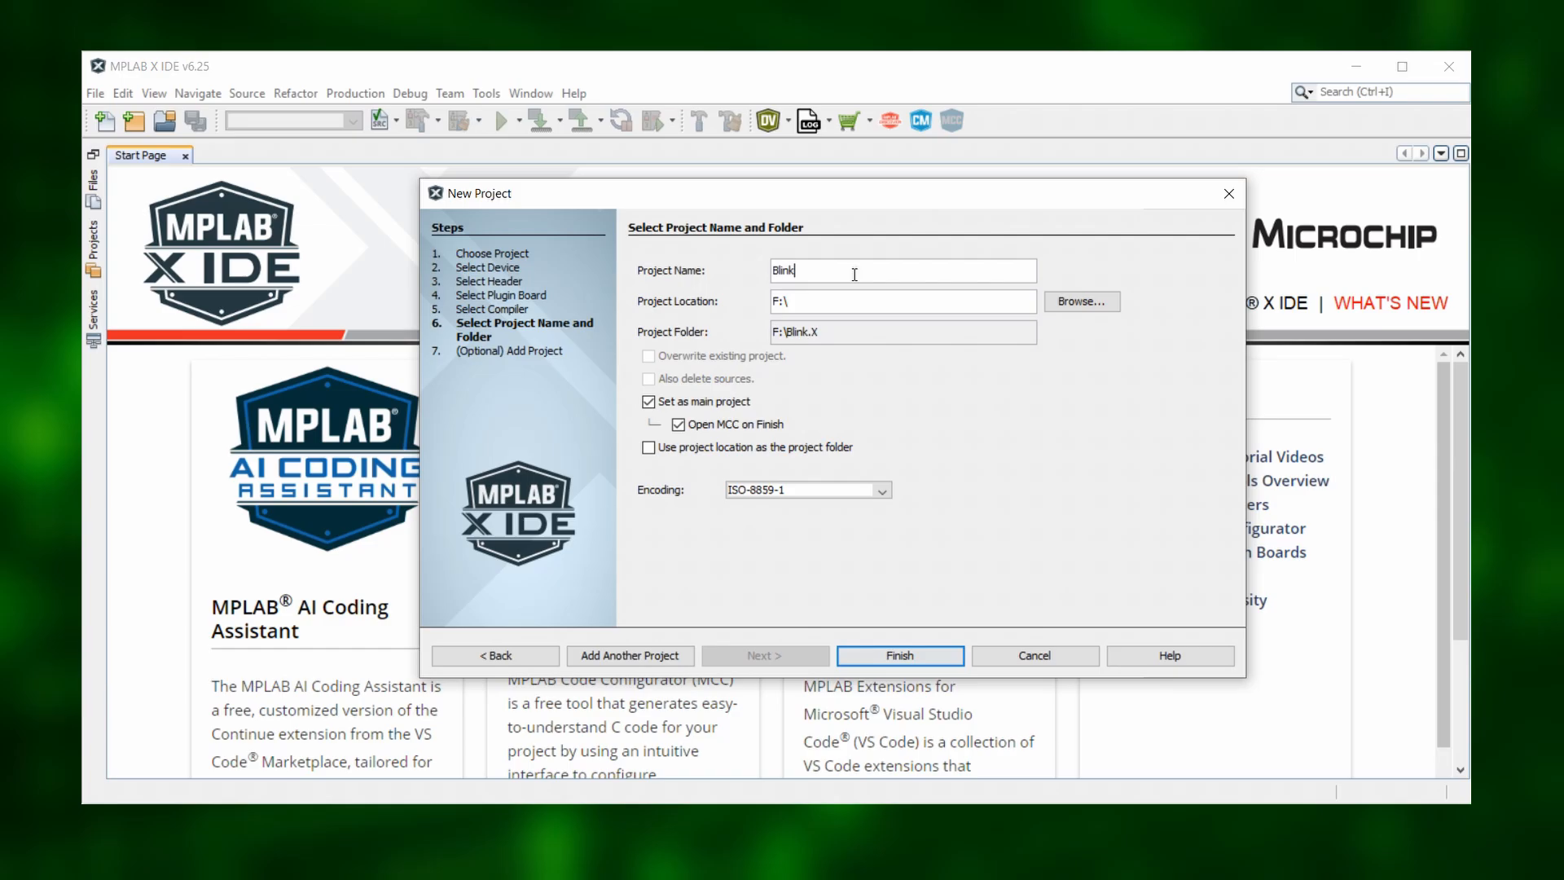
click(898, 655)
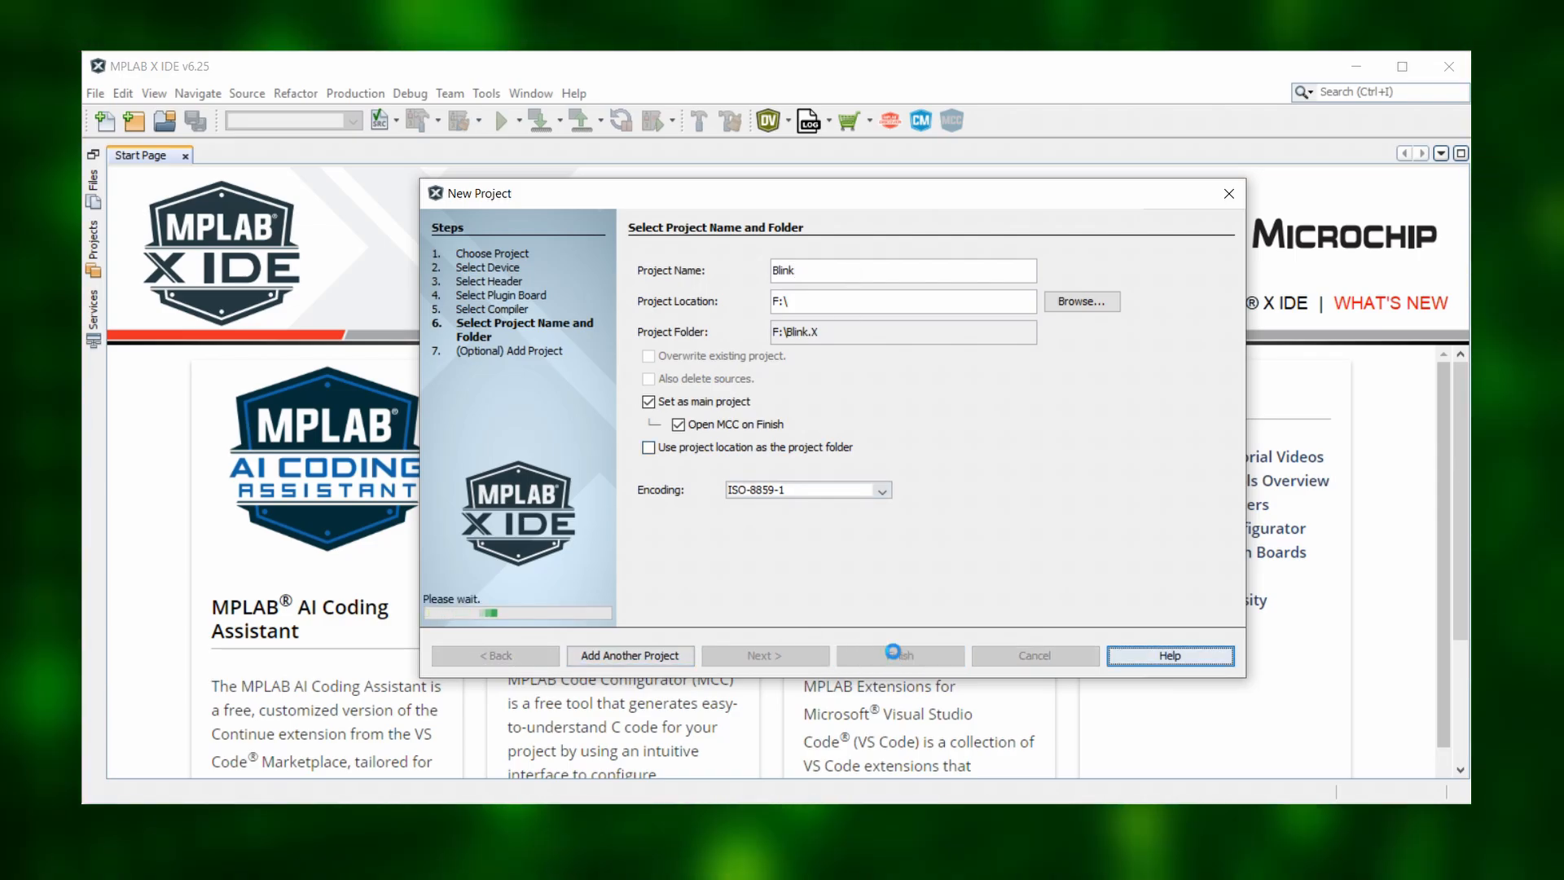
click(897, 655)
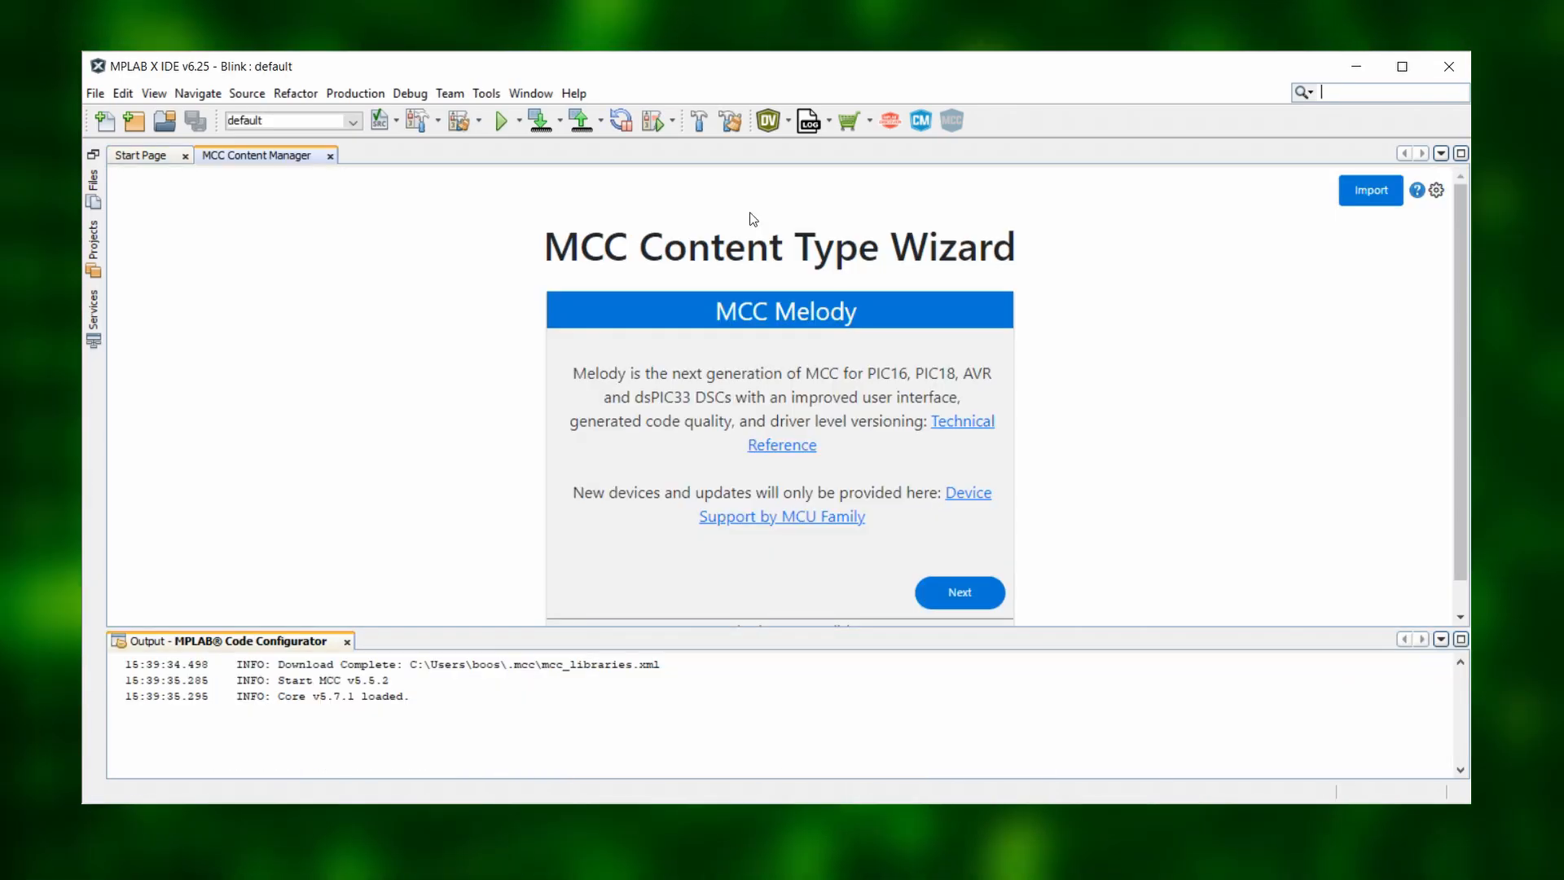
Add a main.c file to the Blink project's Source Files, then clean and build
click(329, 155)
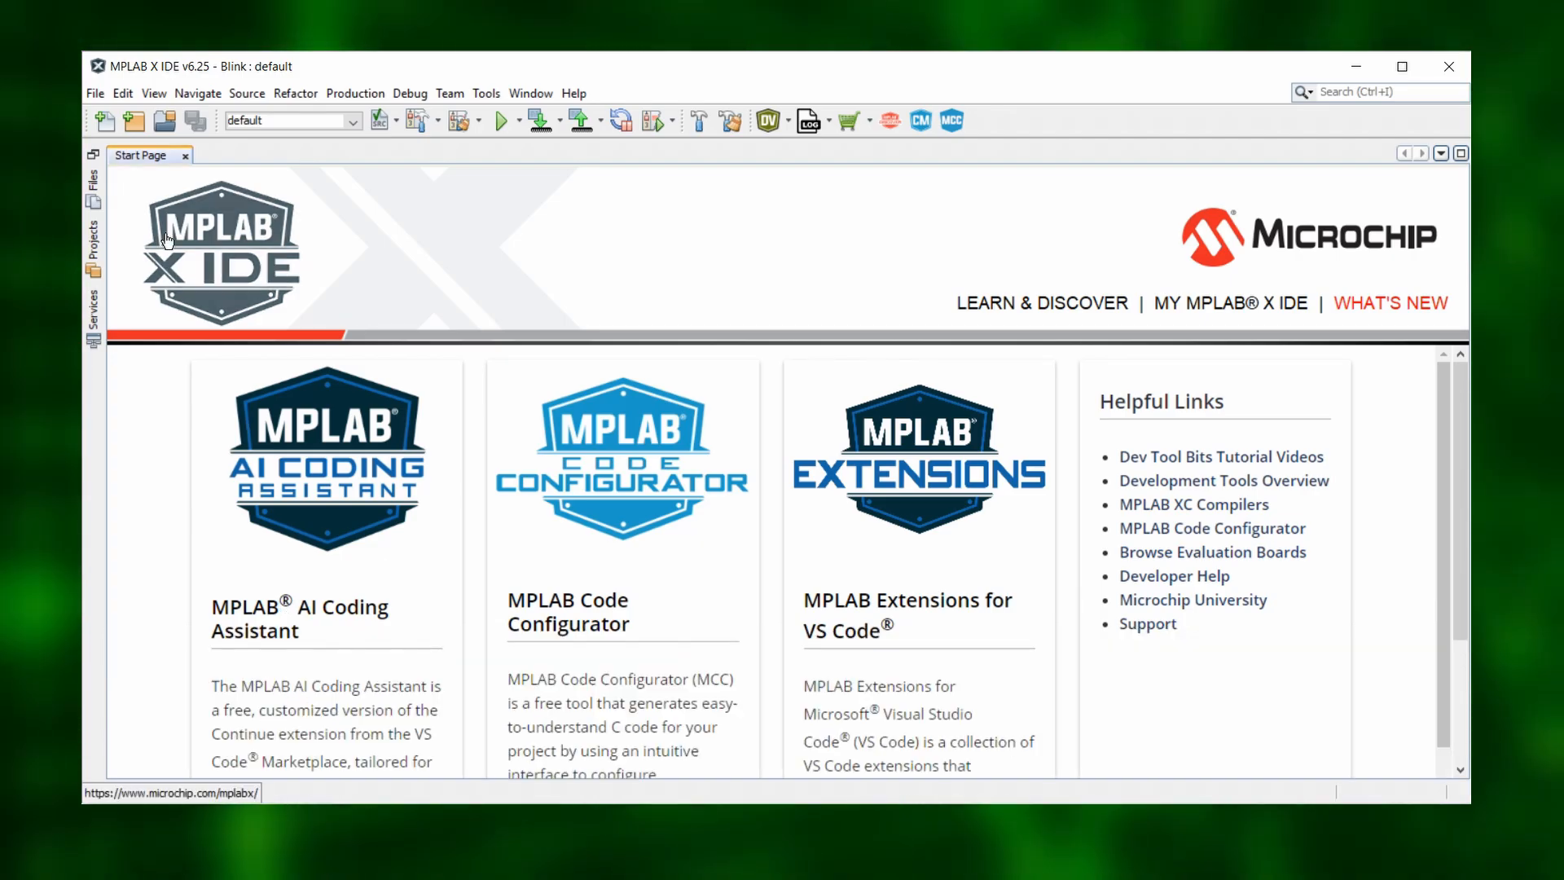
click(93, 244)
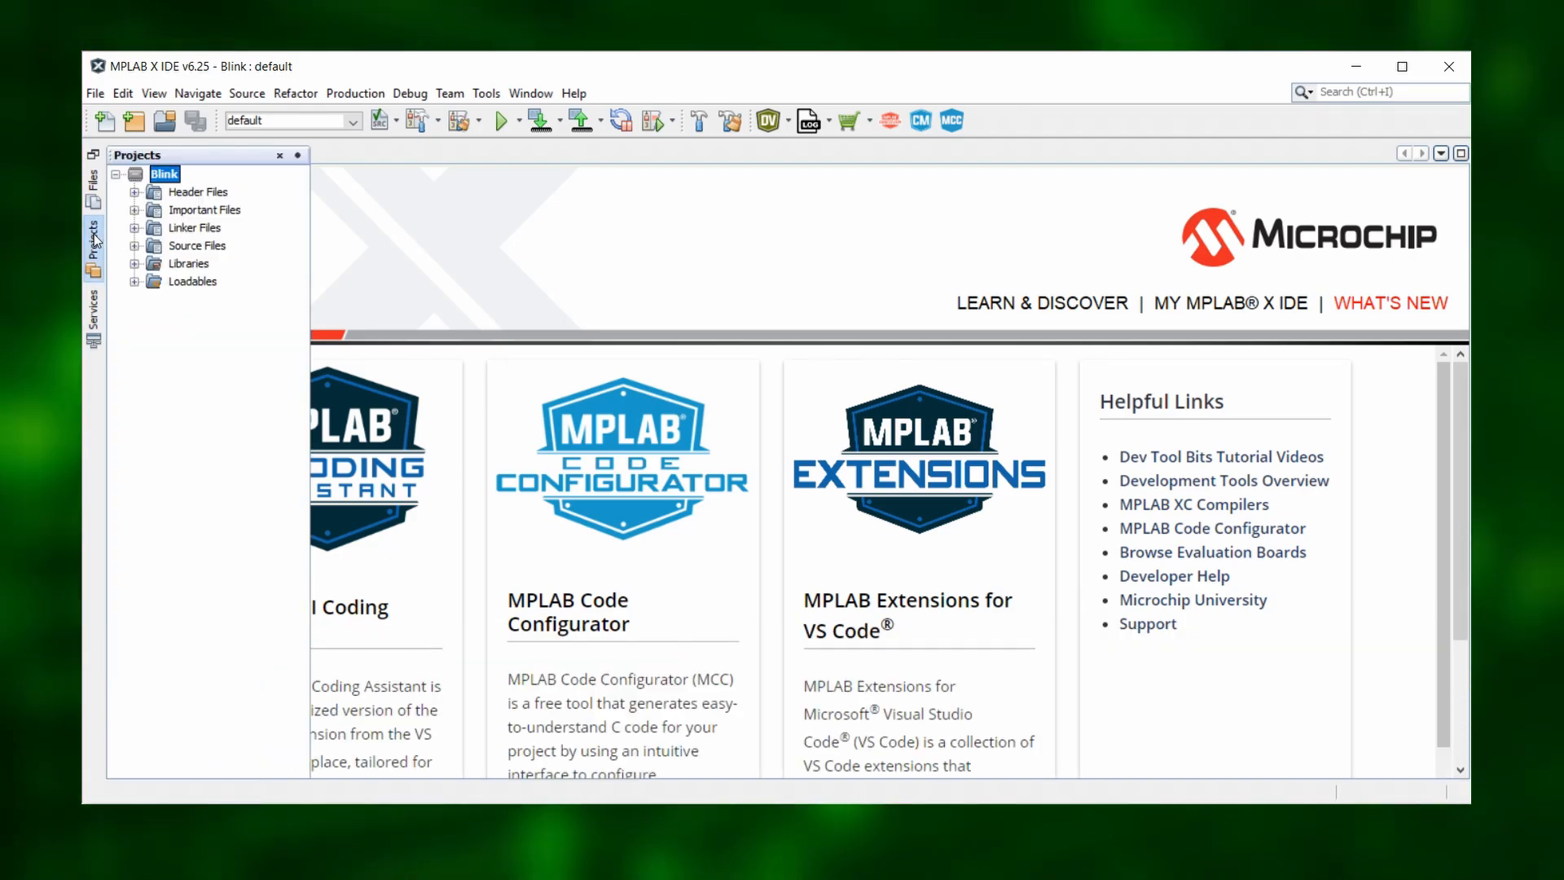
right_click(197, 245)
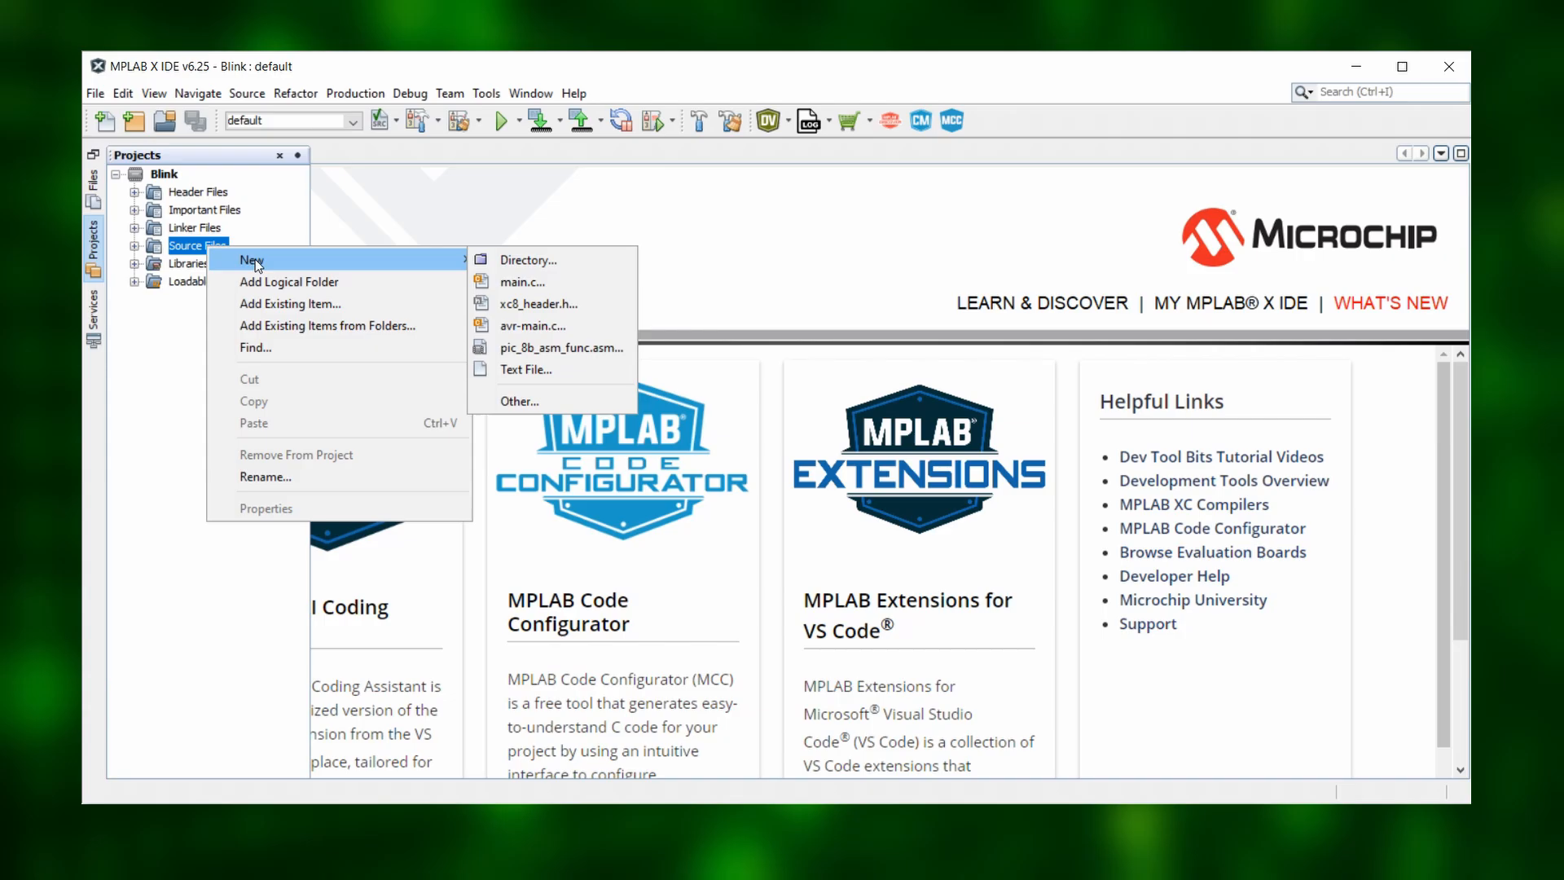
click(522, 281)
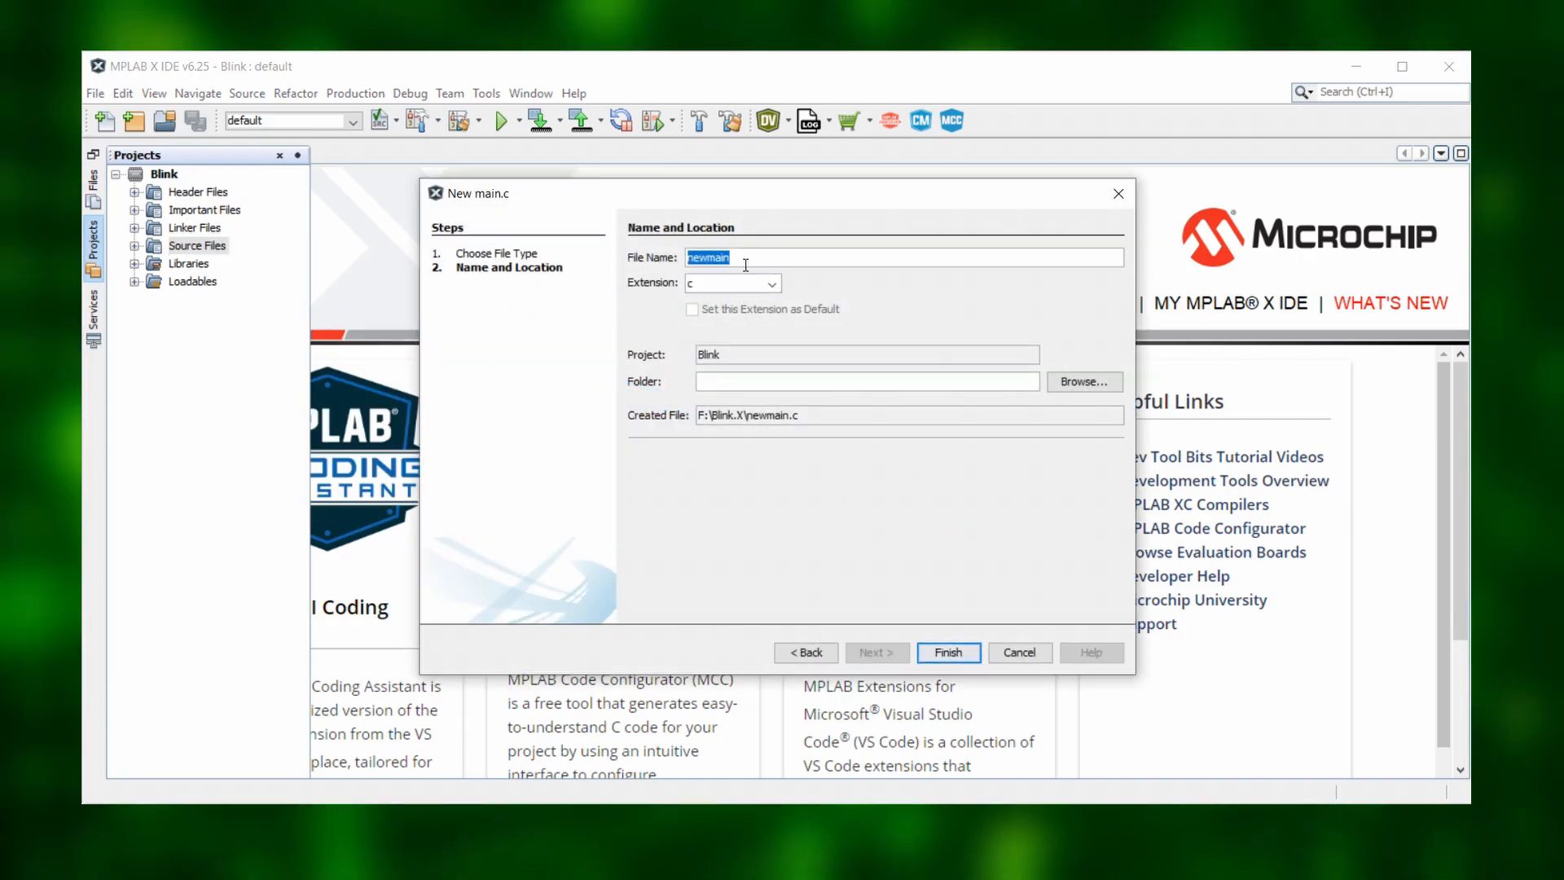
text(main)
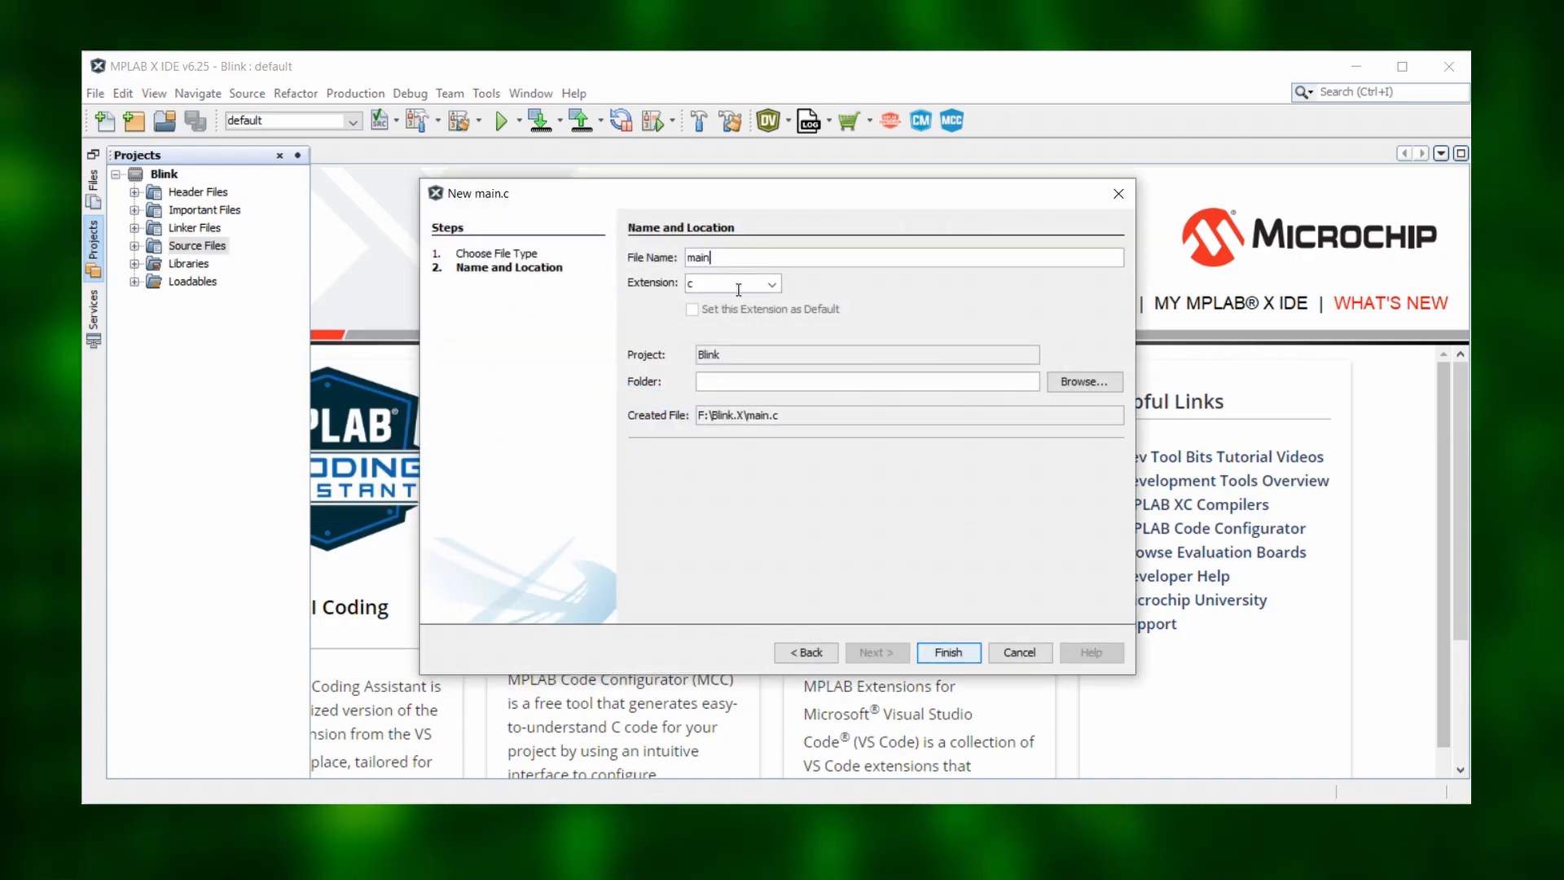
click(947, 652)
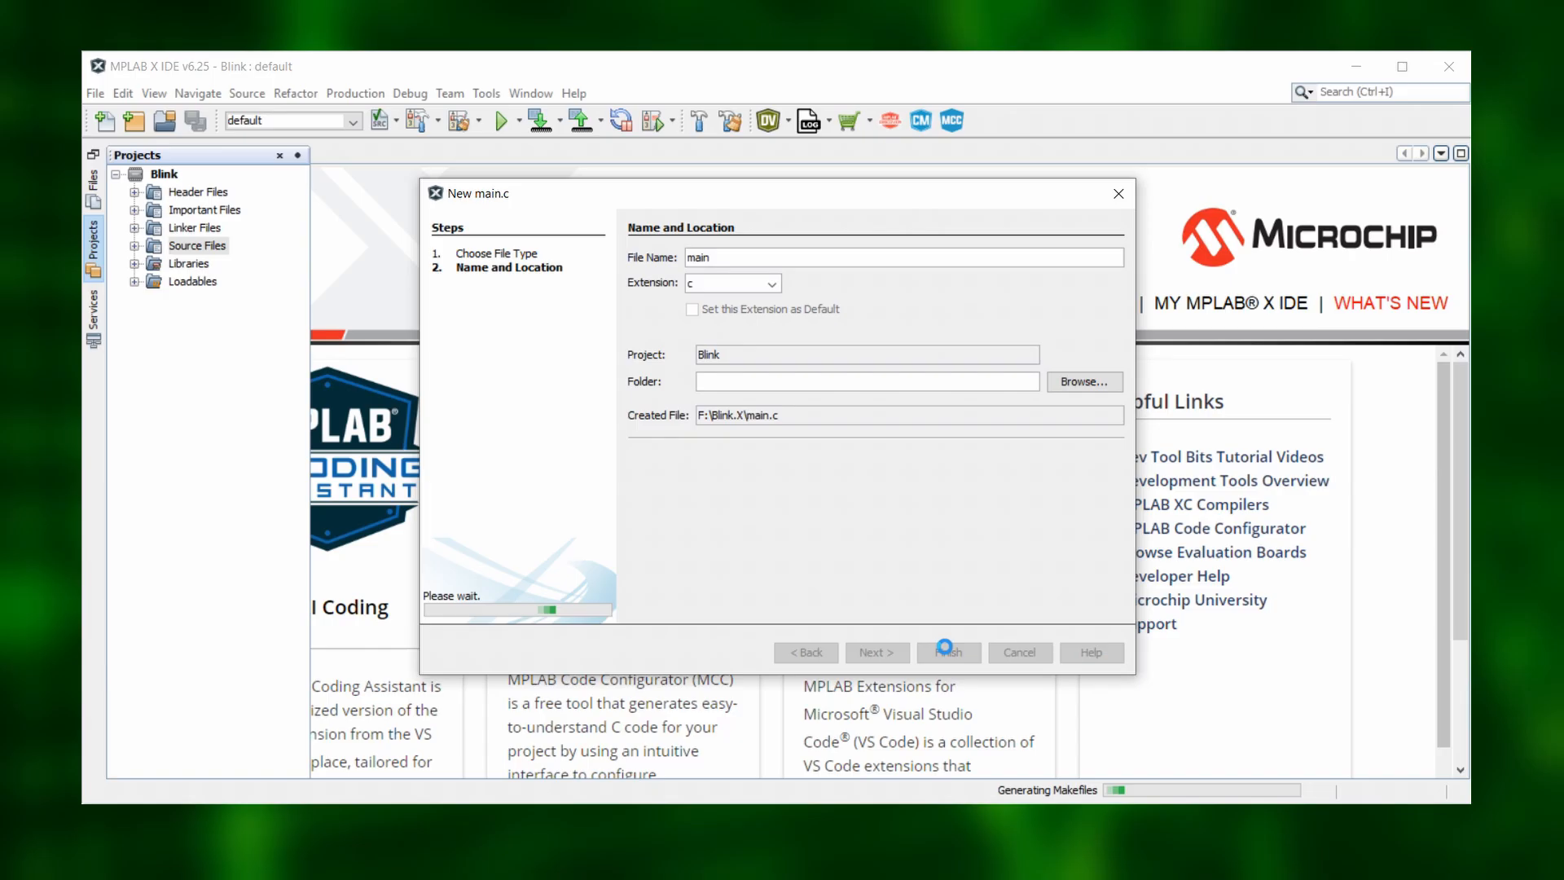
click(946, 651)
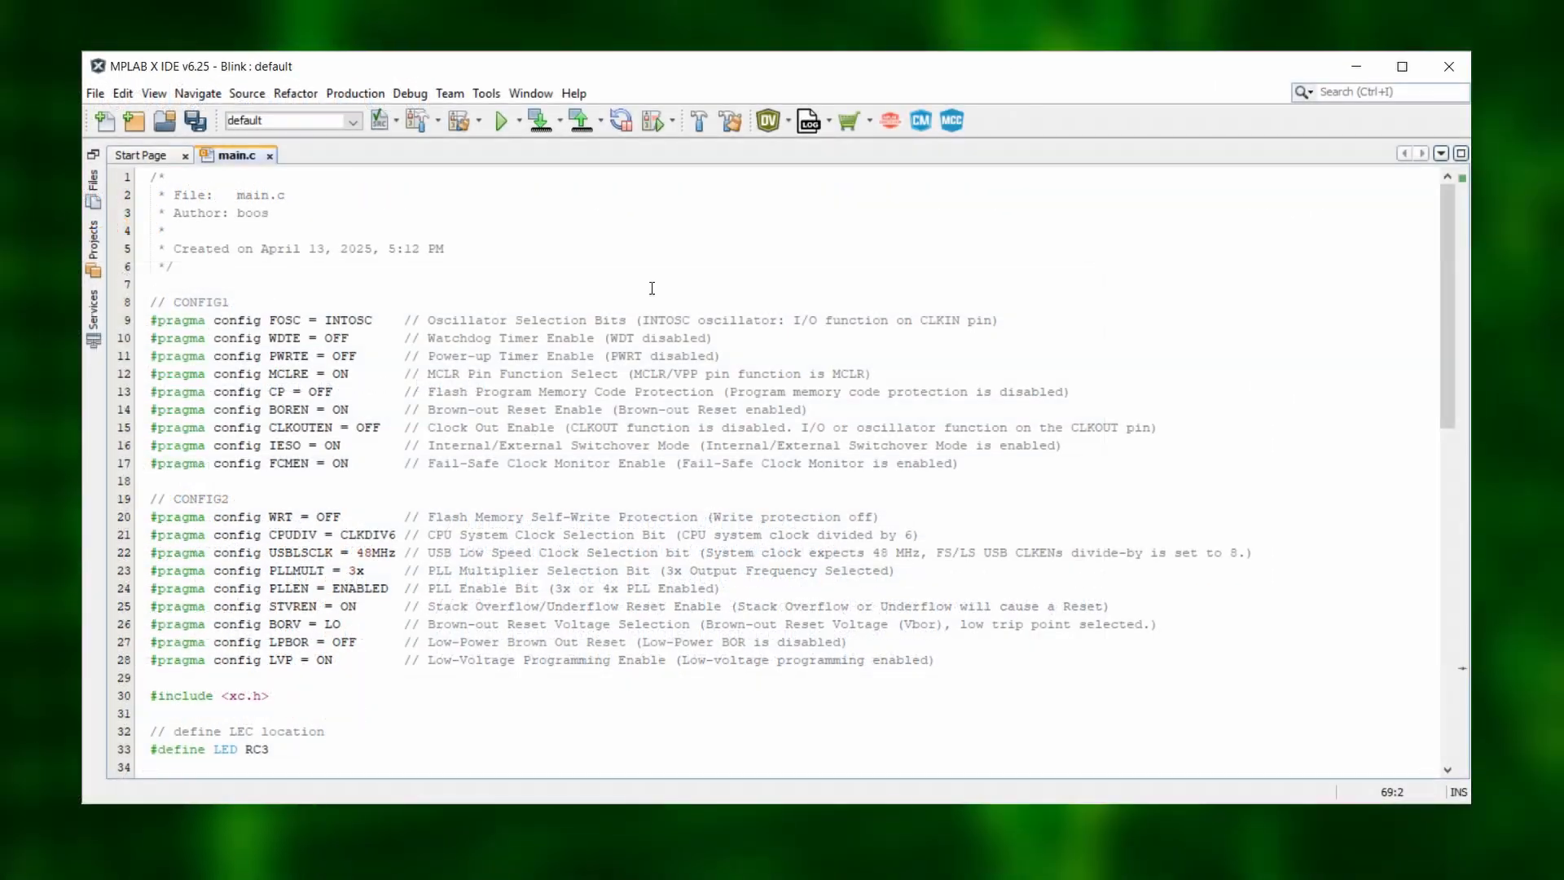
mouse_move(734, 121)
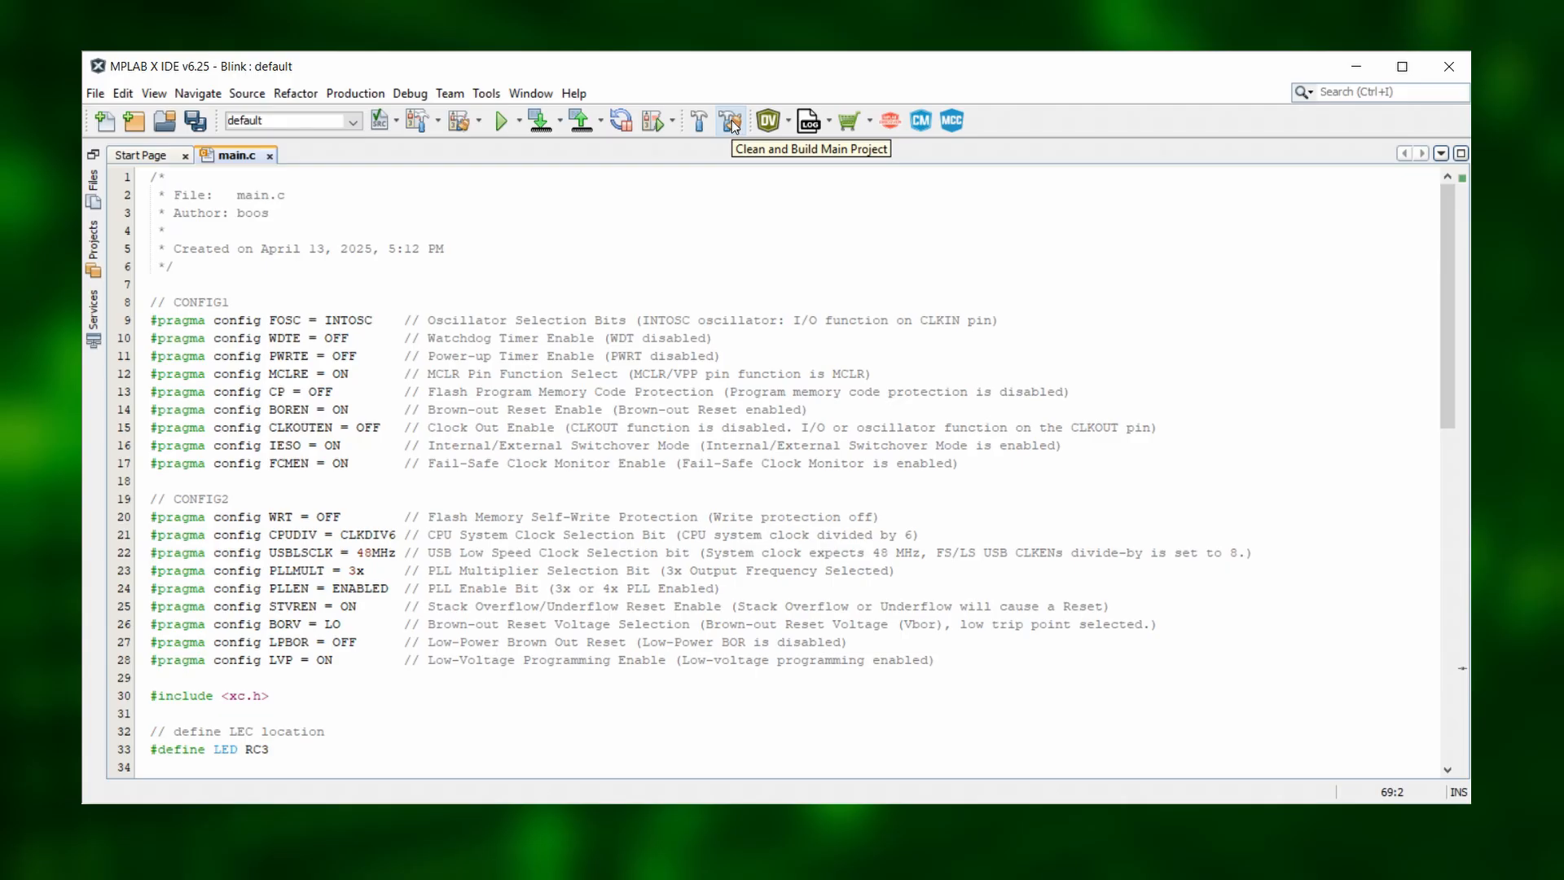
click(730, 120)
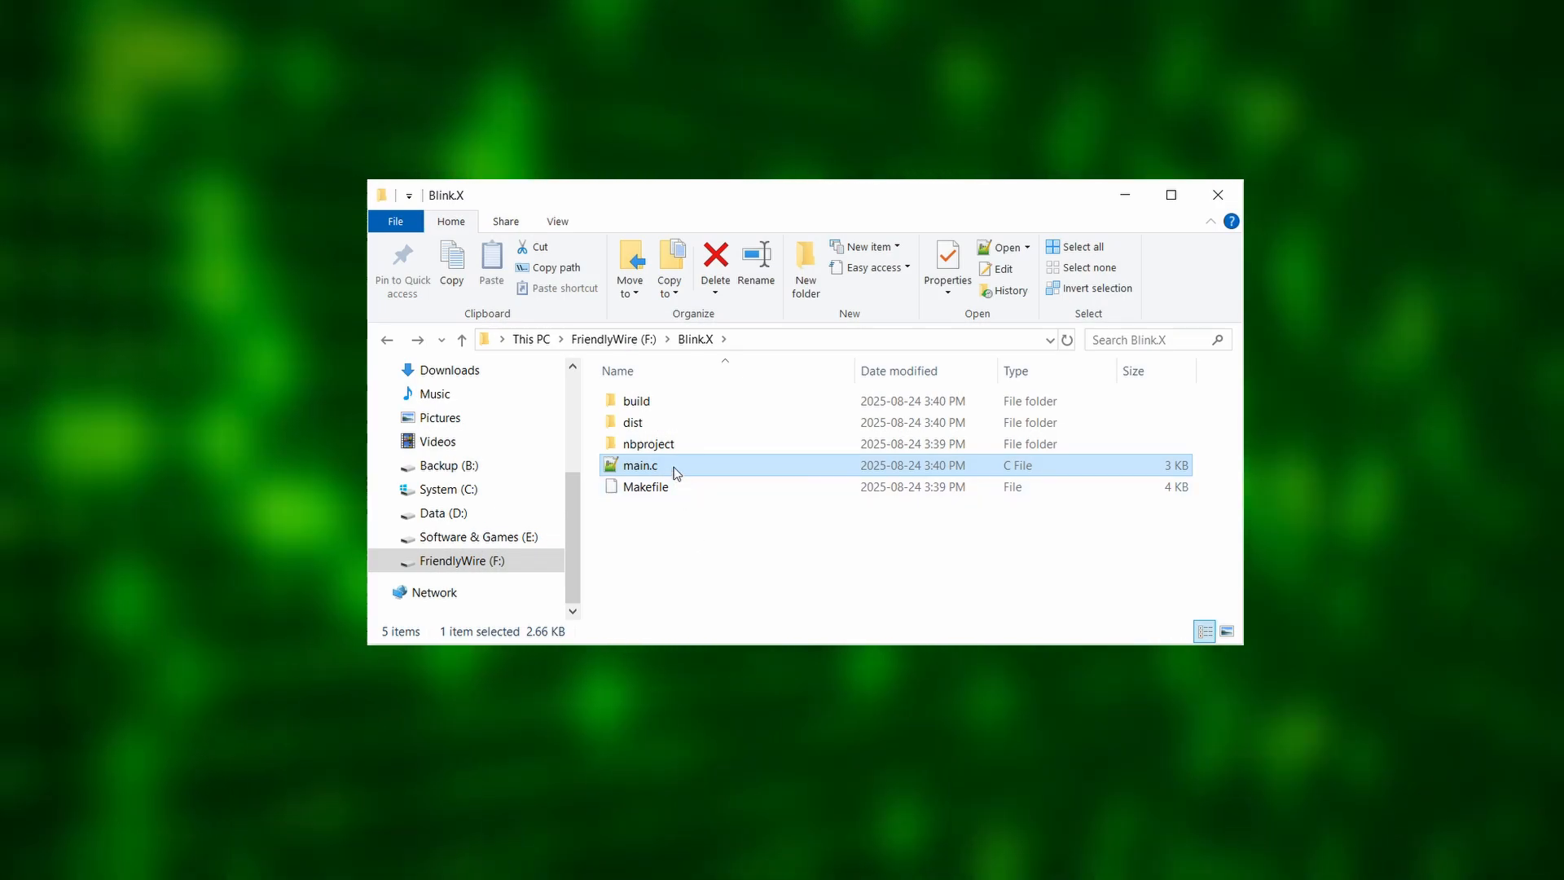
mouse_move(671, 467)
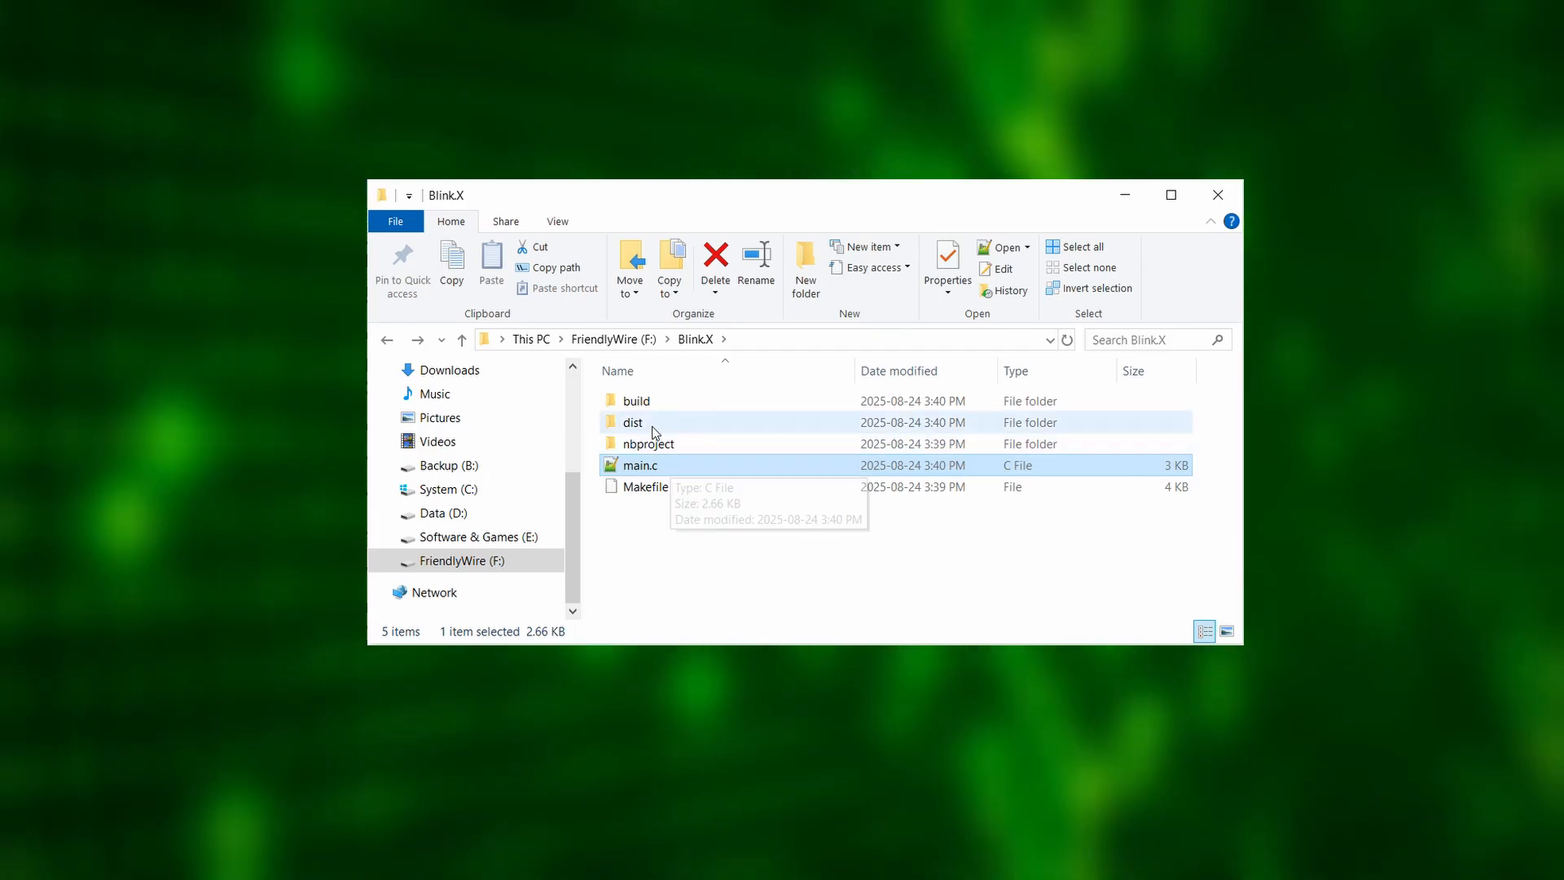
Browse Blink.X through dist to production and open Blink.X.production.hex
double_click(634, 422)
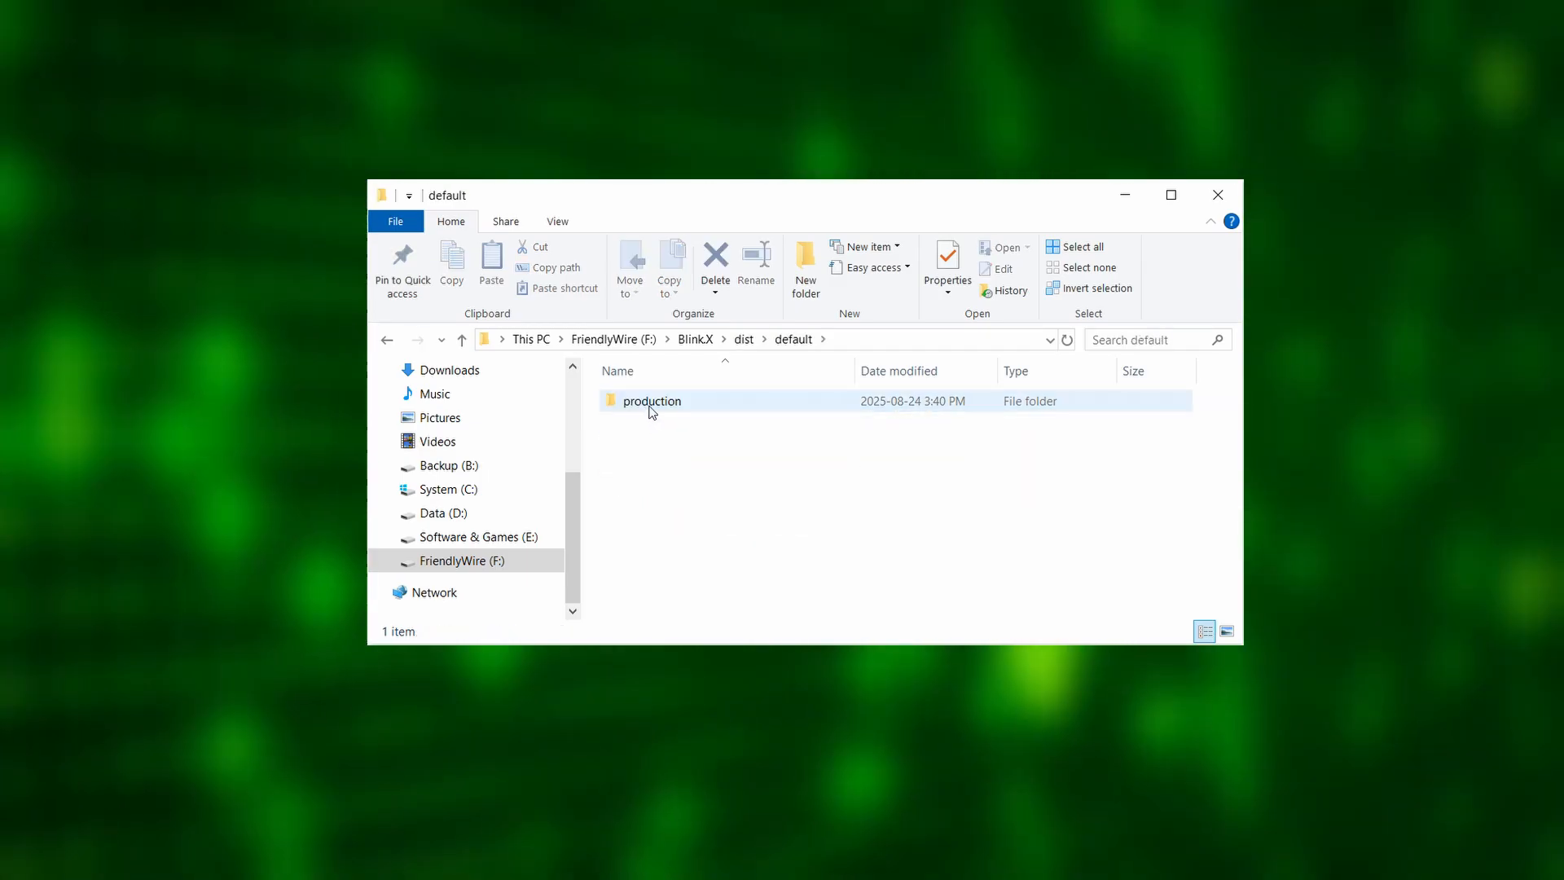
double_click(653, 400)
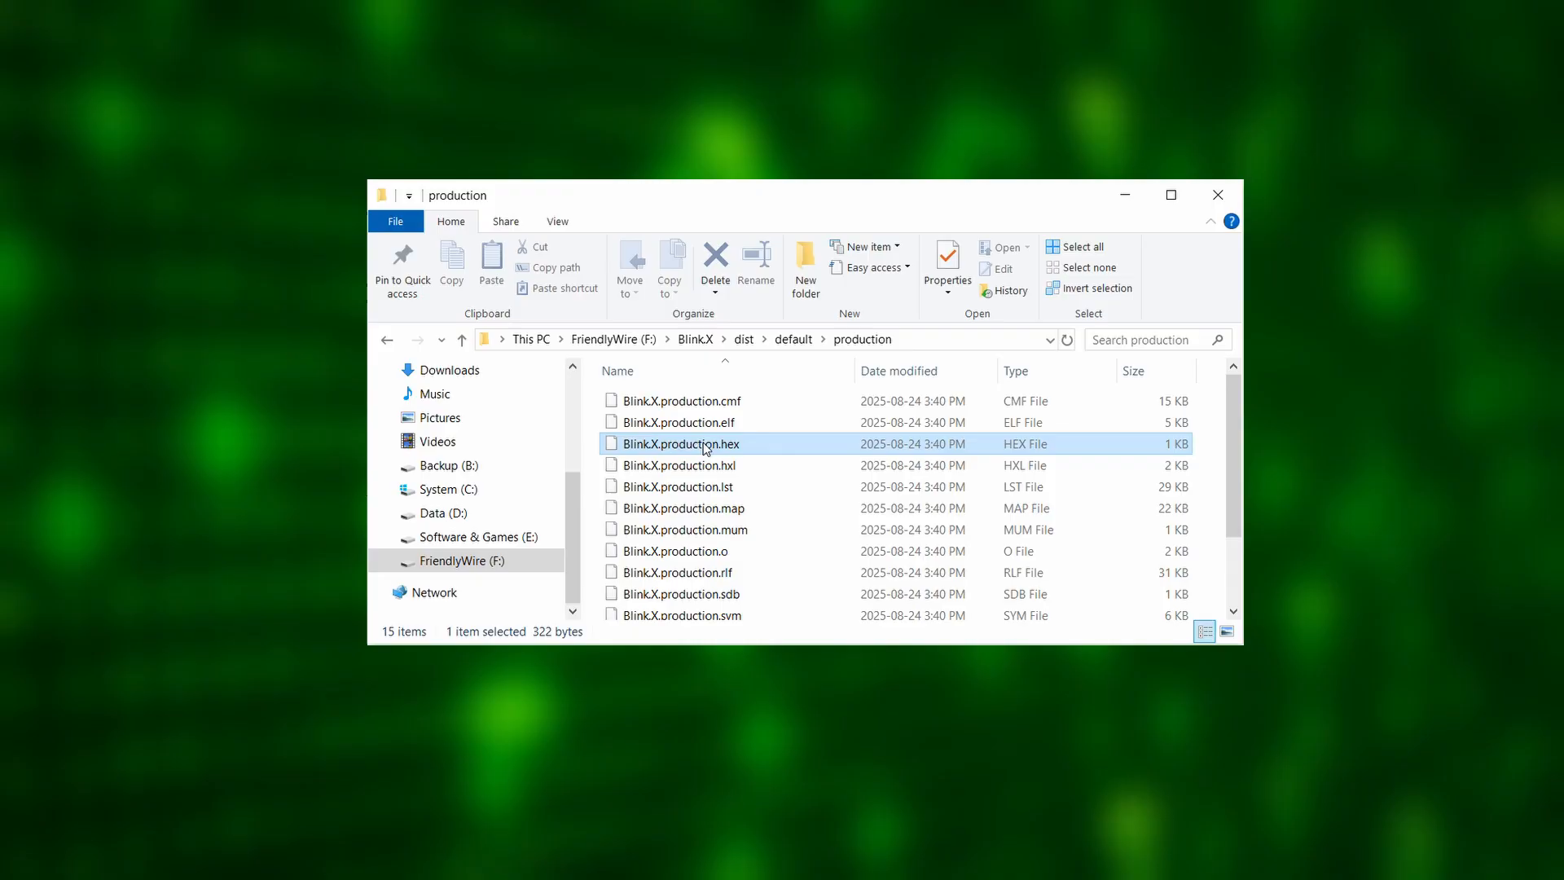
double_click(682, 443)
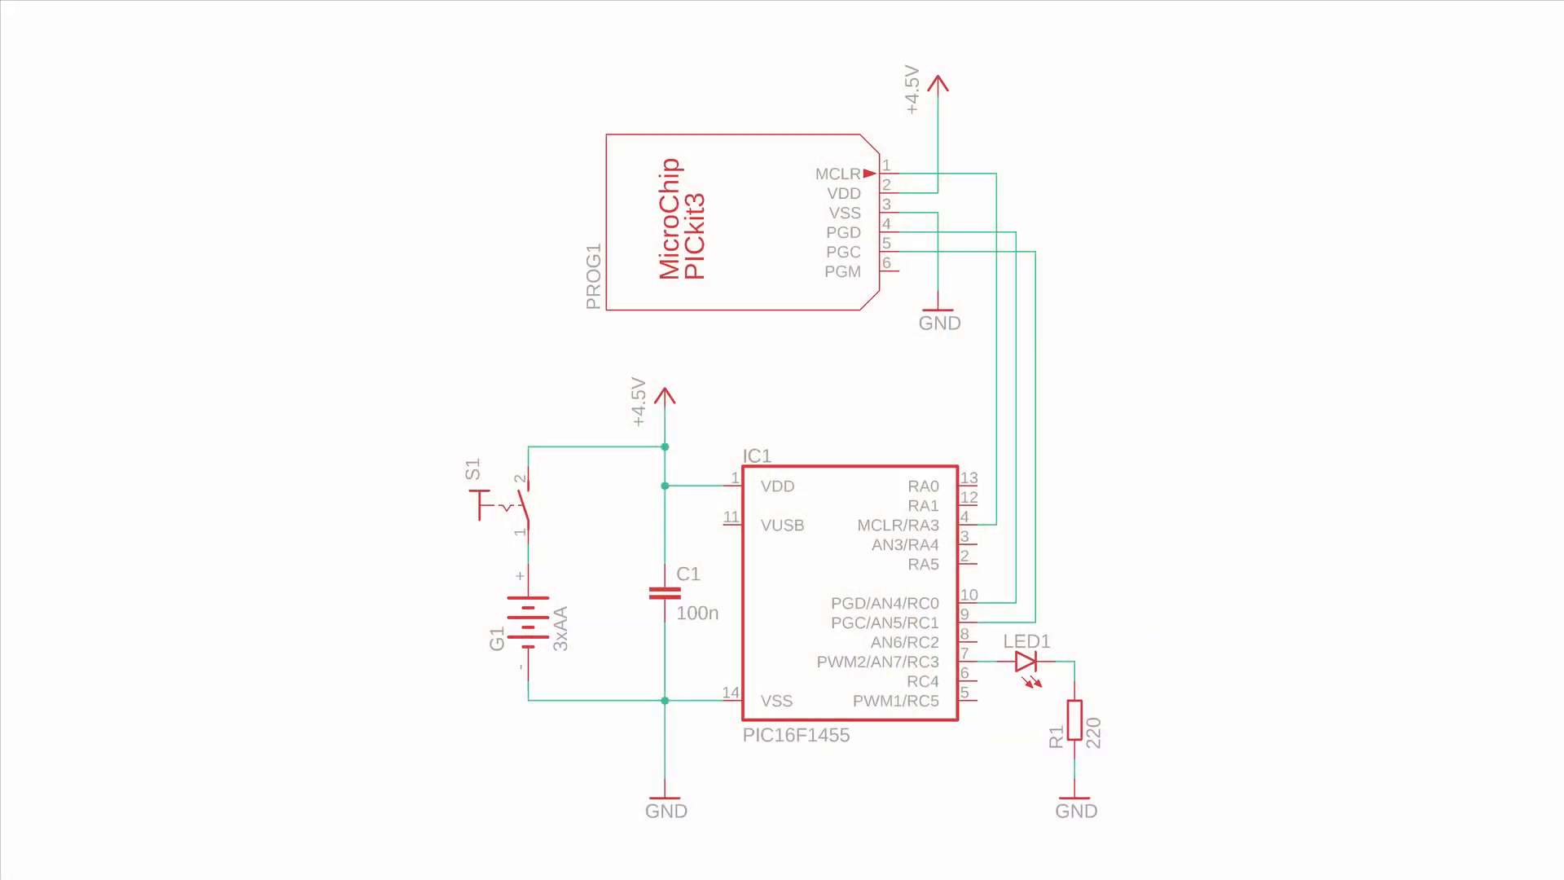
View the Intel HEX records of F:\Blink\Blink.X\blink-lvp.hex in Notepad++
click(848, 589)
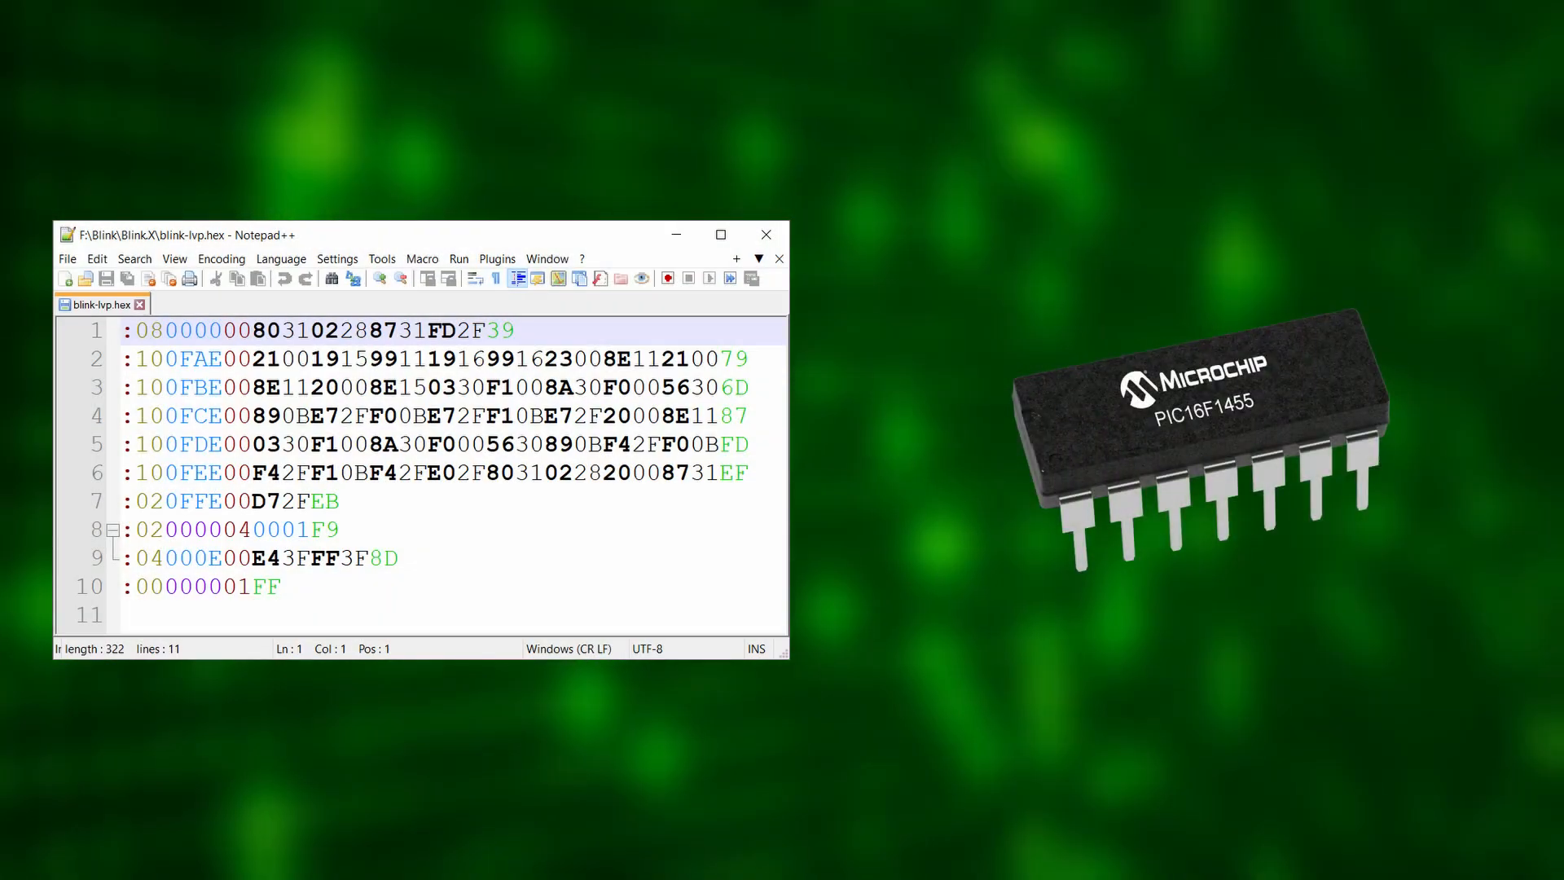
Type 'MPLAB download archive' into the Google search box
text(MPLAB download archi)
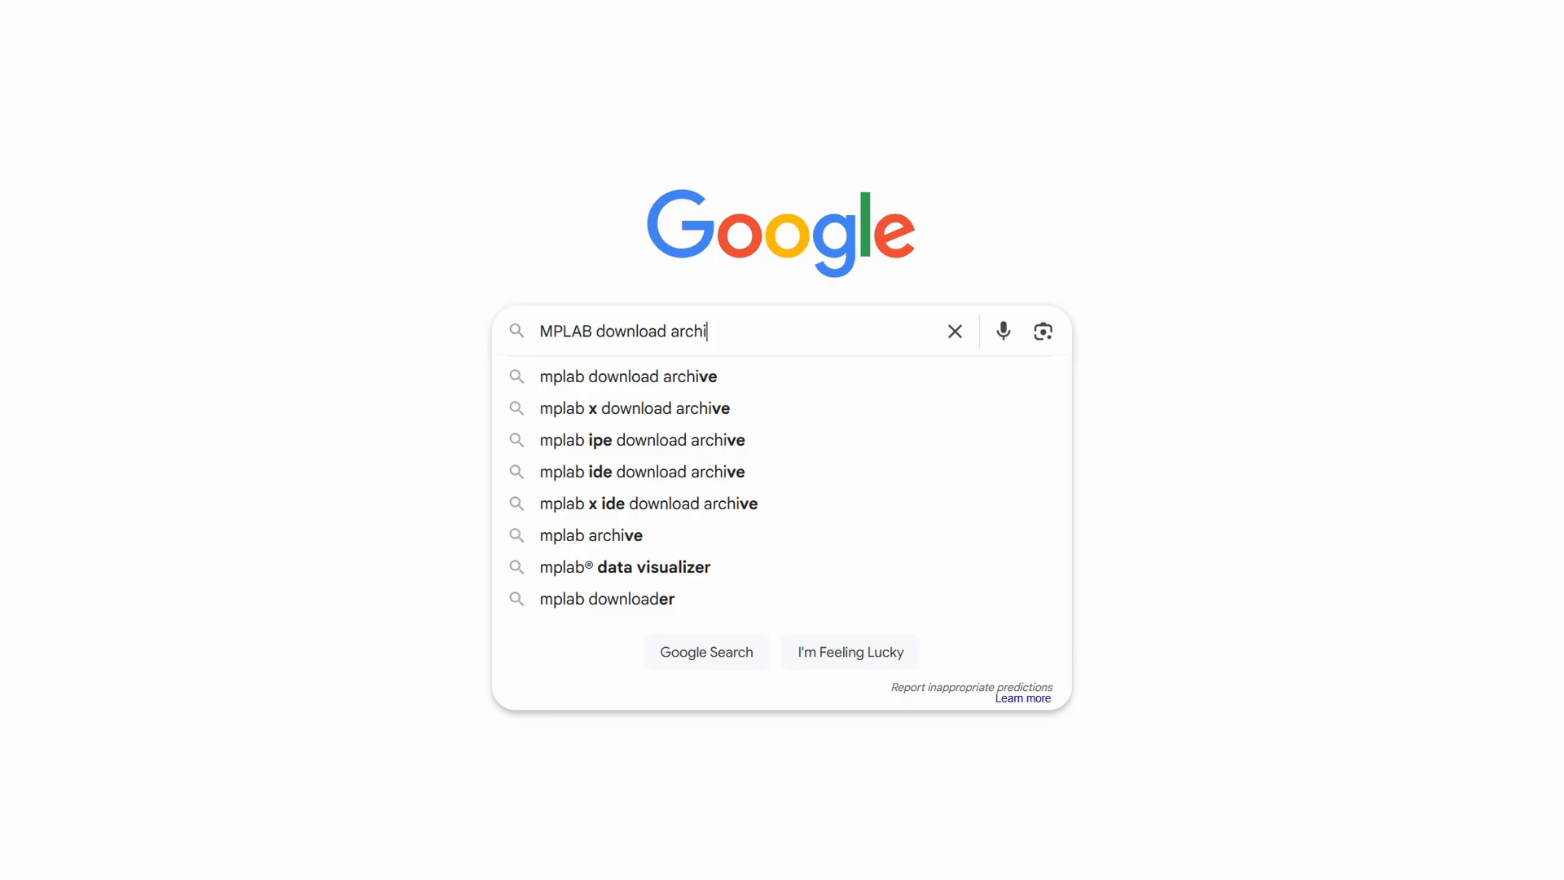
Save the Windows MPLAB X v6.20 installer from the Downloads Archive and launch it
click(627, 377)
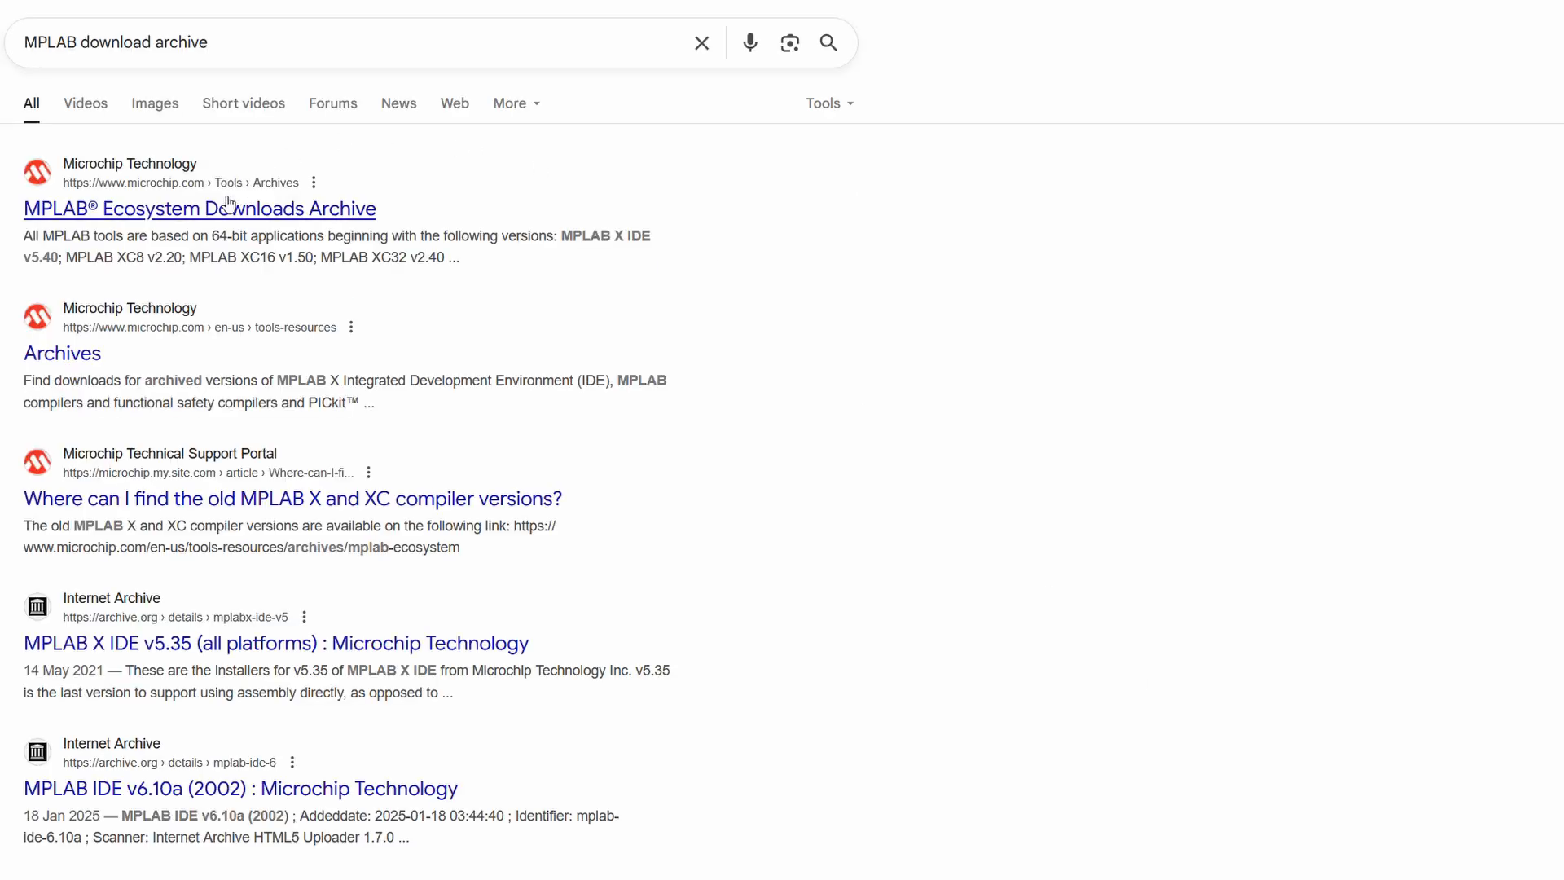
click(199, 209)
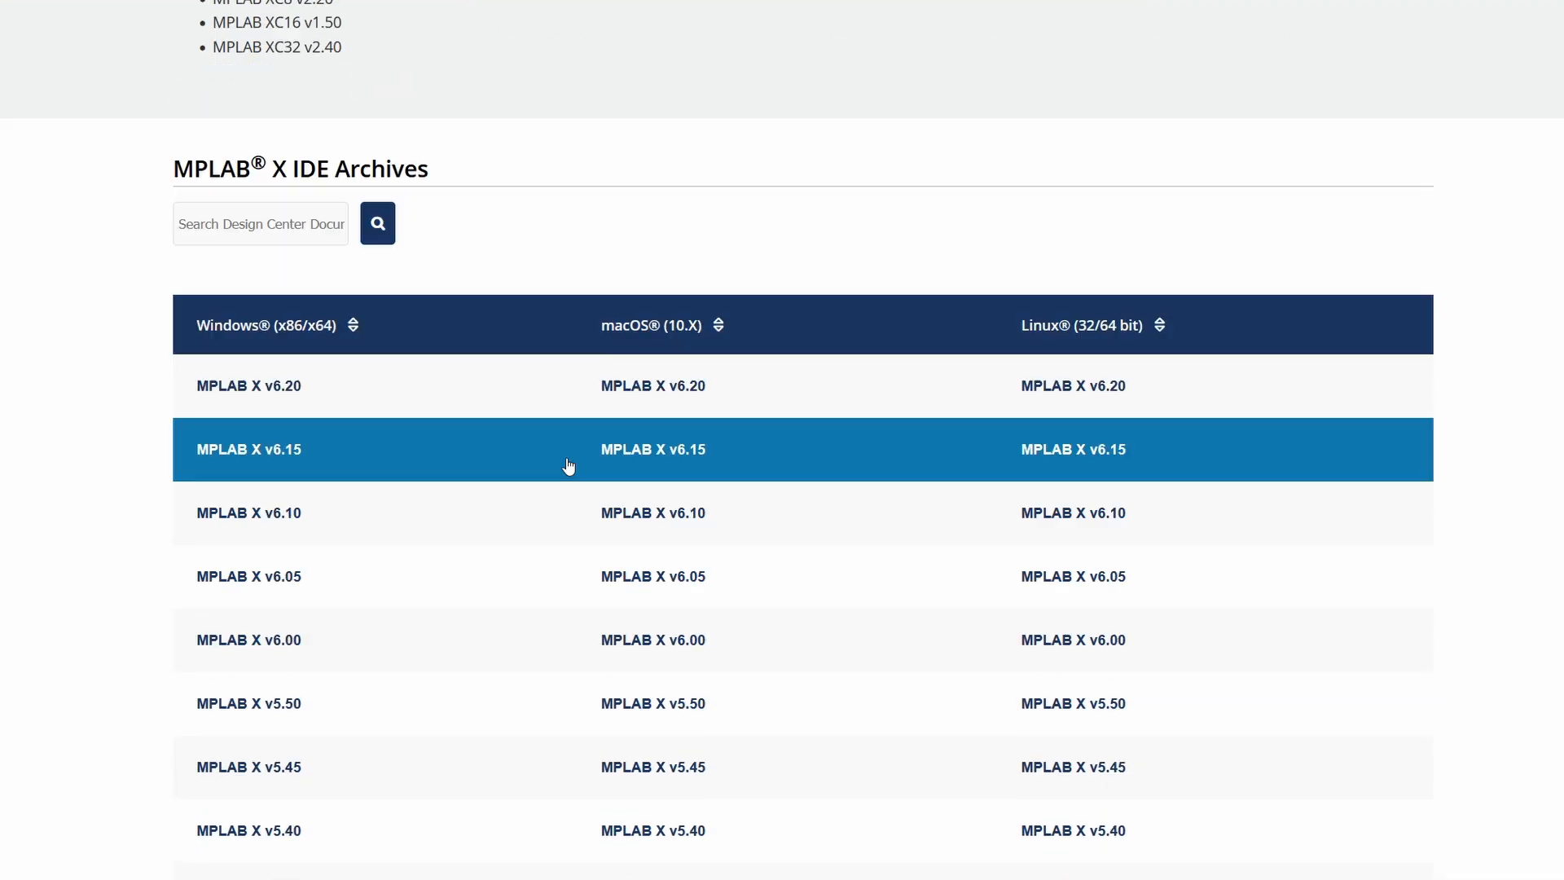
right_click(248, 296)
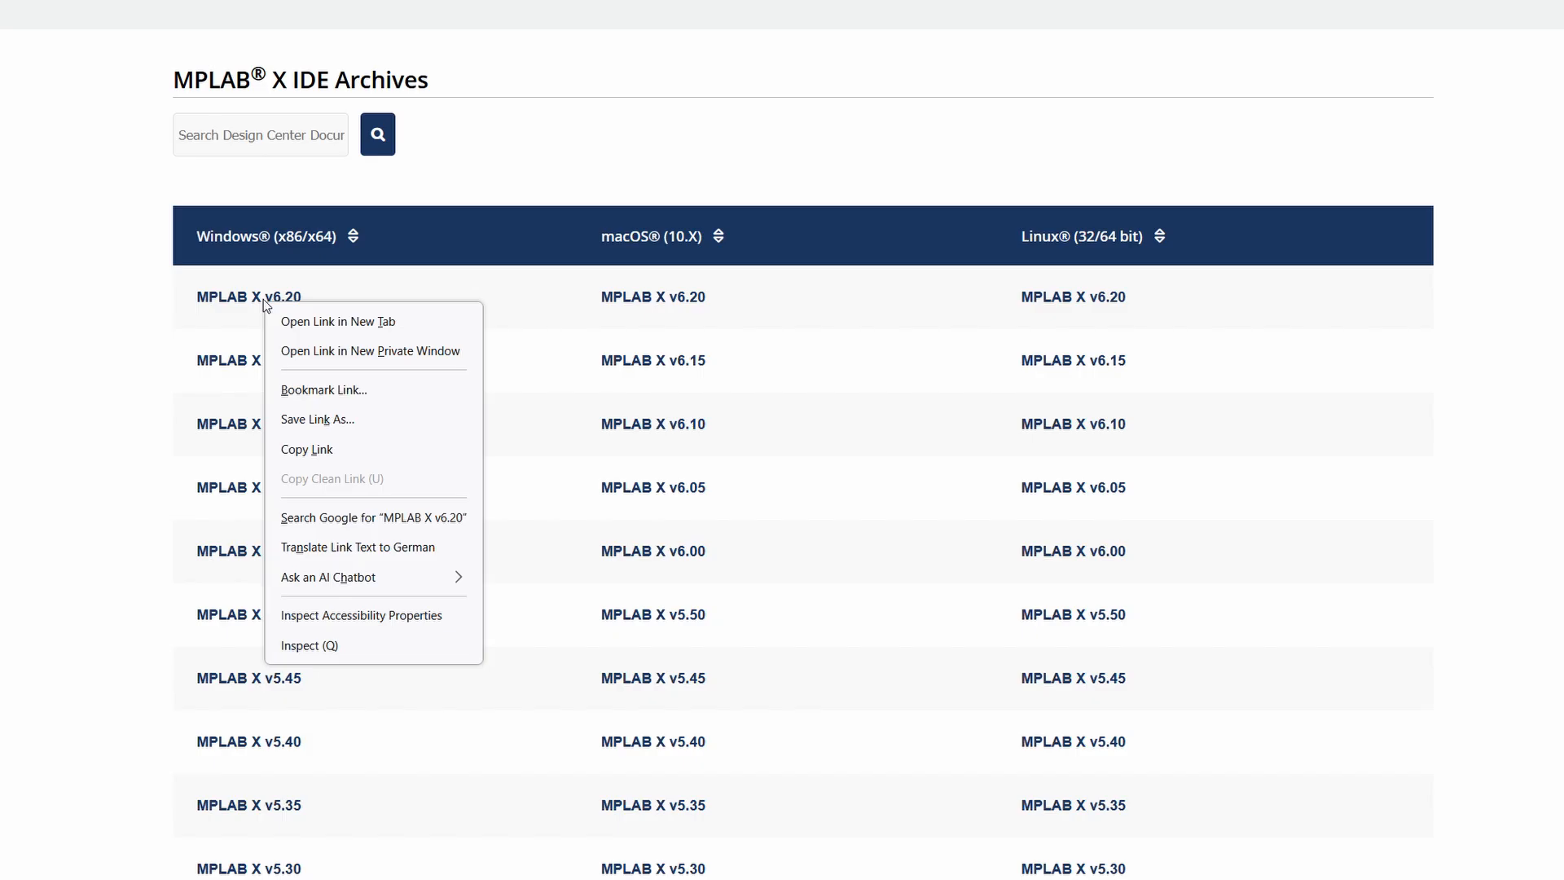
click(317, 419)
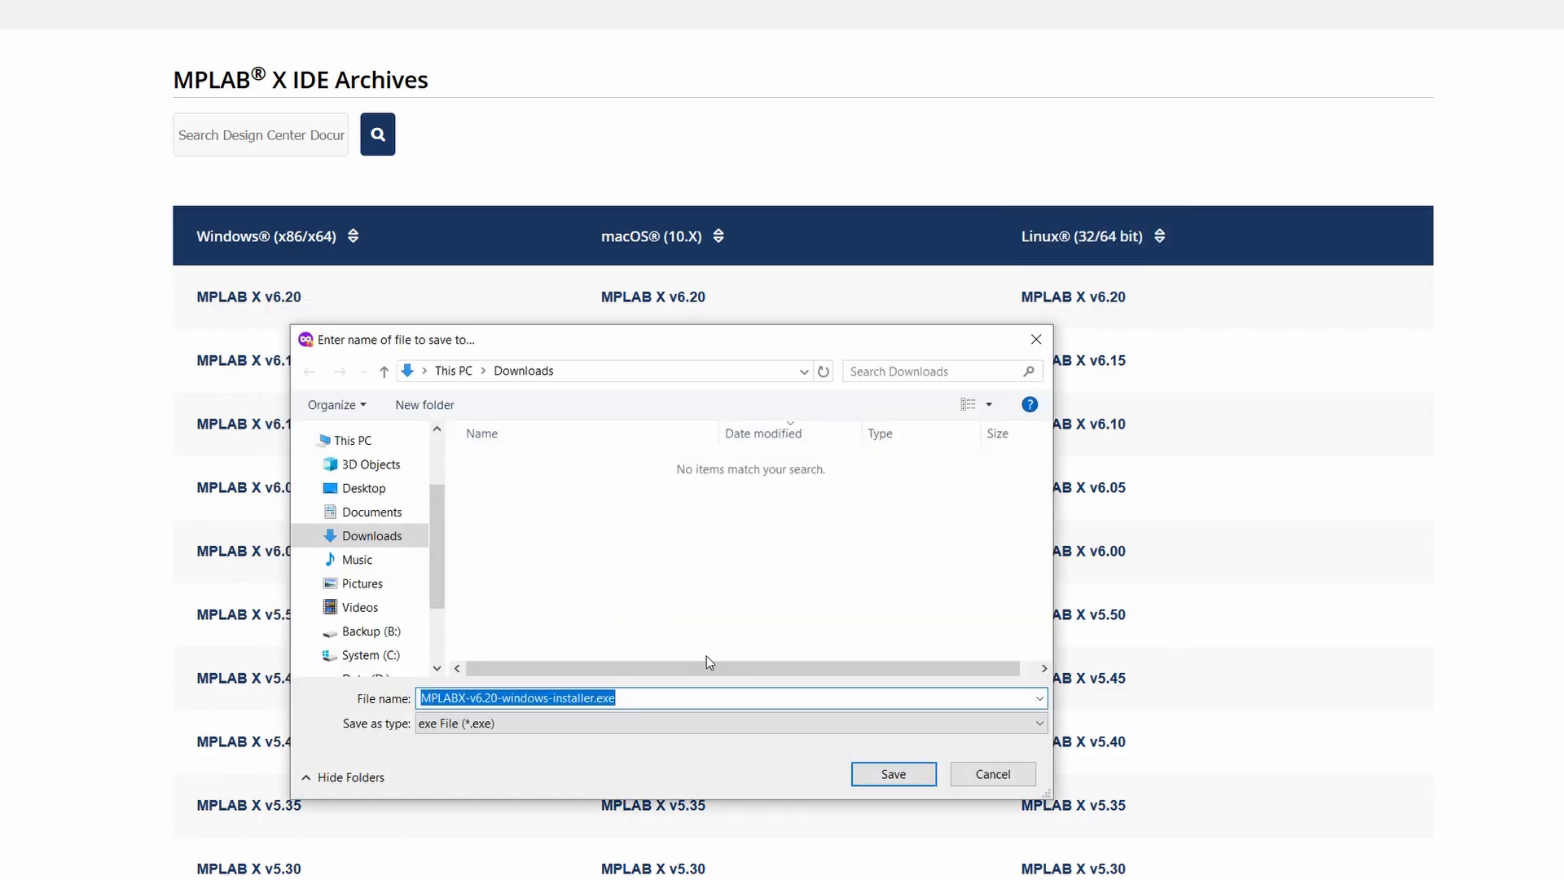
click(892, 774)
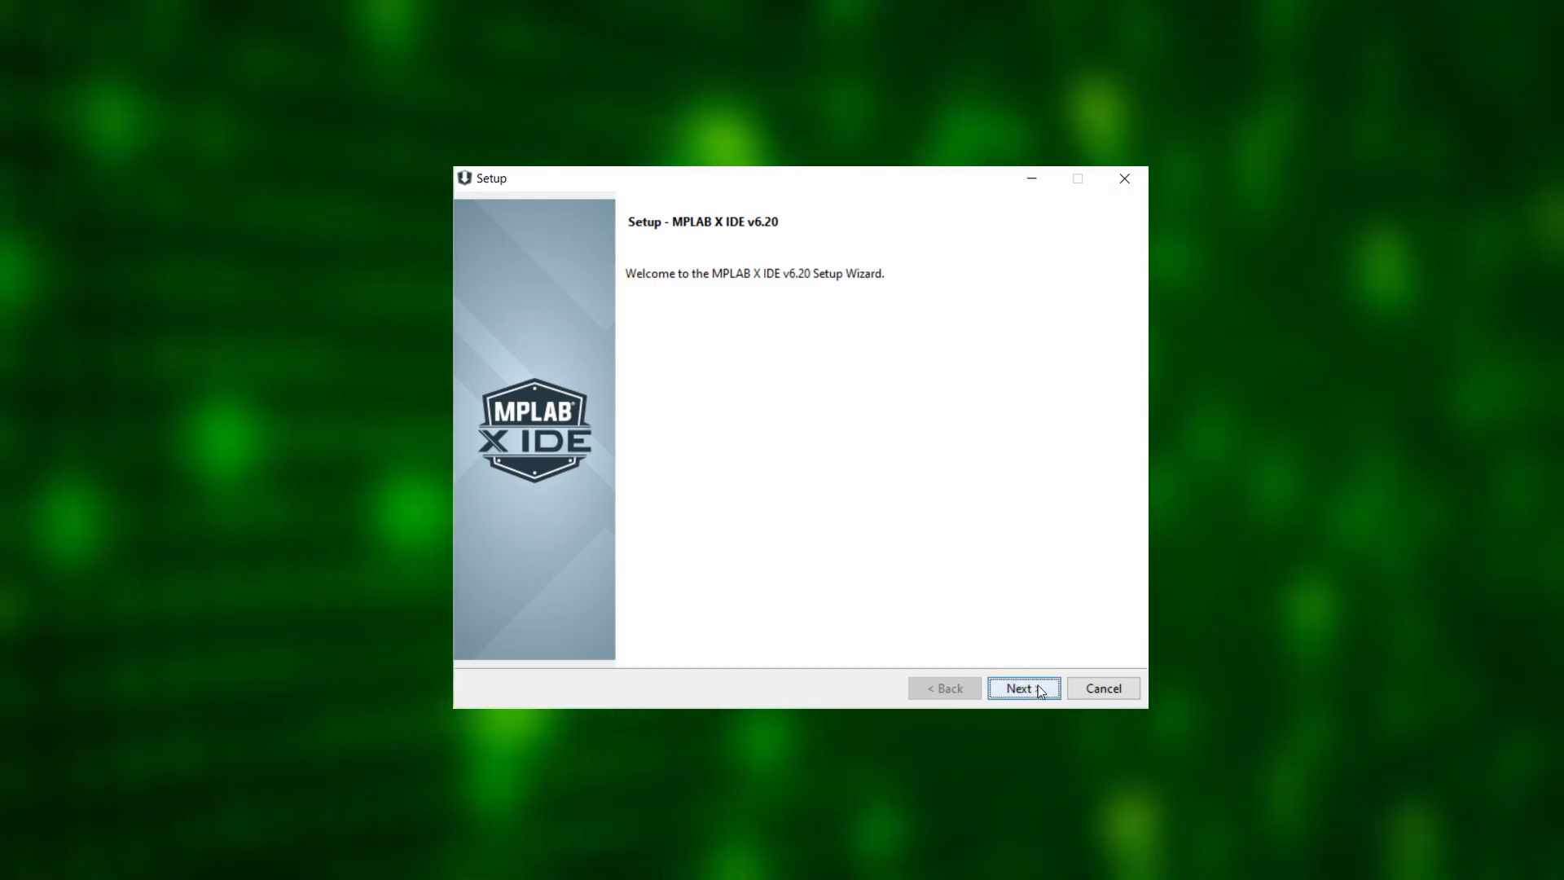
Accept the license and install only MPLAB IPE with 8-bit MCU support
click(1023, 688)
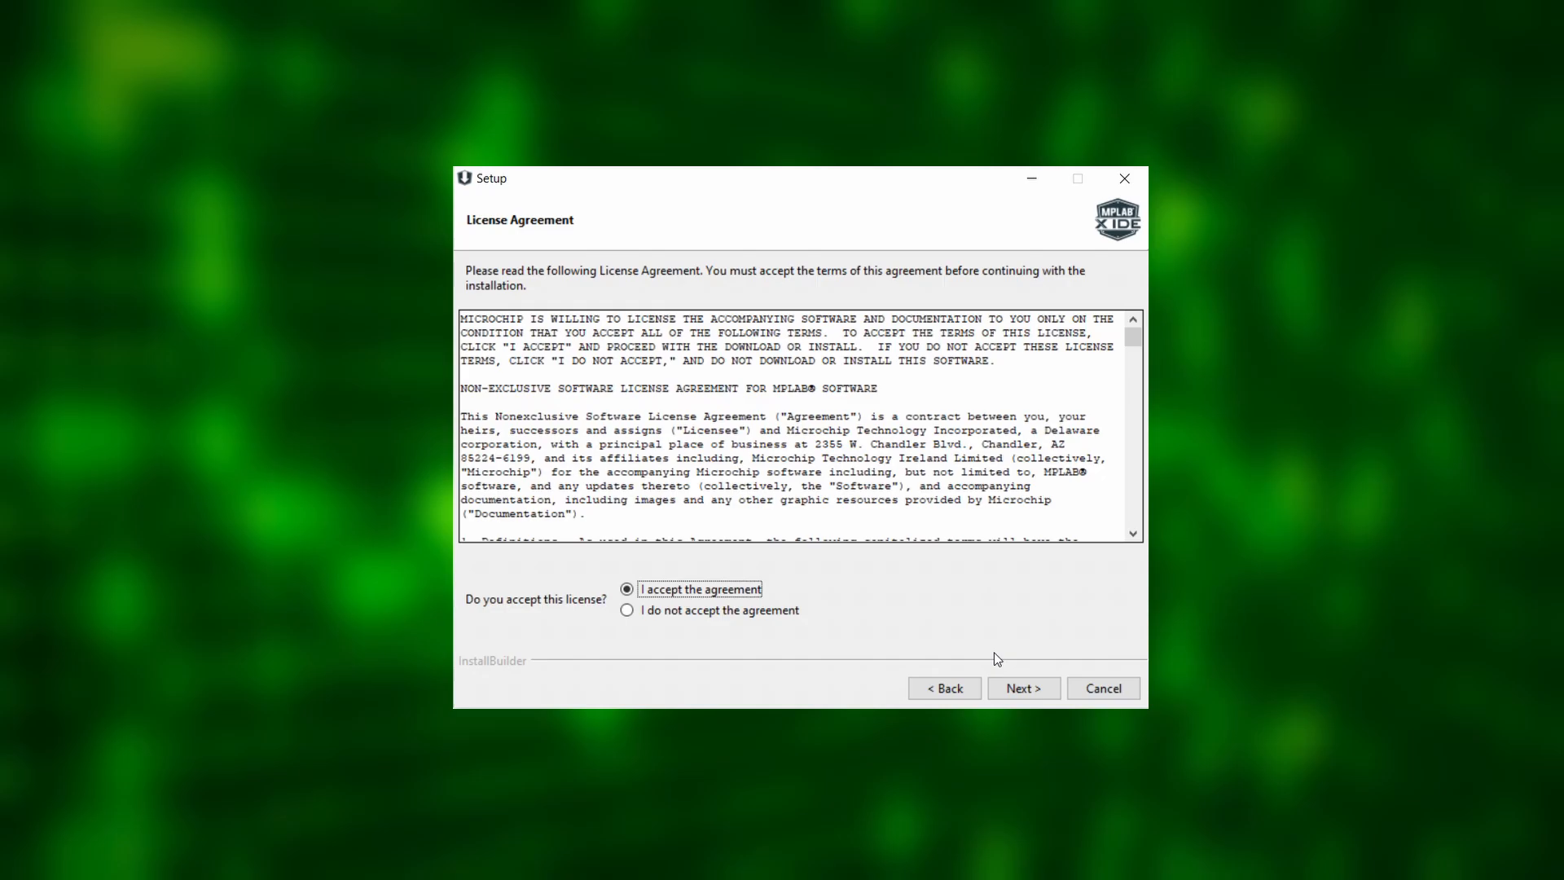
click(1022, 689)
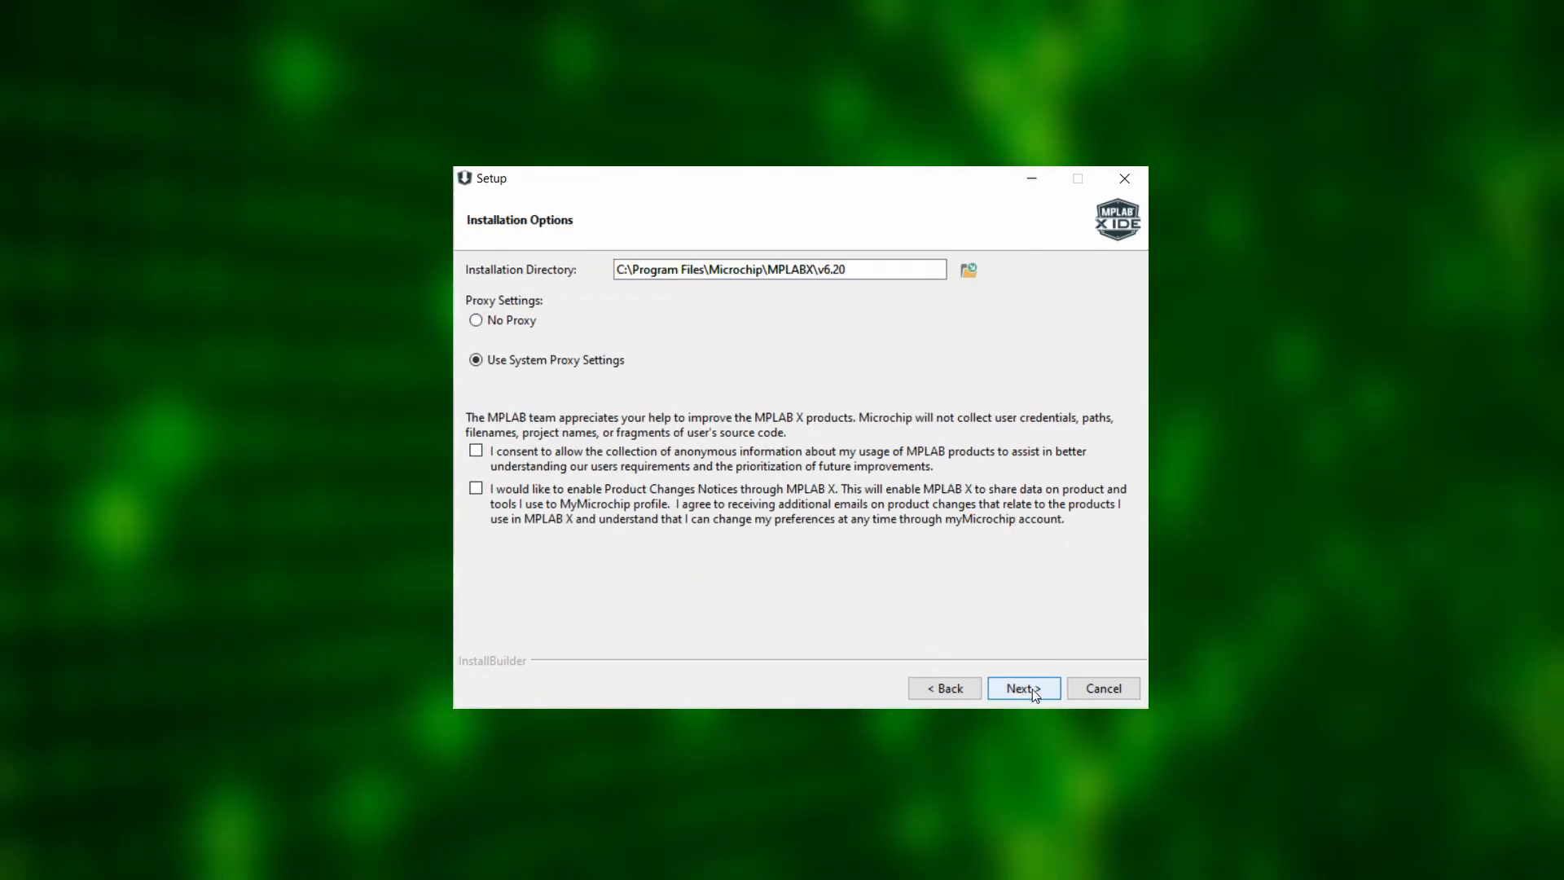
click(1023, 688)
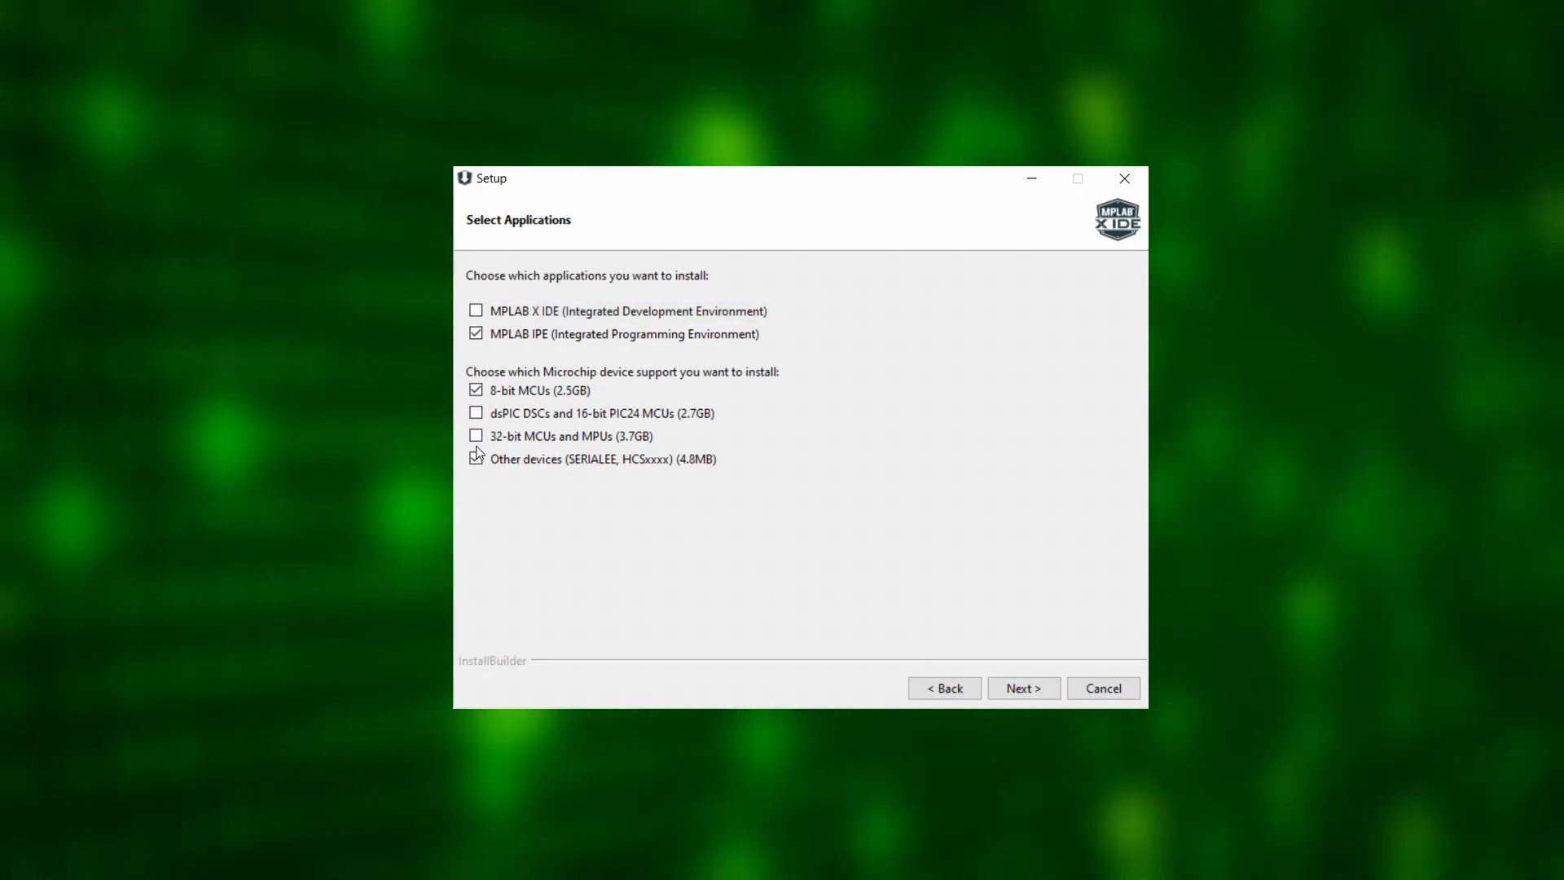
click(1022, 688)
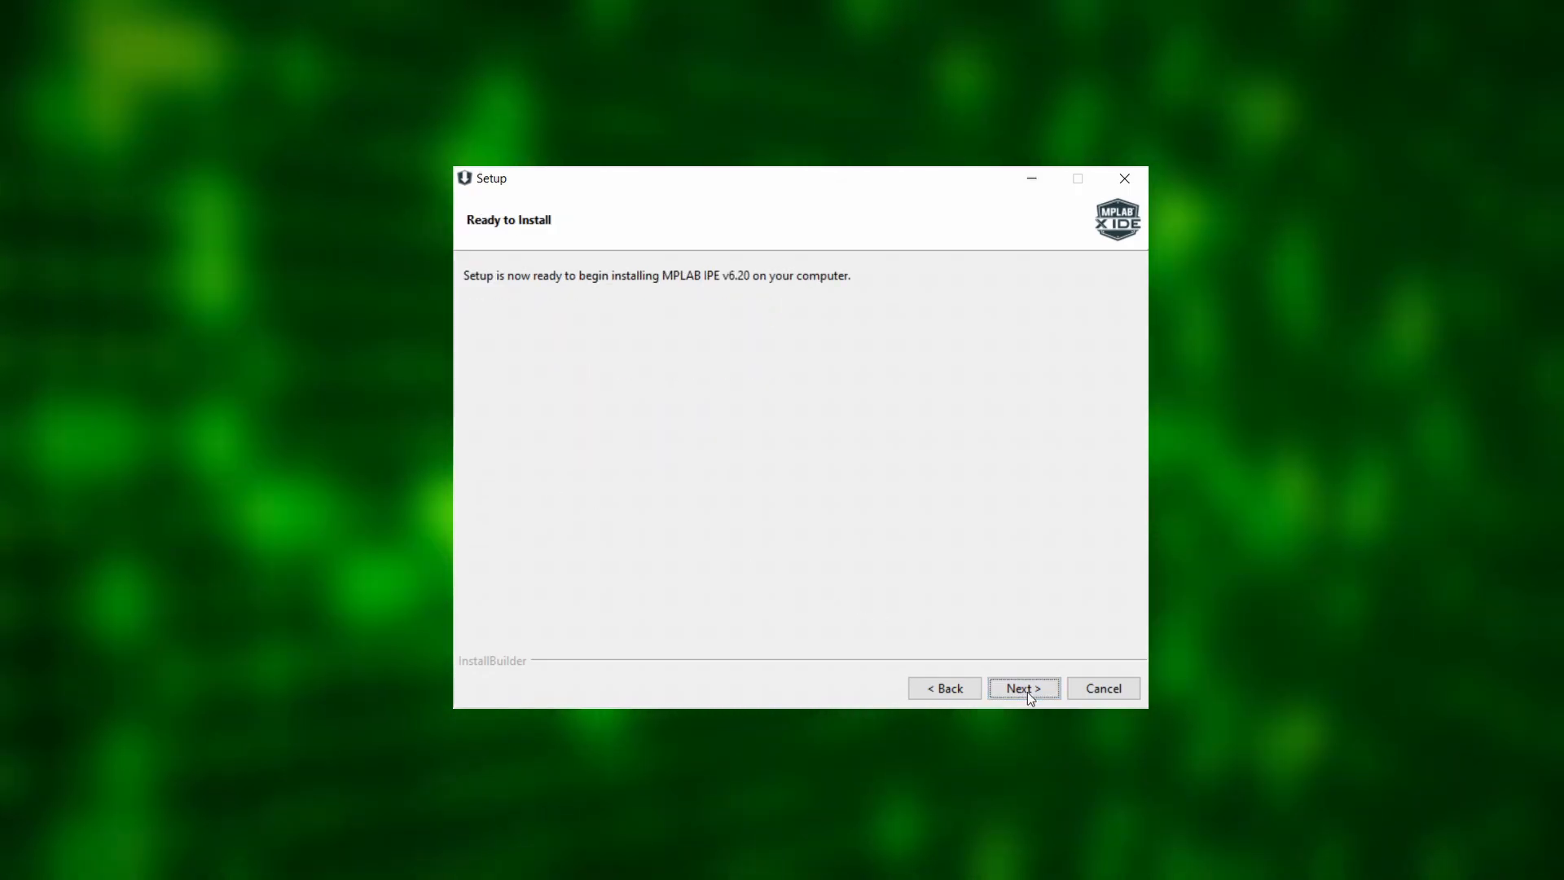
click(1023, 689)
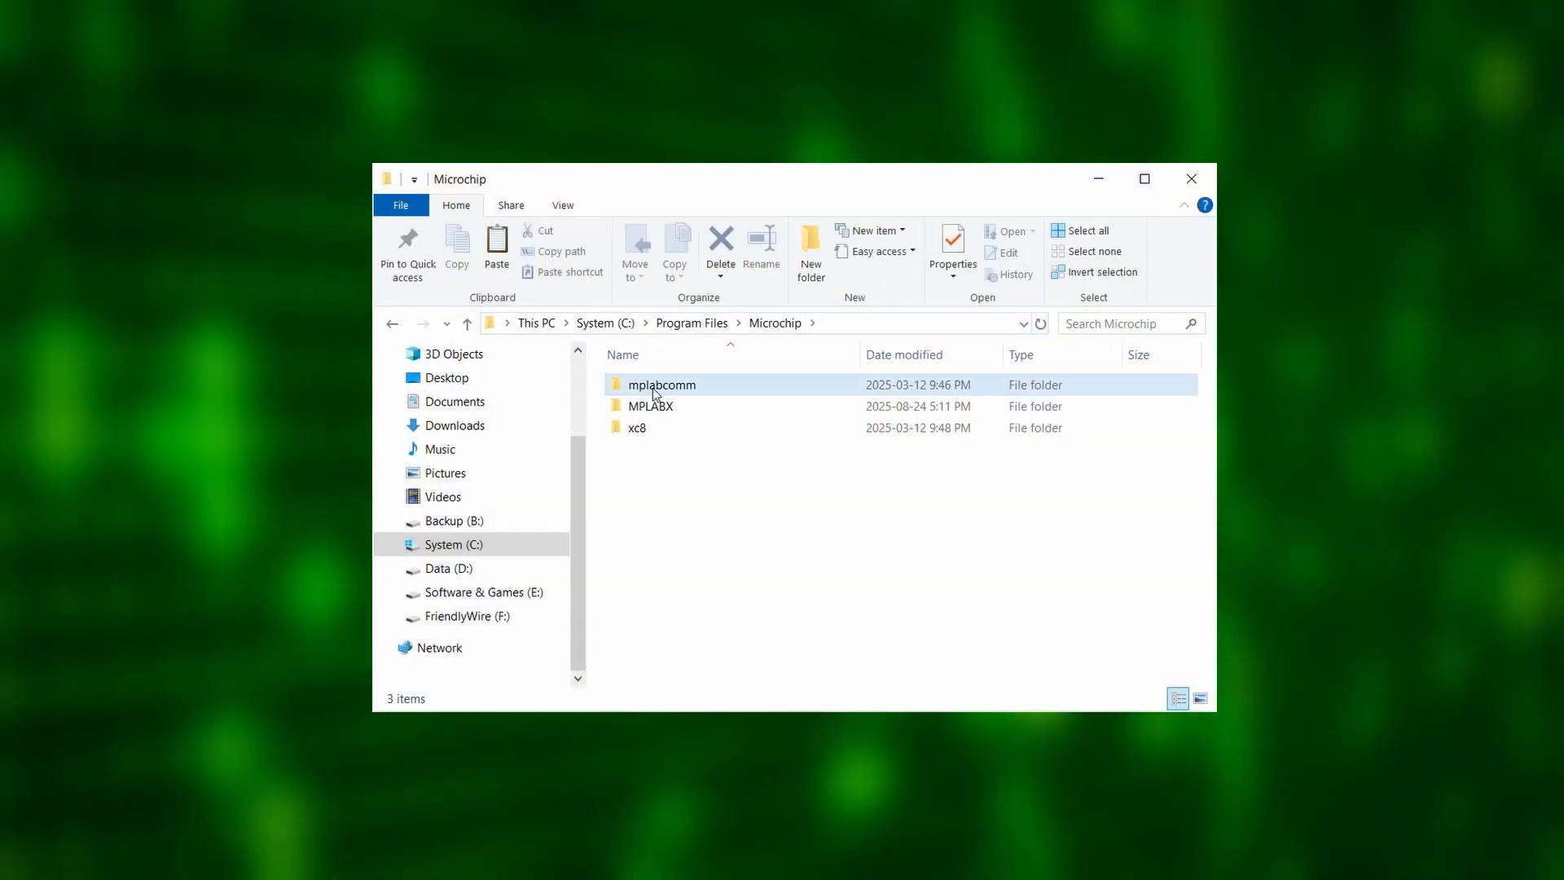
Open the MPLABX folder under Program Files\Microchip to run MPLAB IPE
double_click(653, 404)
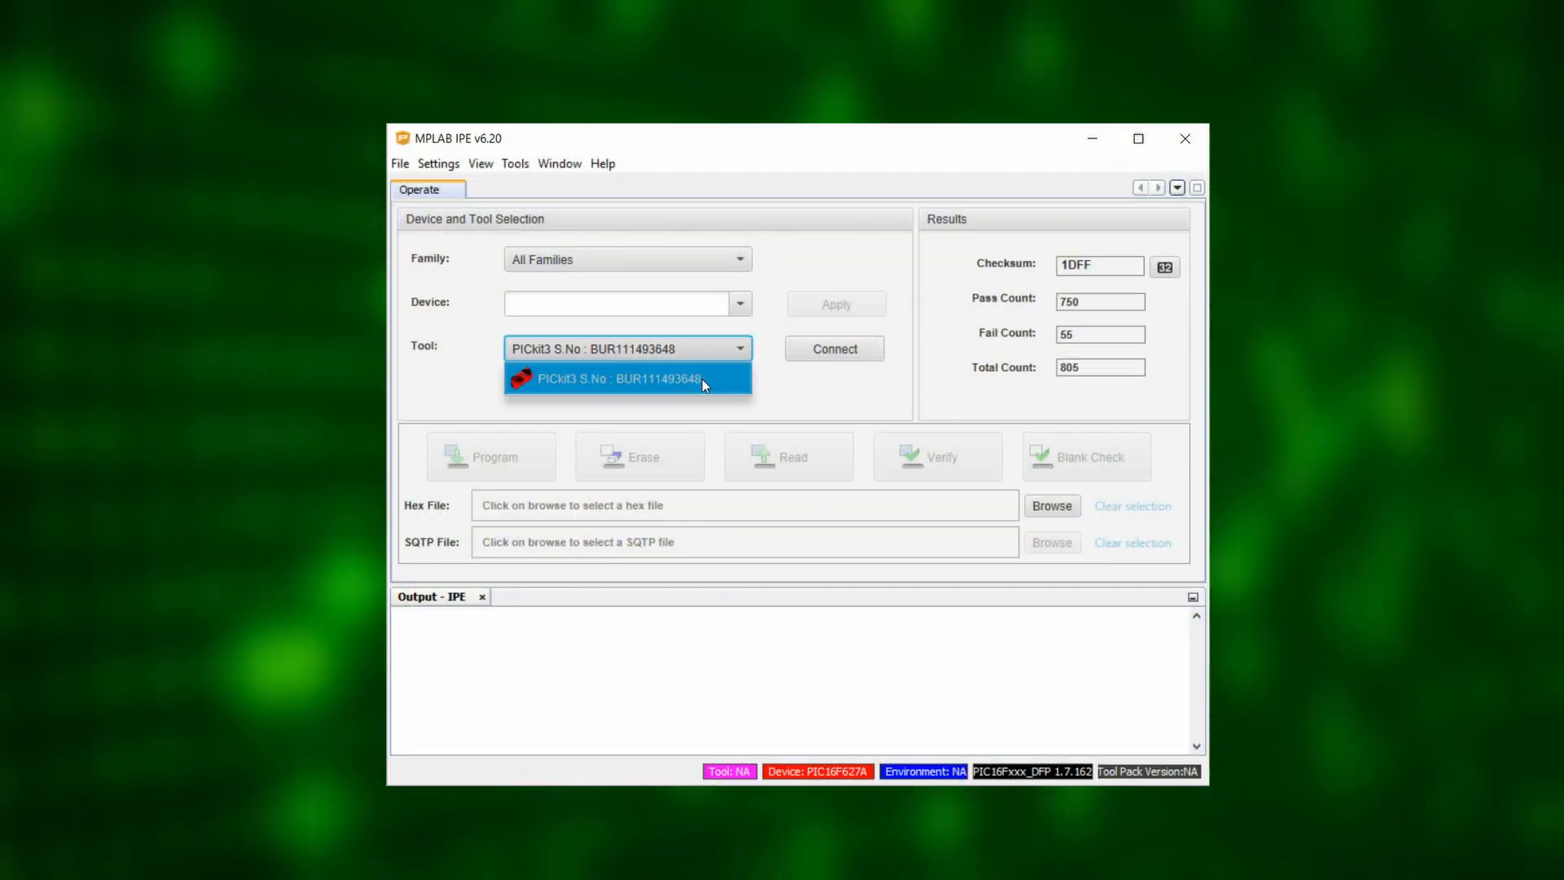
Keep PICkit3 as the programmer and apply PIC16F1455 as the device
click(626, 378)
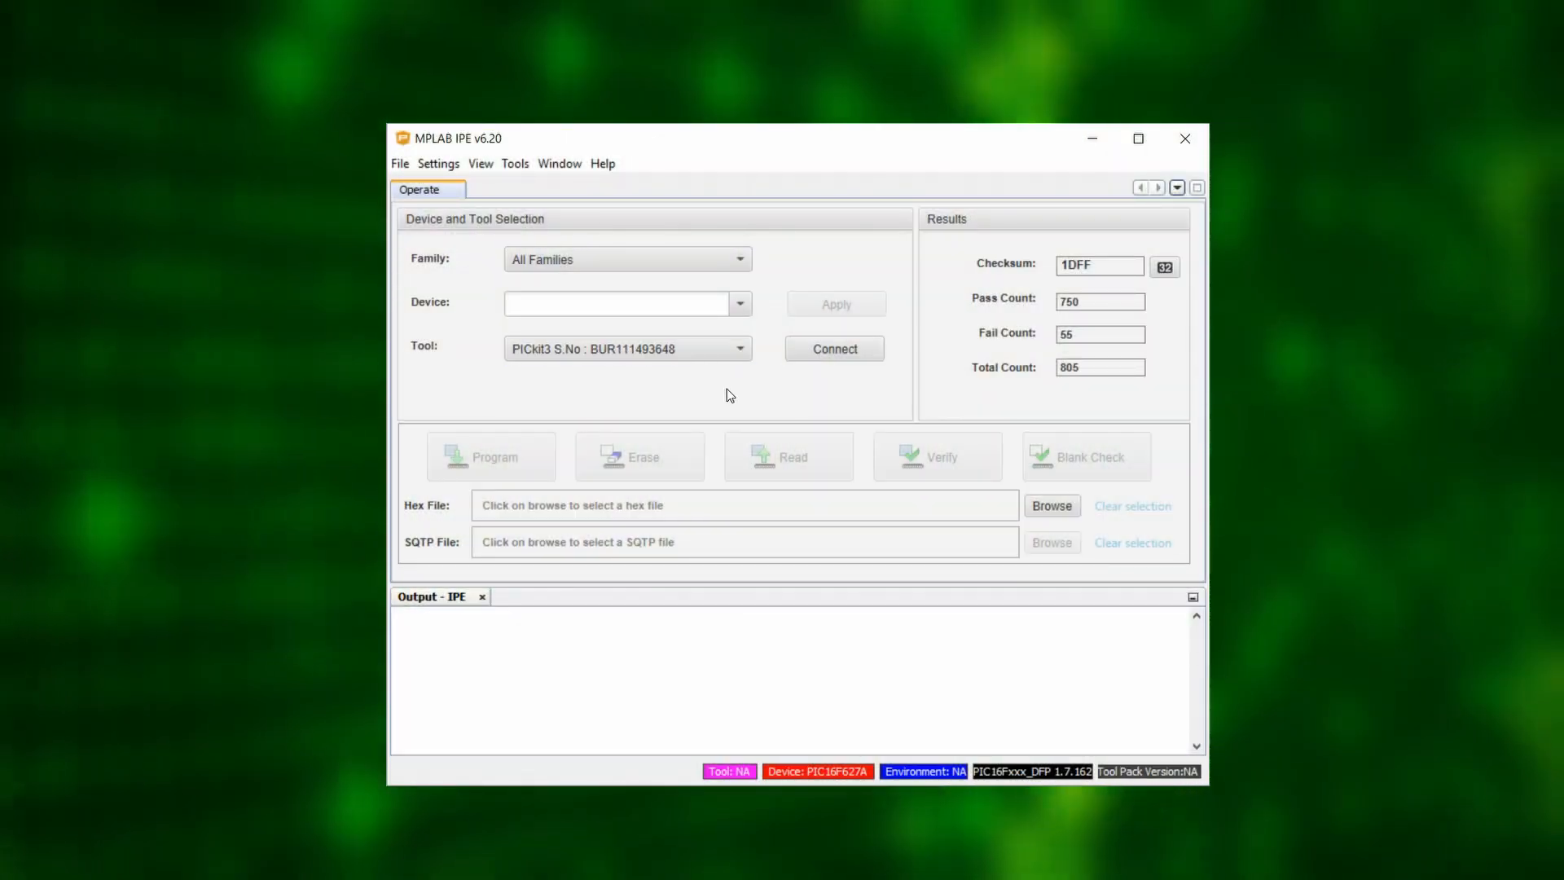
click(739, 348)
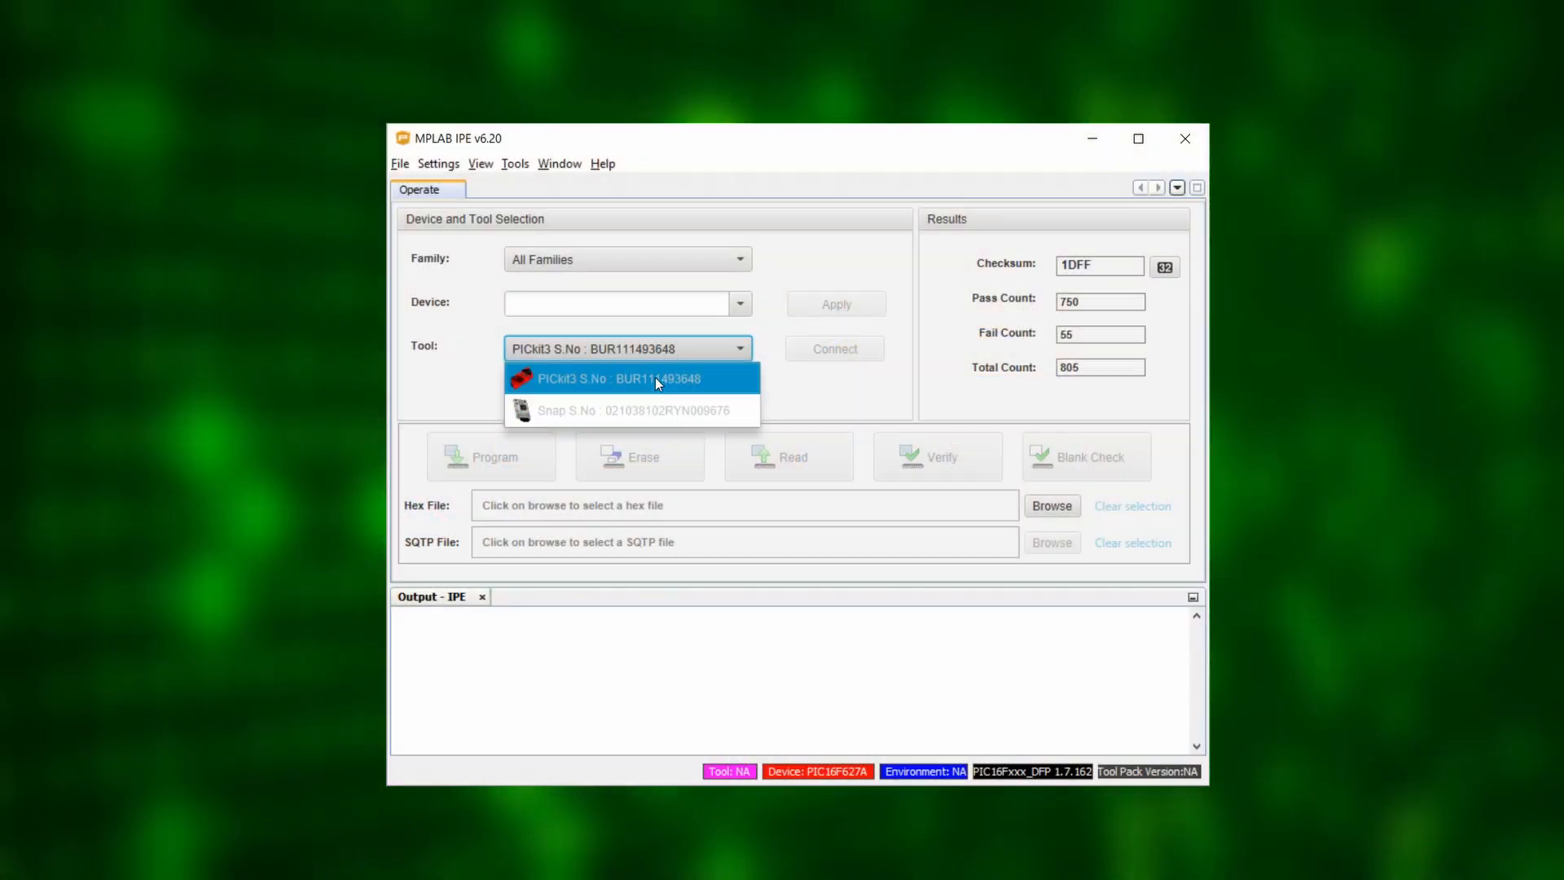
click(619, 377)
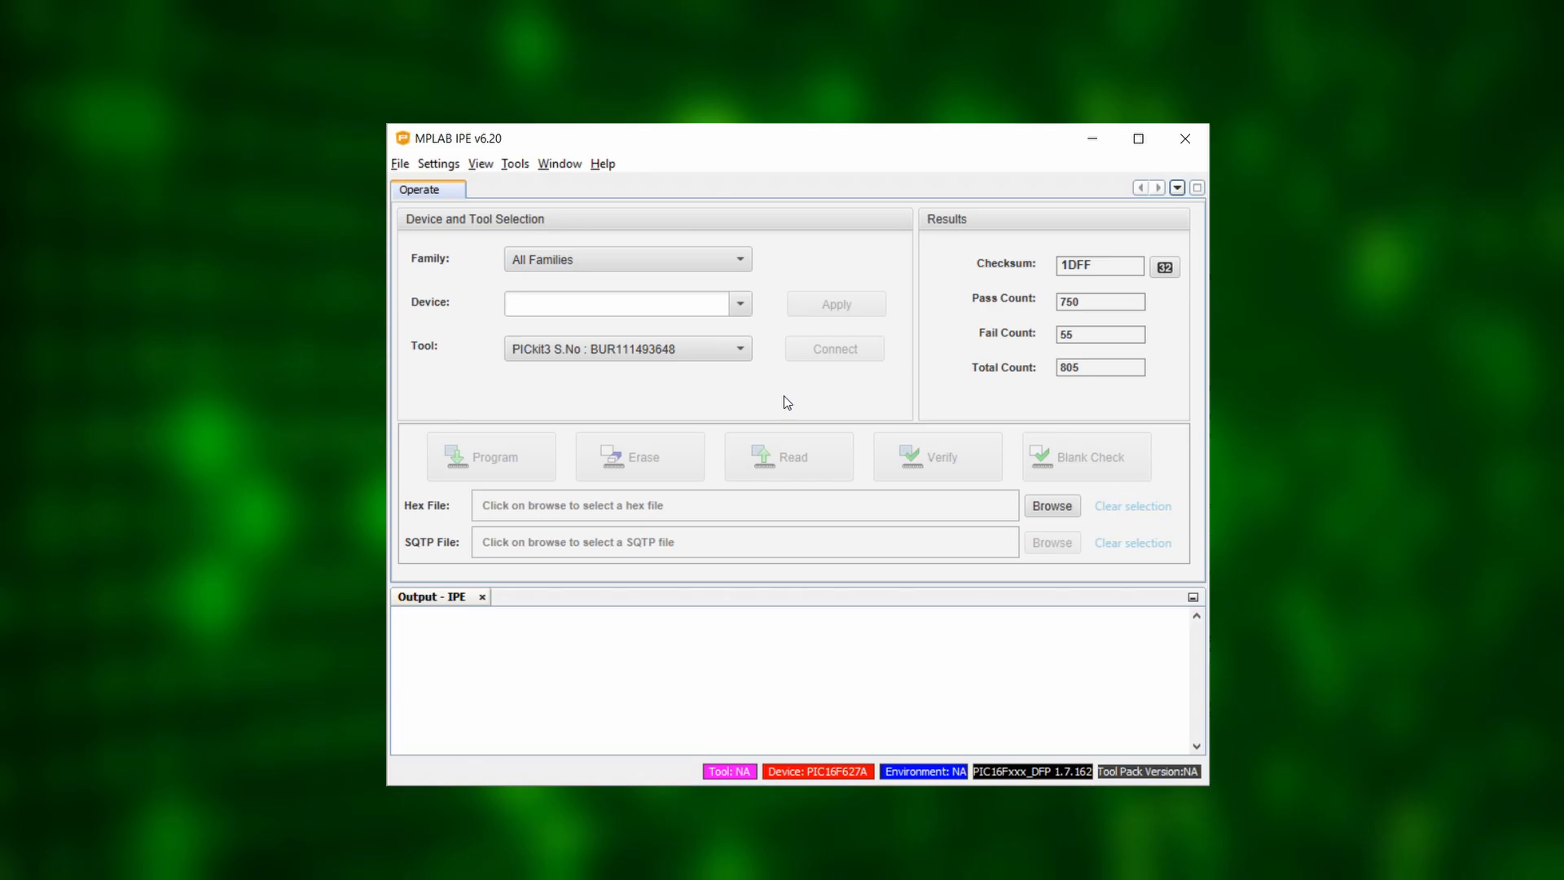
mouse_move(804, 387)
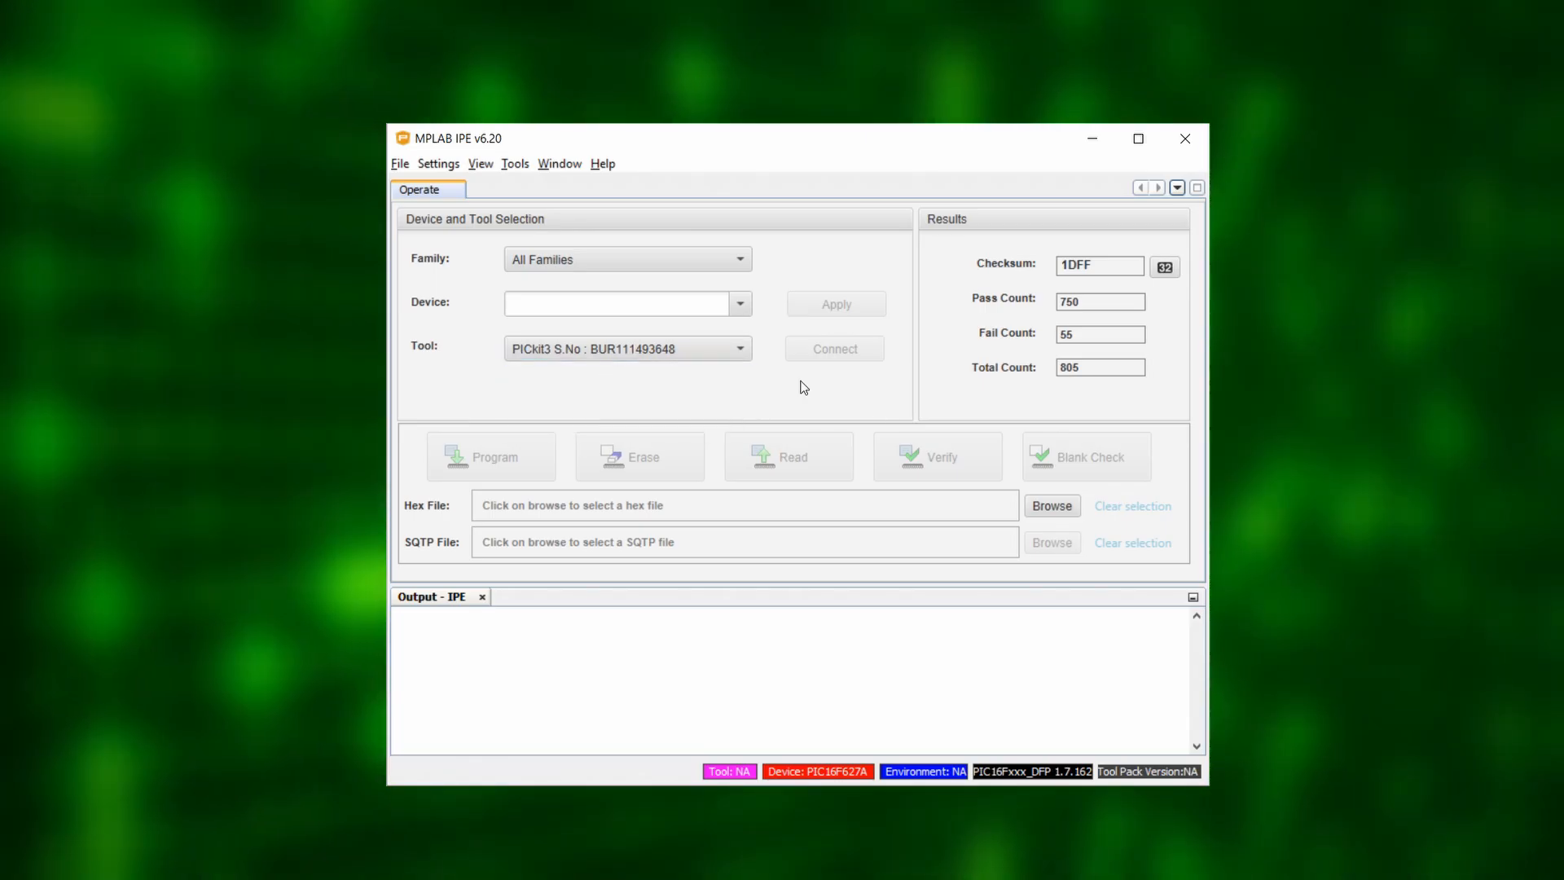
click(619, 303)
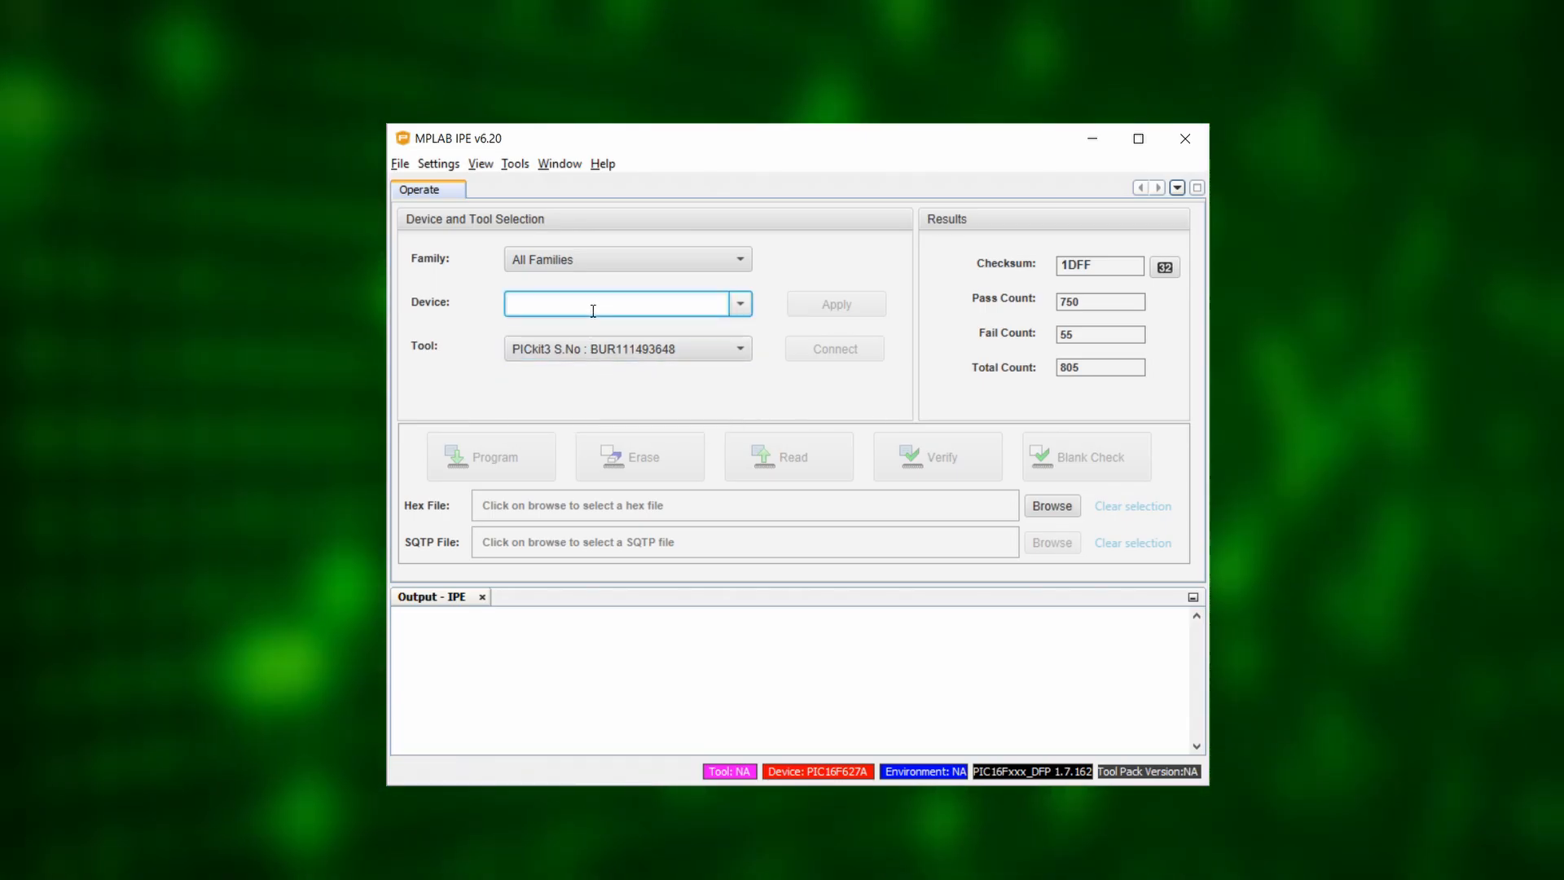
text(PIC16F1455)
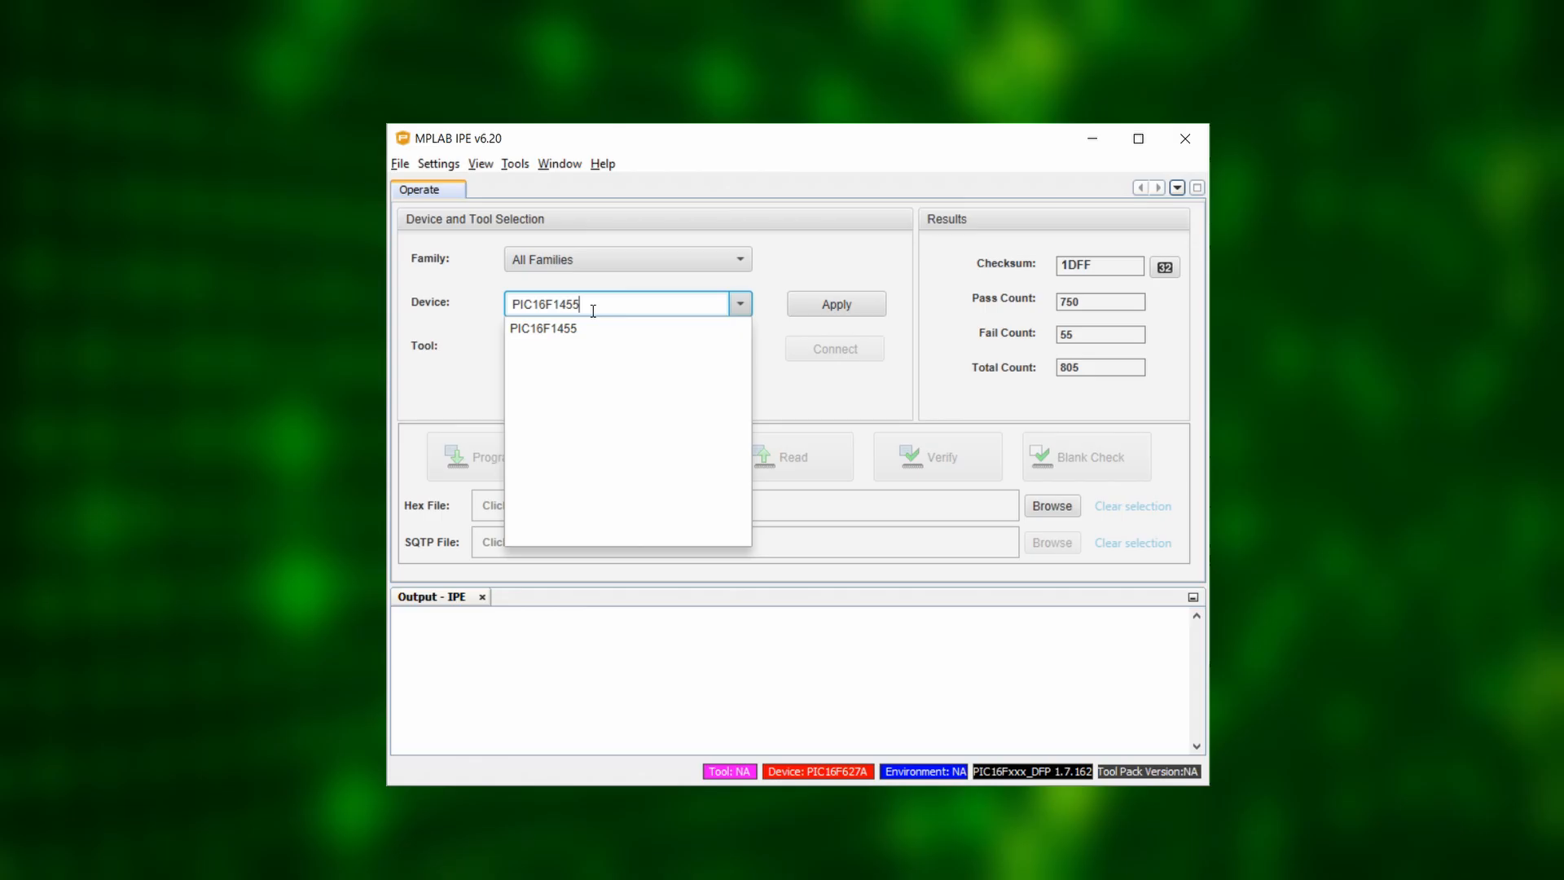
click(544, 329)
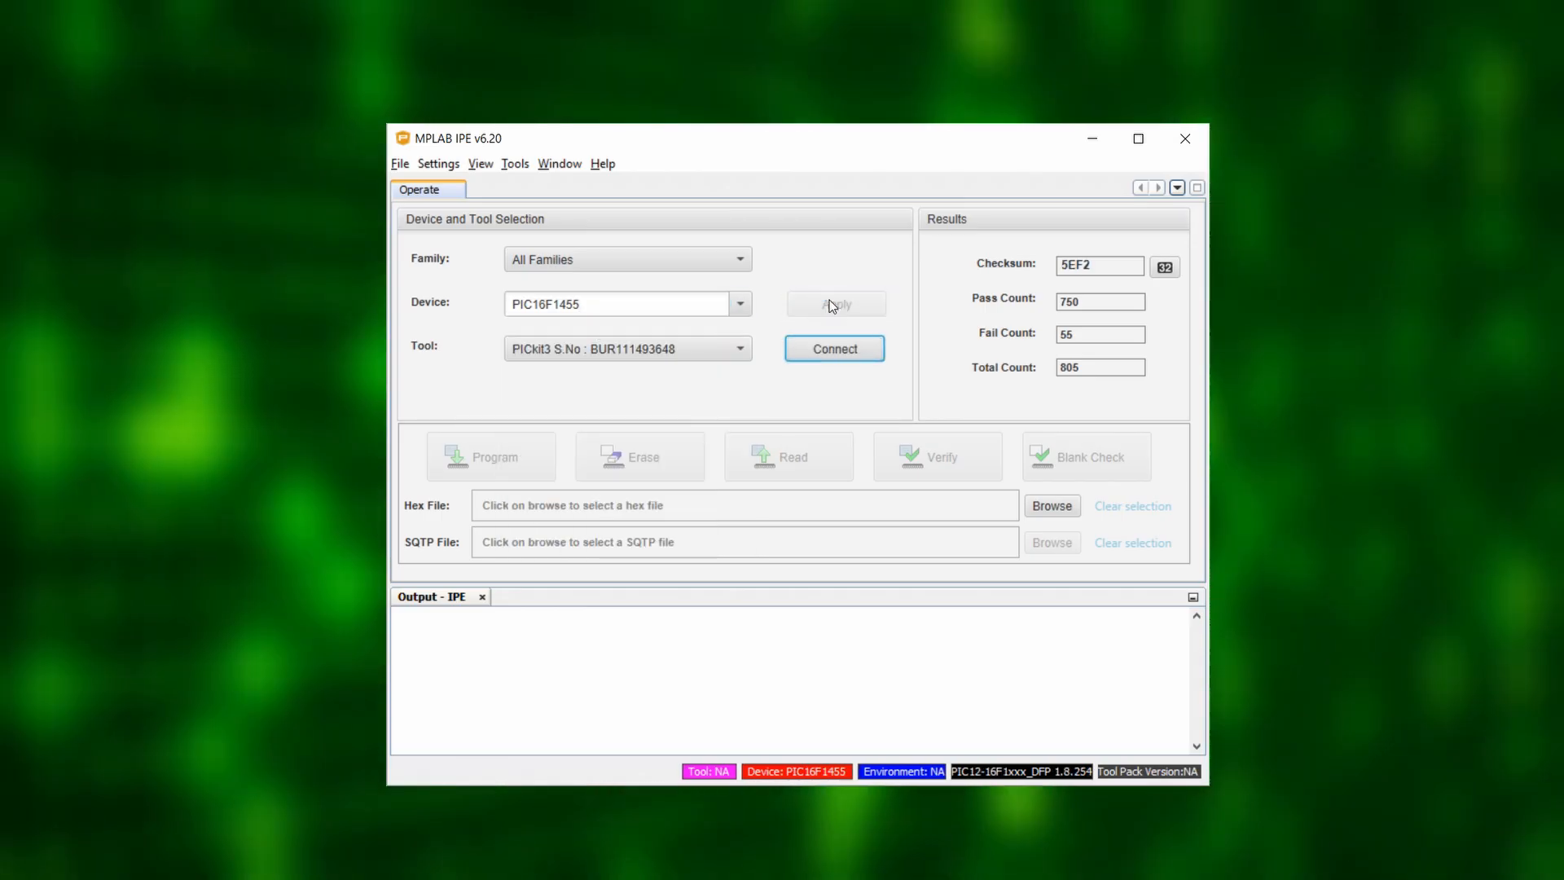
Connect to the PICkit3, confirming the device caution dialog, then disconnect and reconnect
click(835, 348)
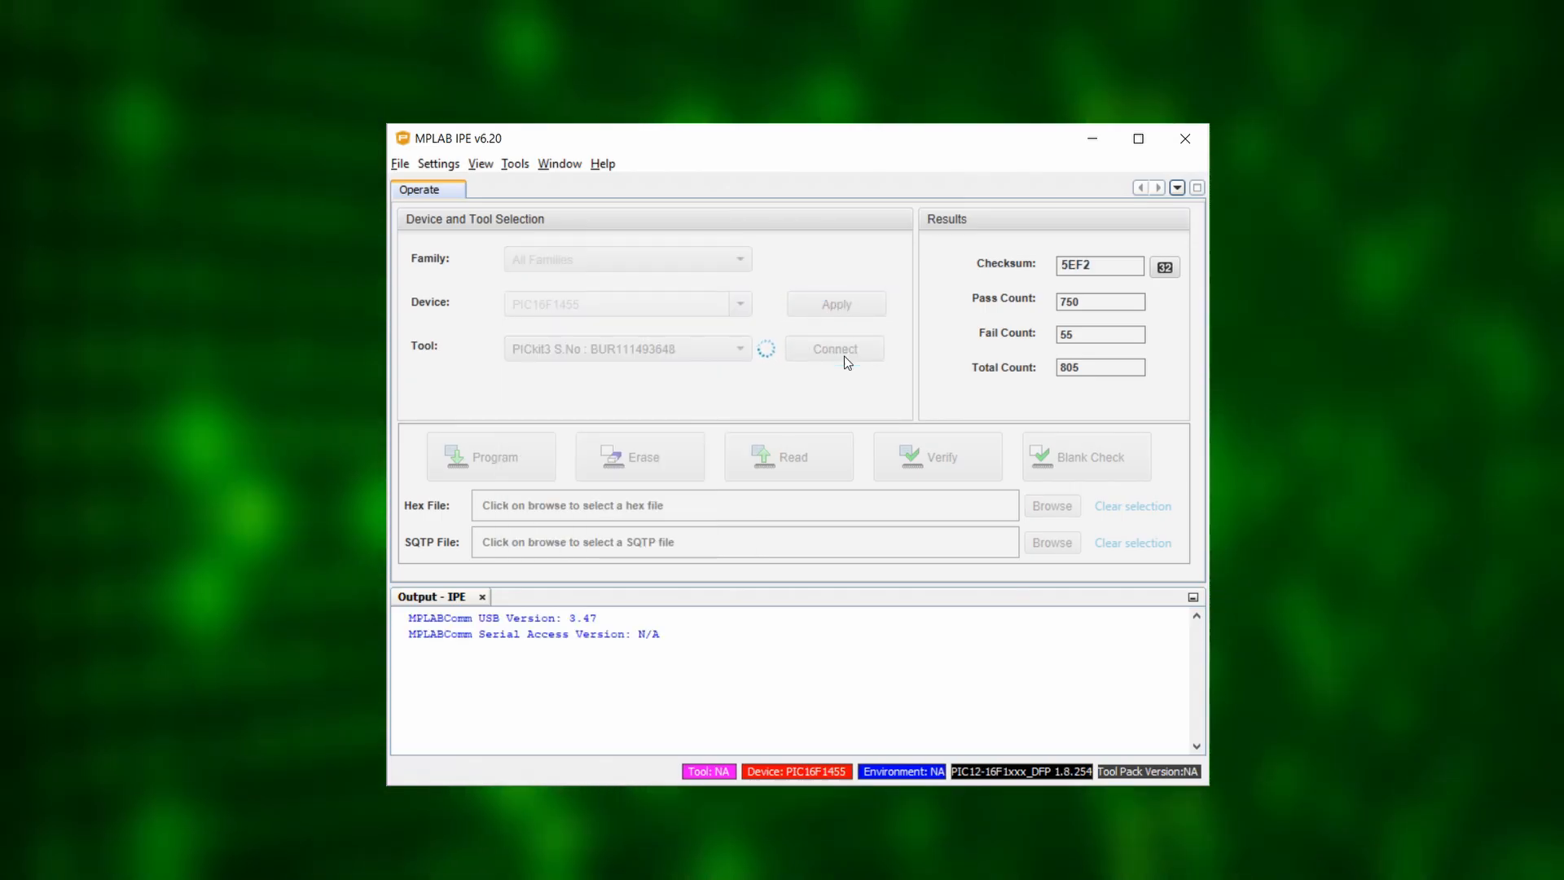
click(834, 348)
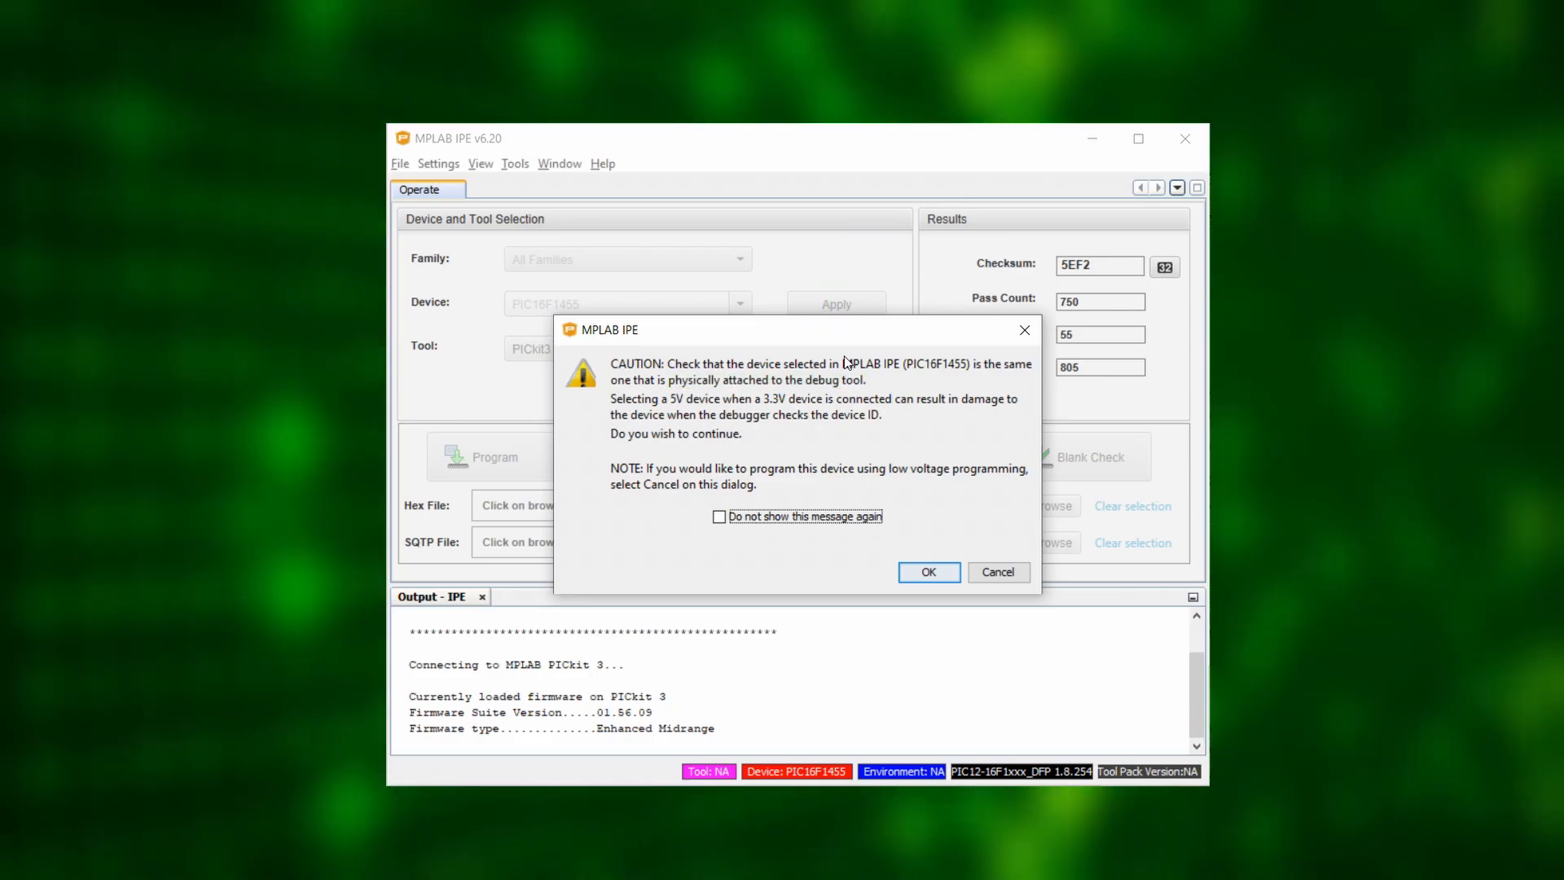
click(927, 572)
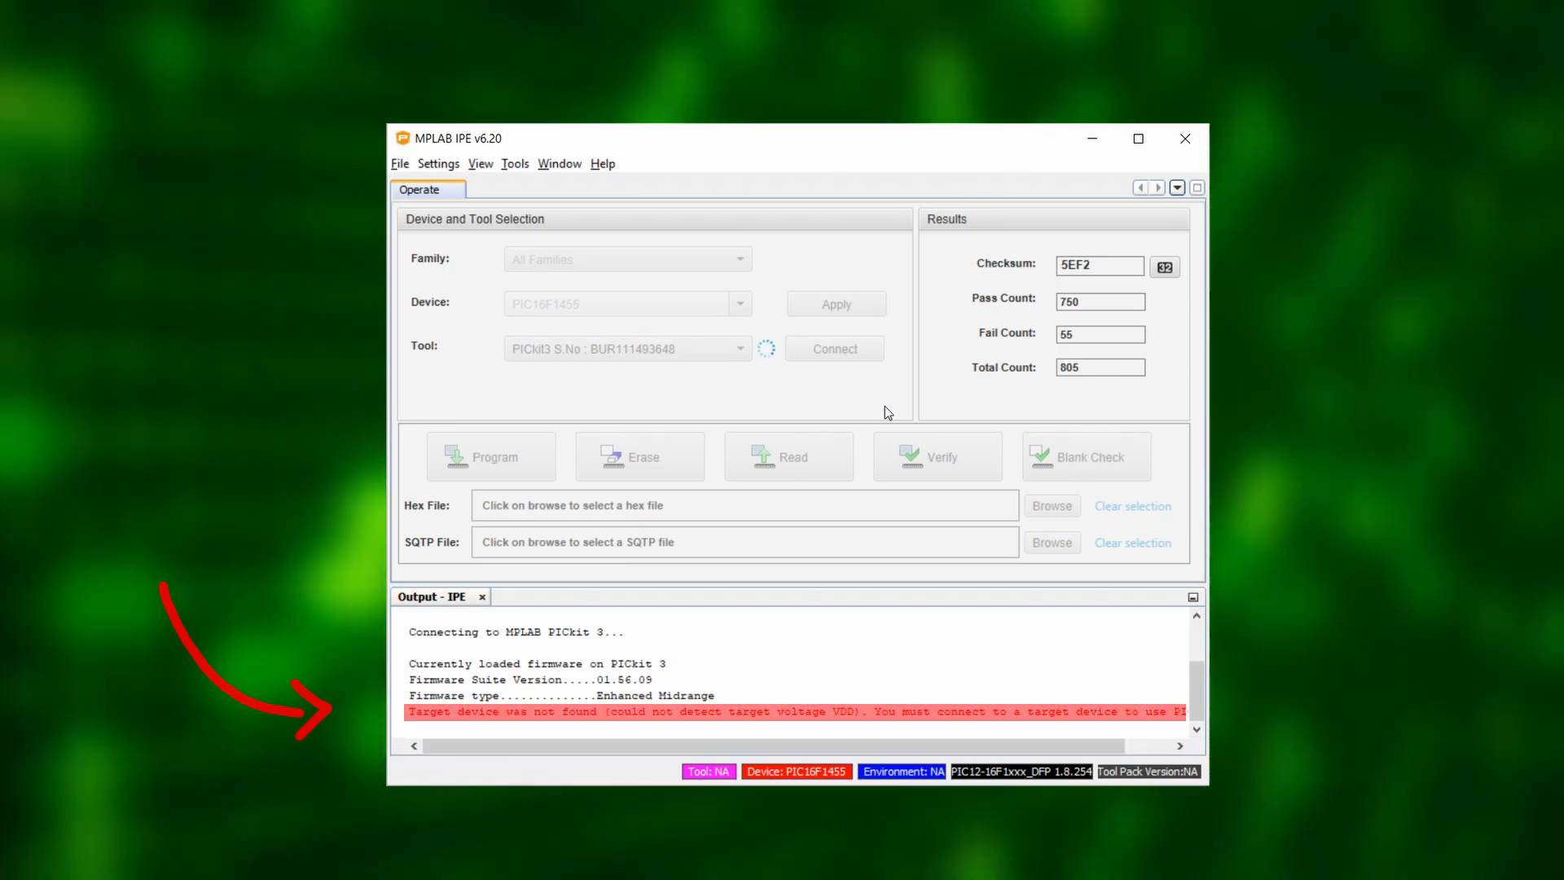
click(835, 348)
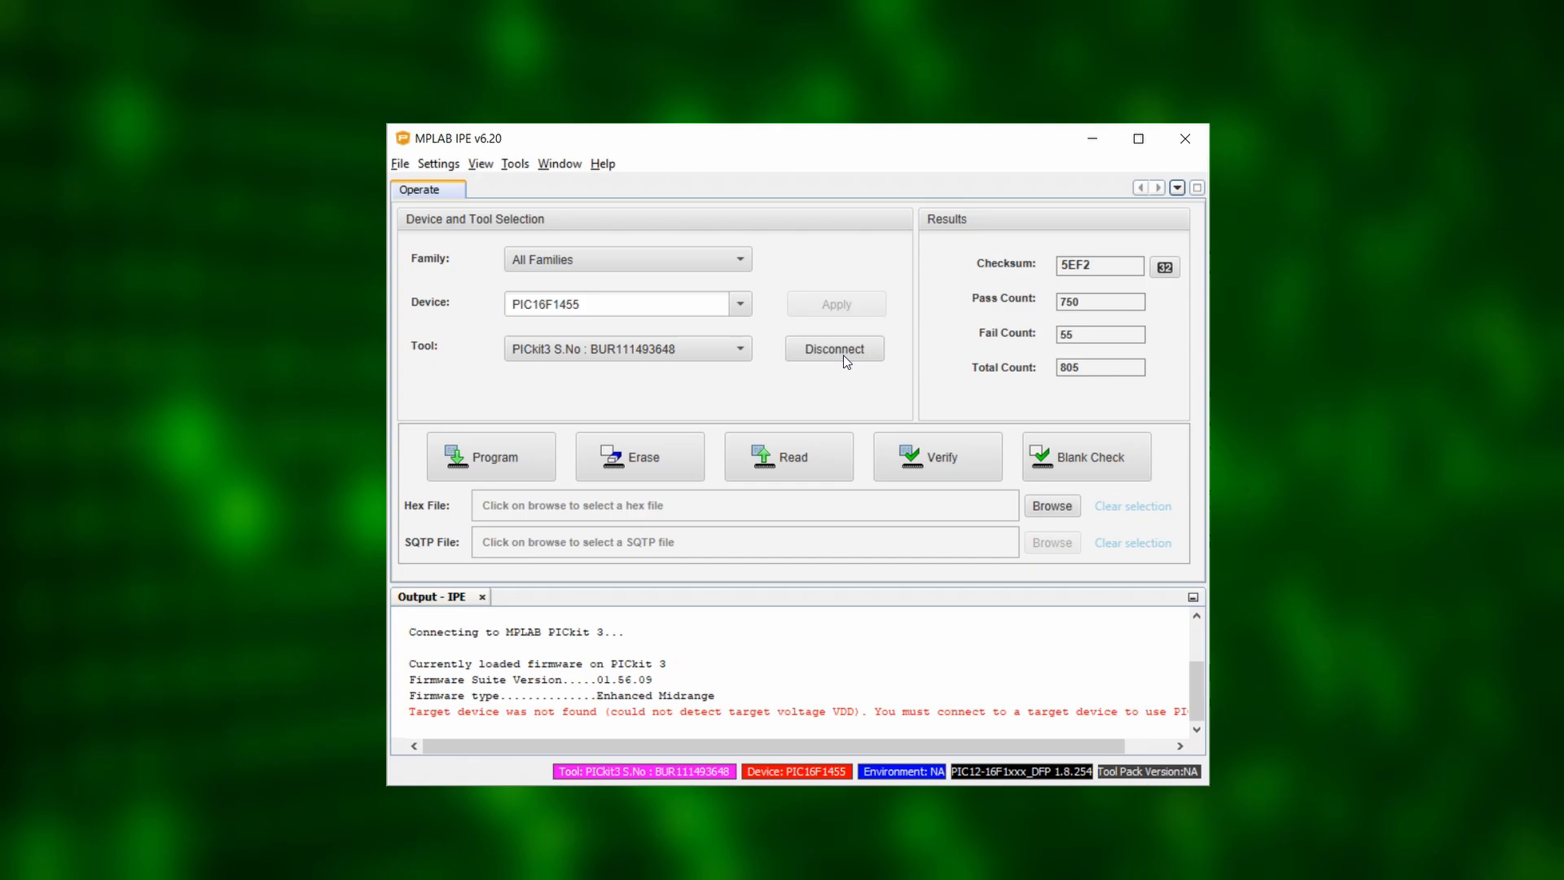
click(835, 347)
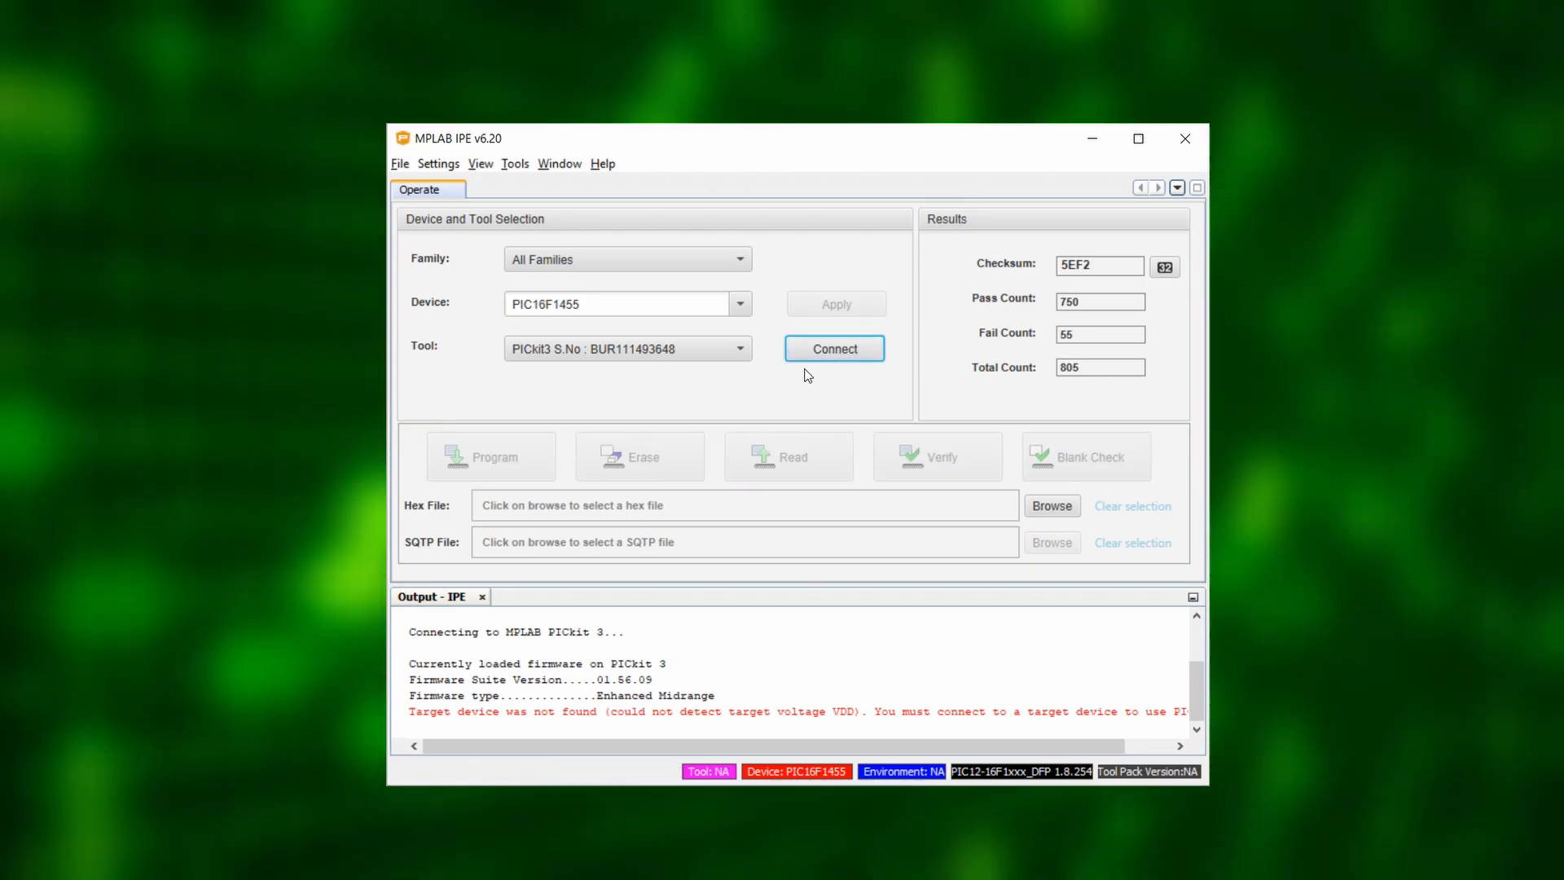
click(835, 347)
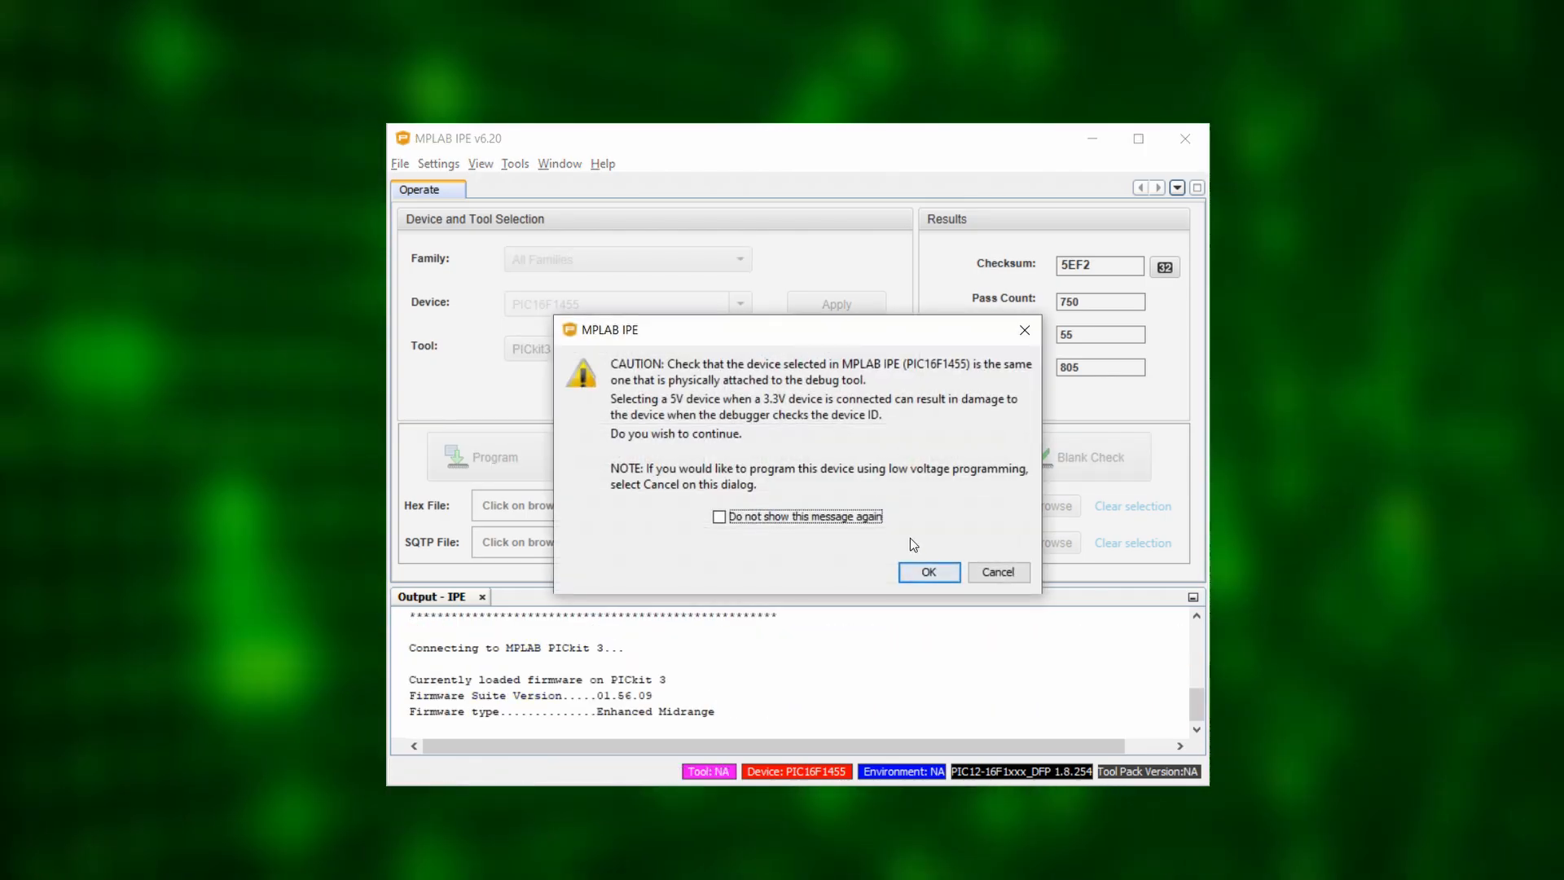
click(928, 572)
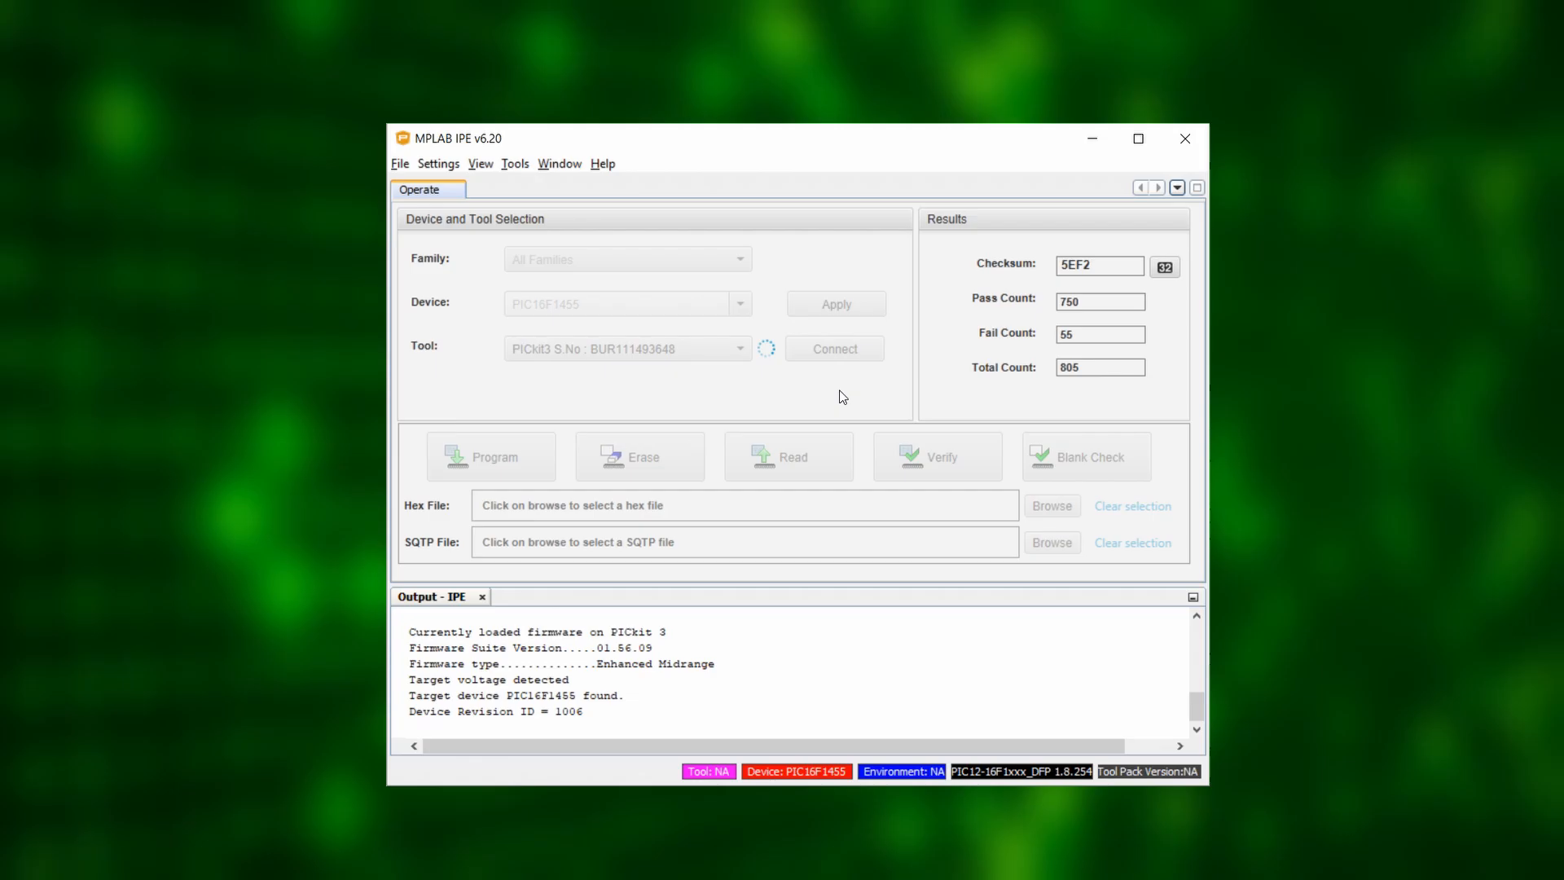
click(835, 348)
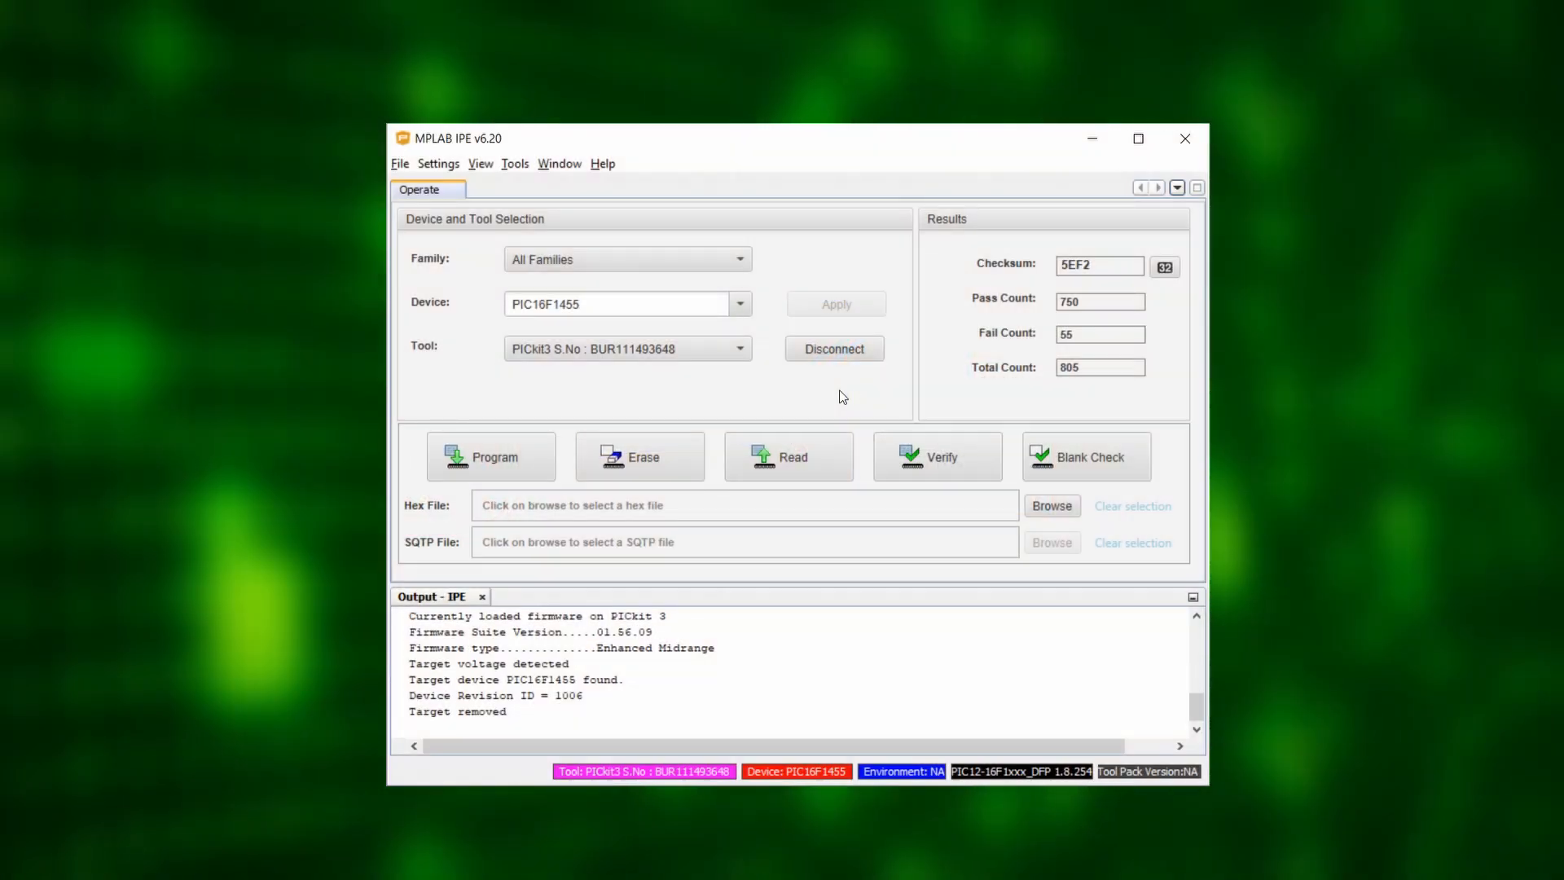
Log into Advanced Mode and enable Power target circuit from PICkit3
click(437, 164)
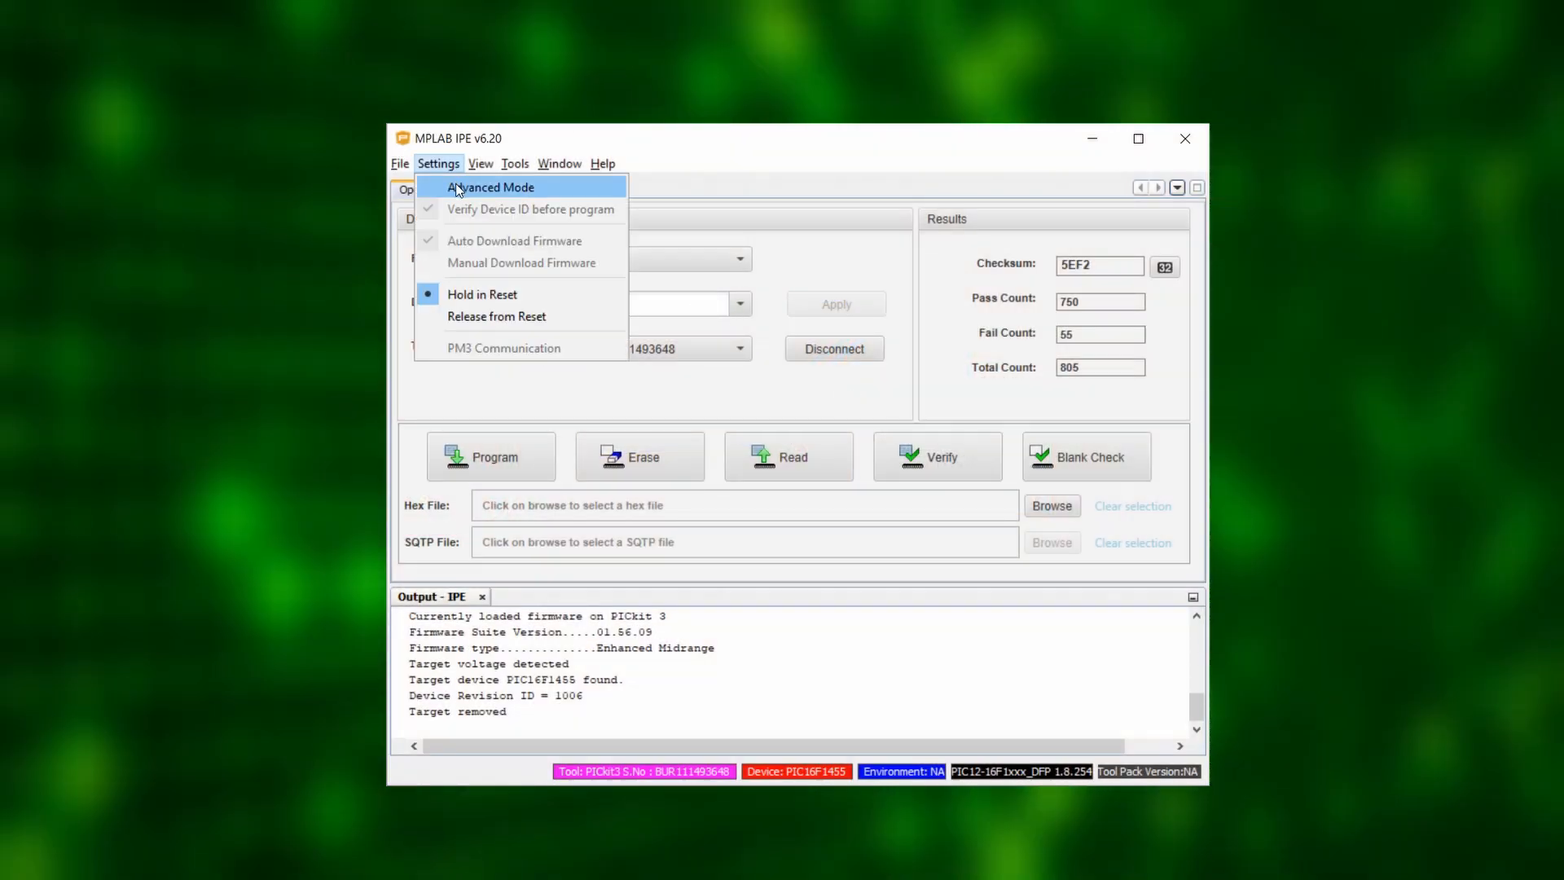
click(490, 187)
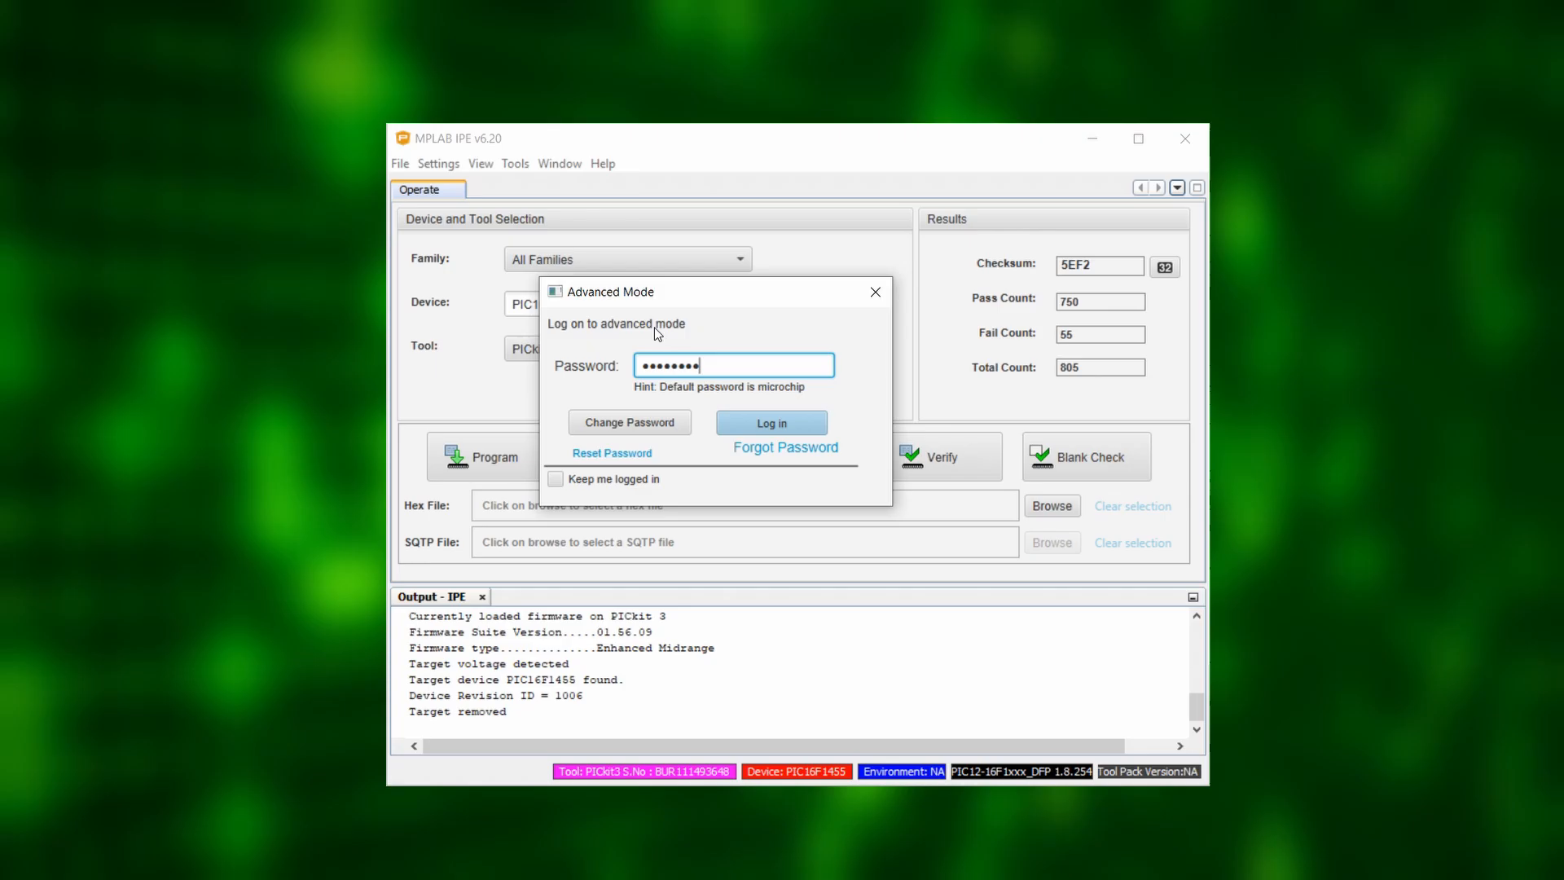
click(770, 422)
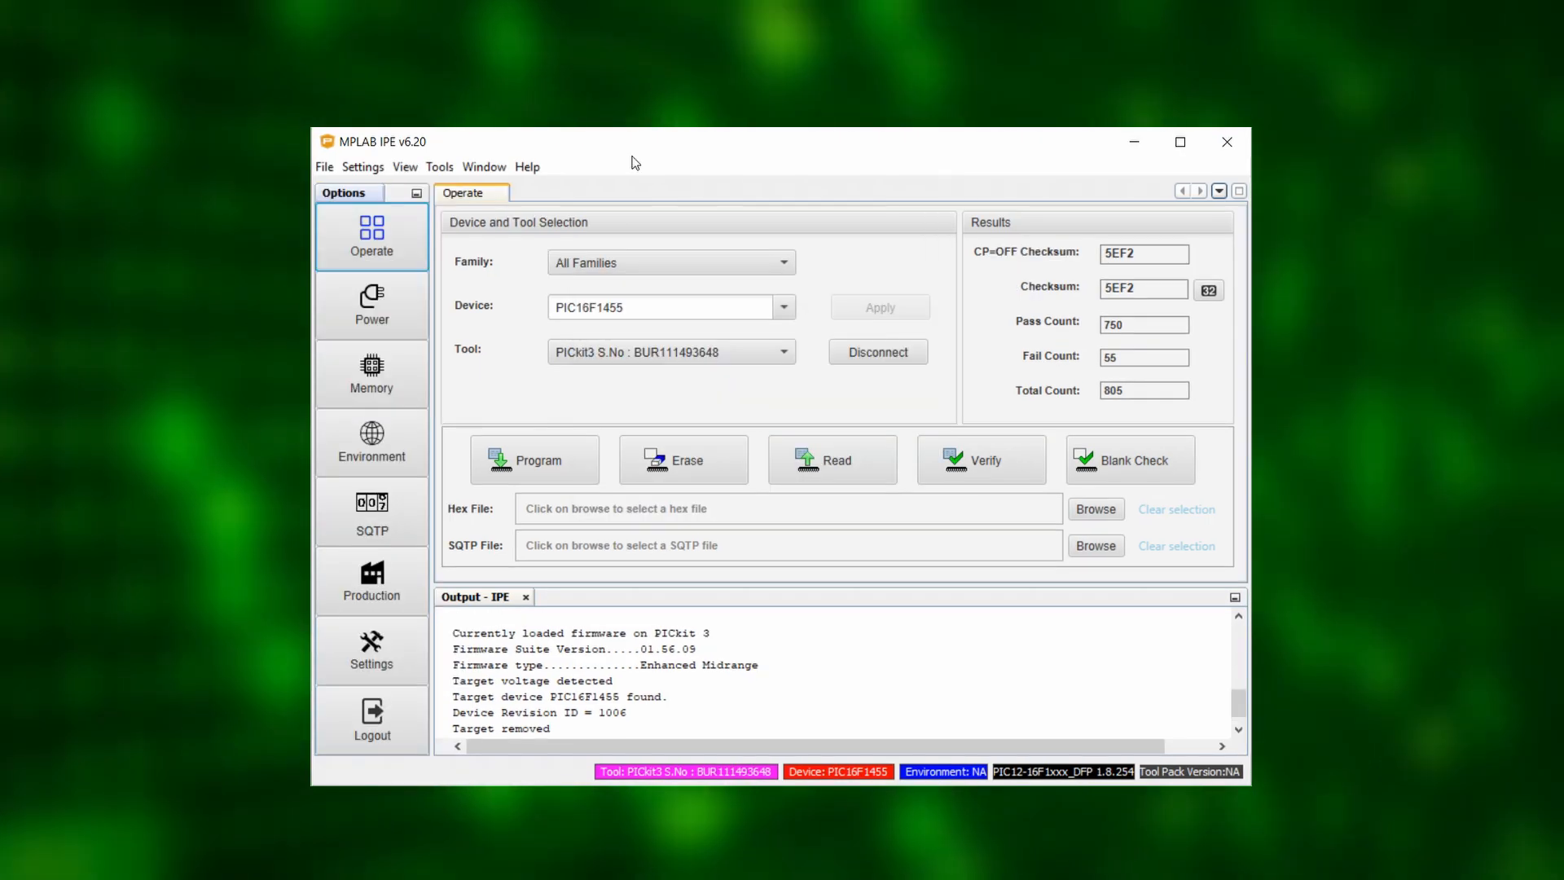
click(371, 304)
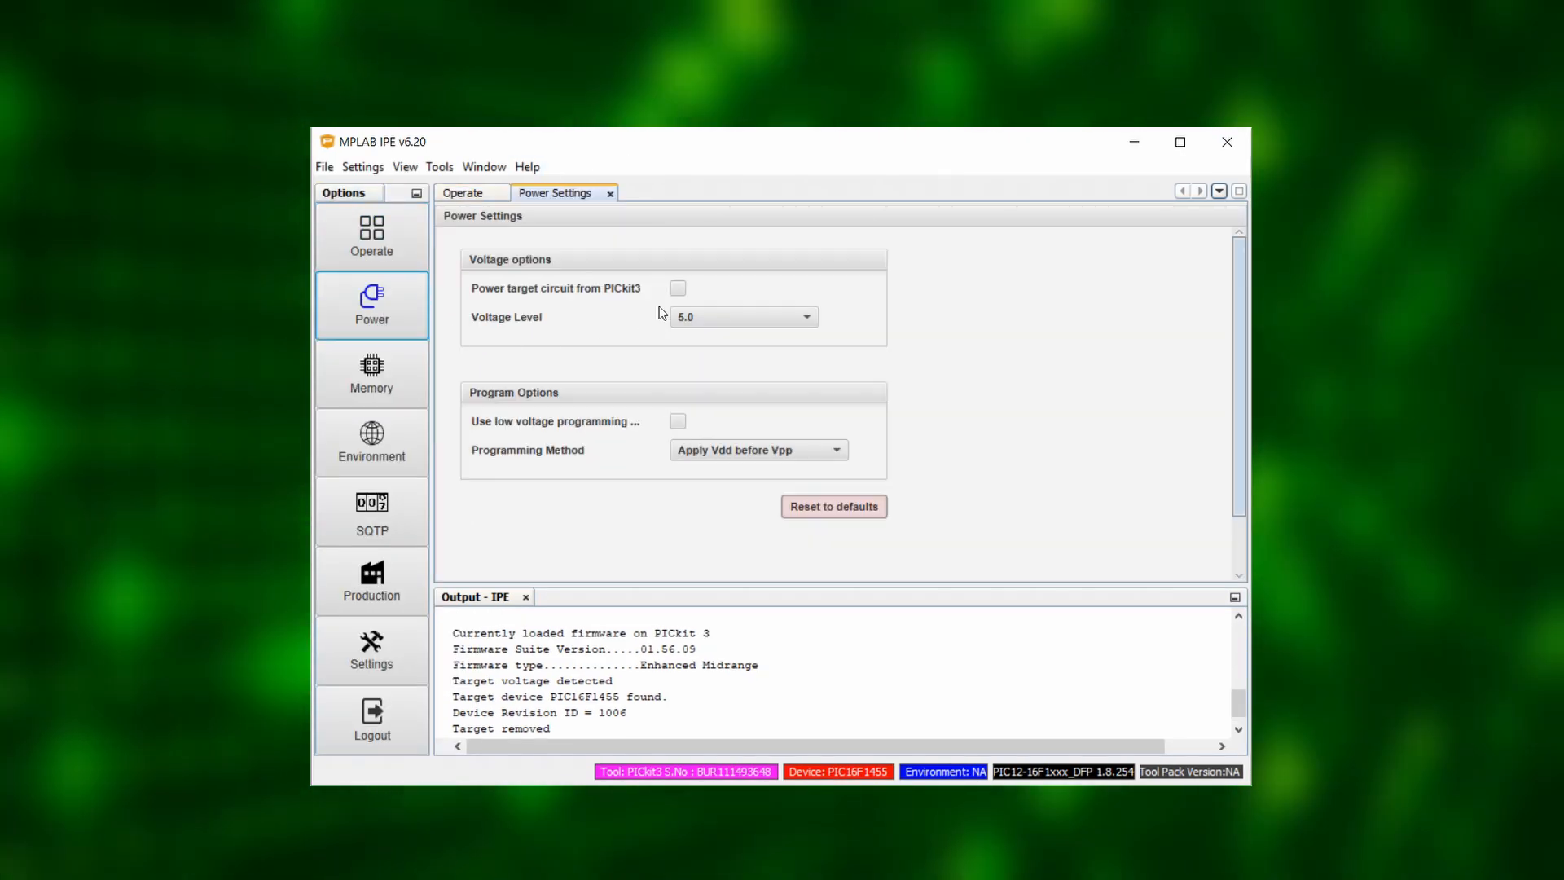
click(677, 289)
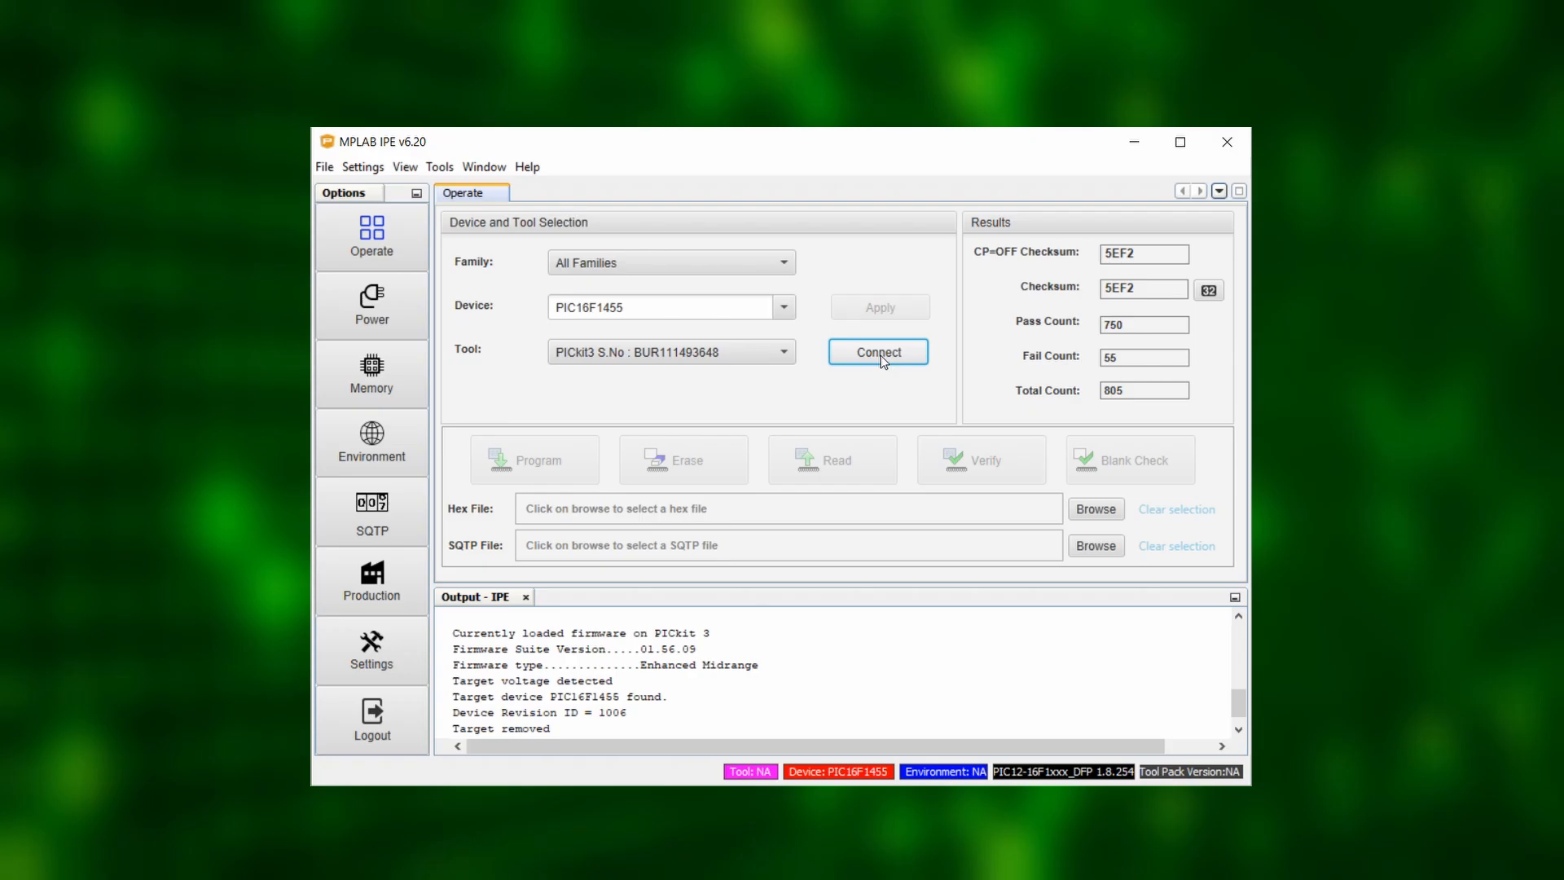
Reconnect the PICkit 3 with target power and confirm the device matches the PIC16F1455
click(878, 351)
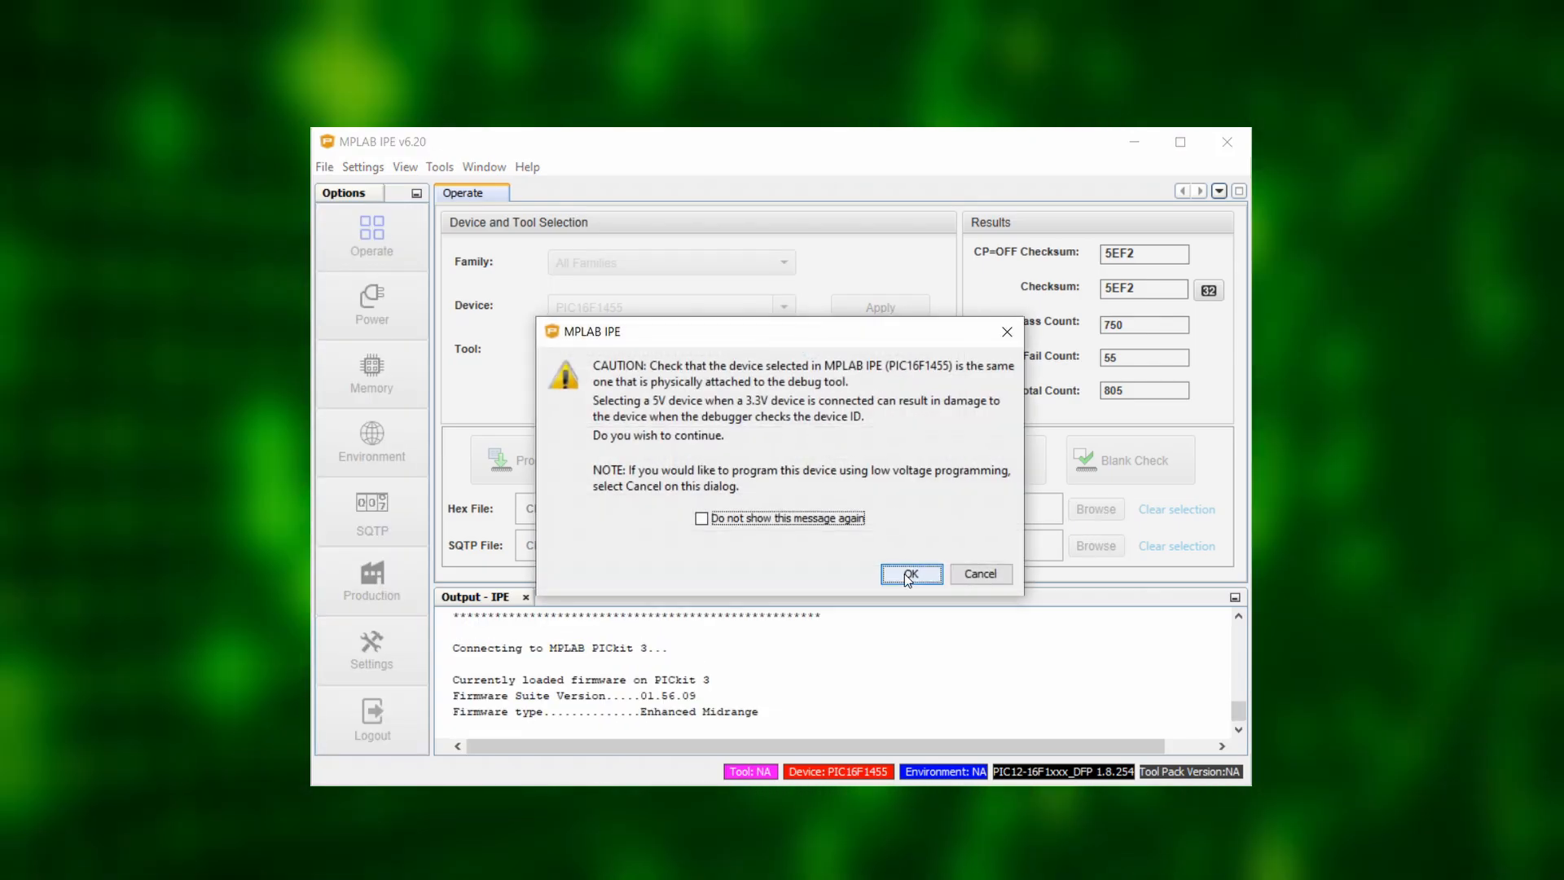
click(910, 574)
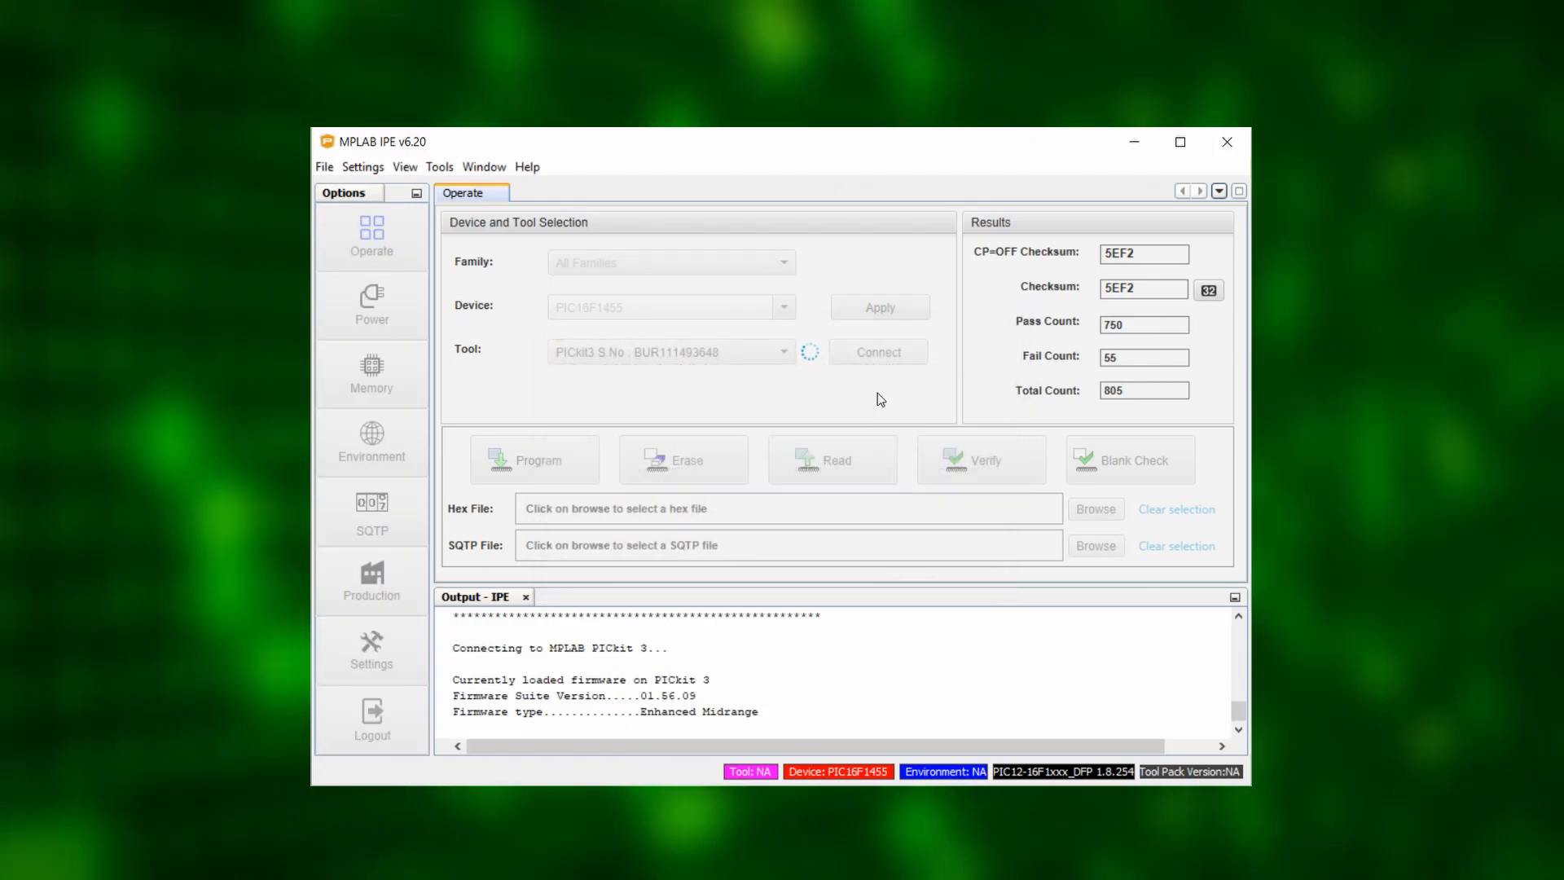
click(877, 351)
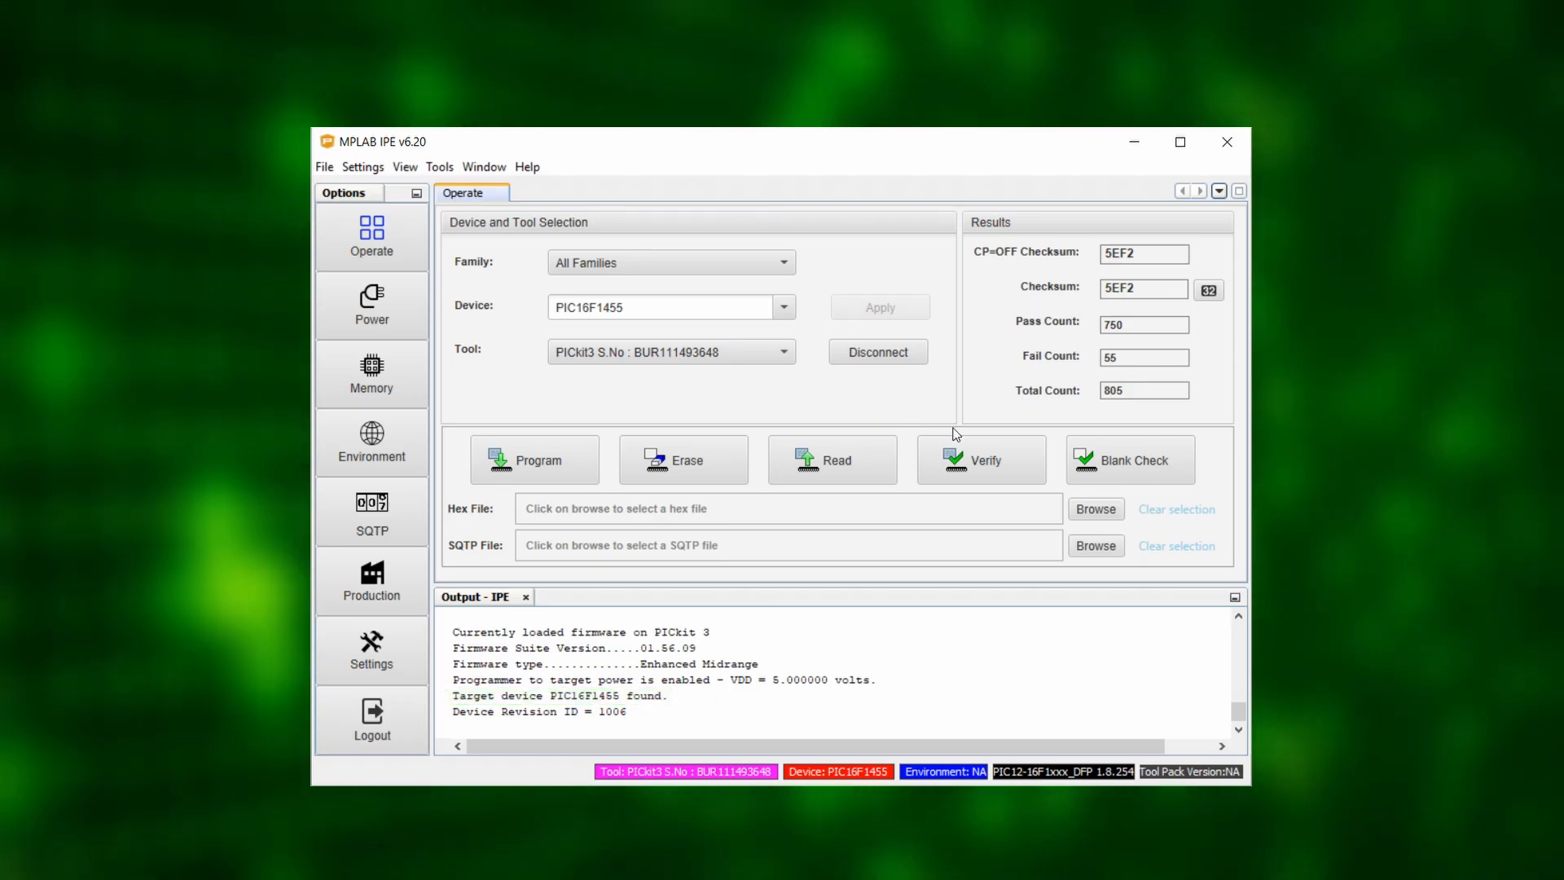
Load Blink.X.production.hex and flash it onto the PIC16F1455
click(1095, 509)
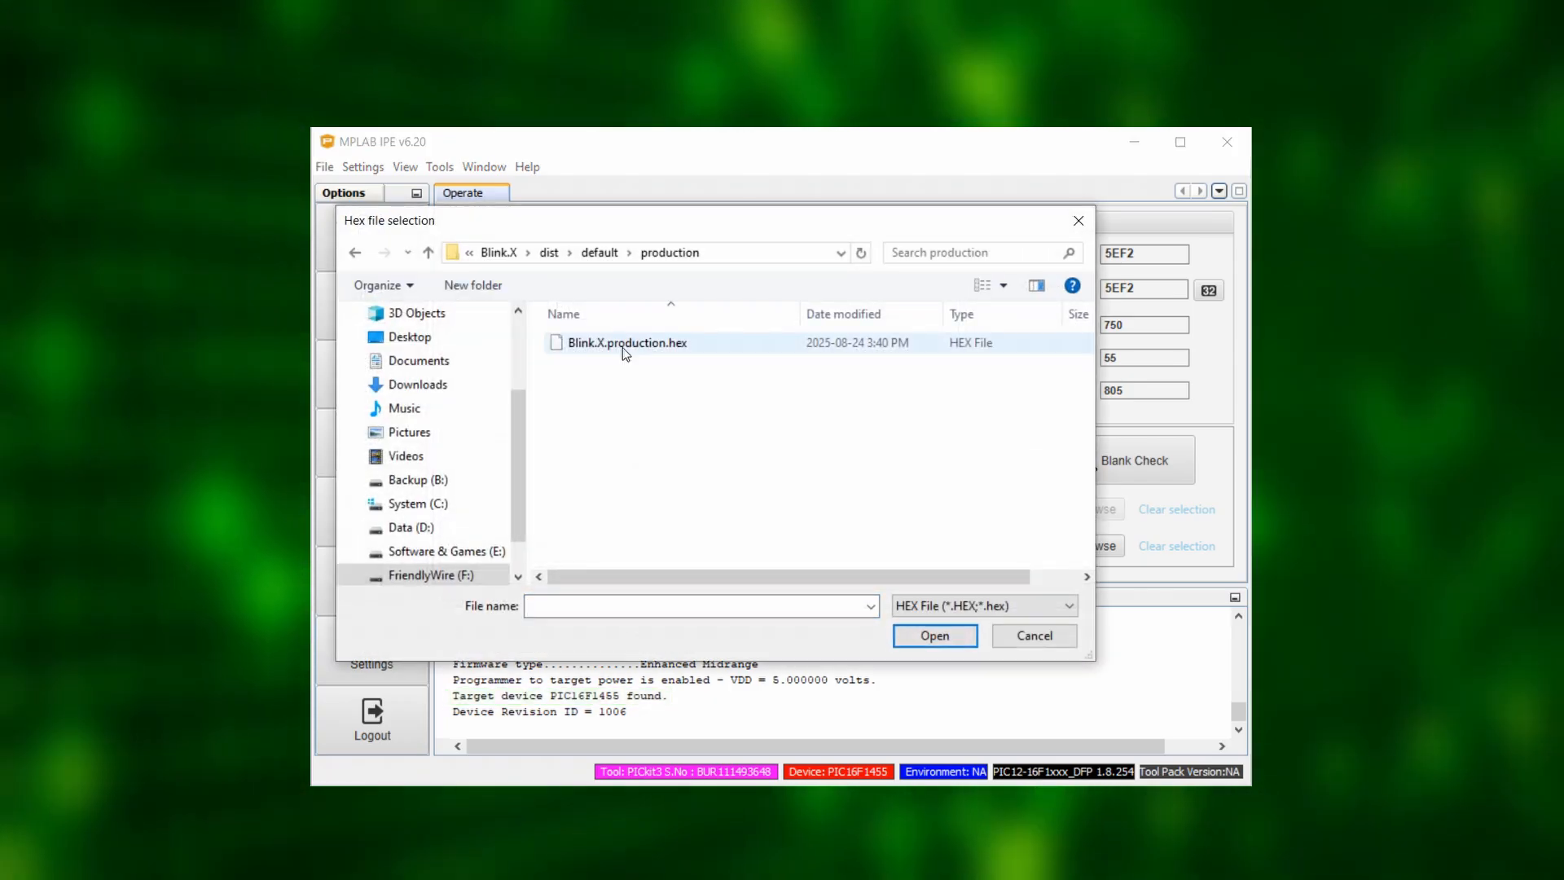
click(934, 635)
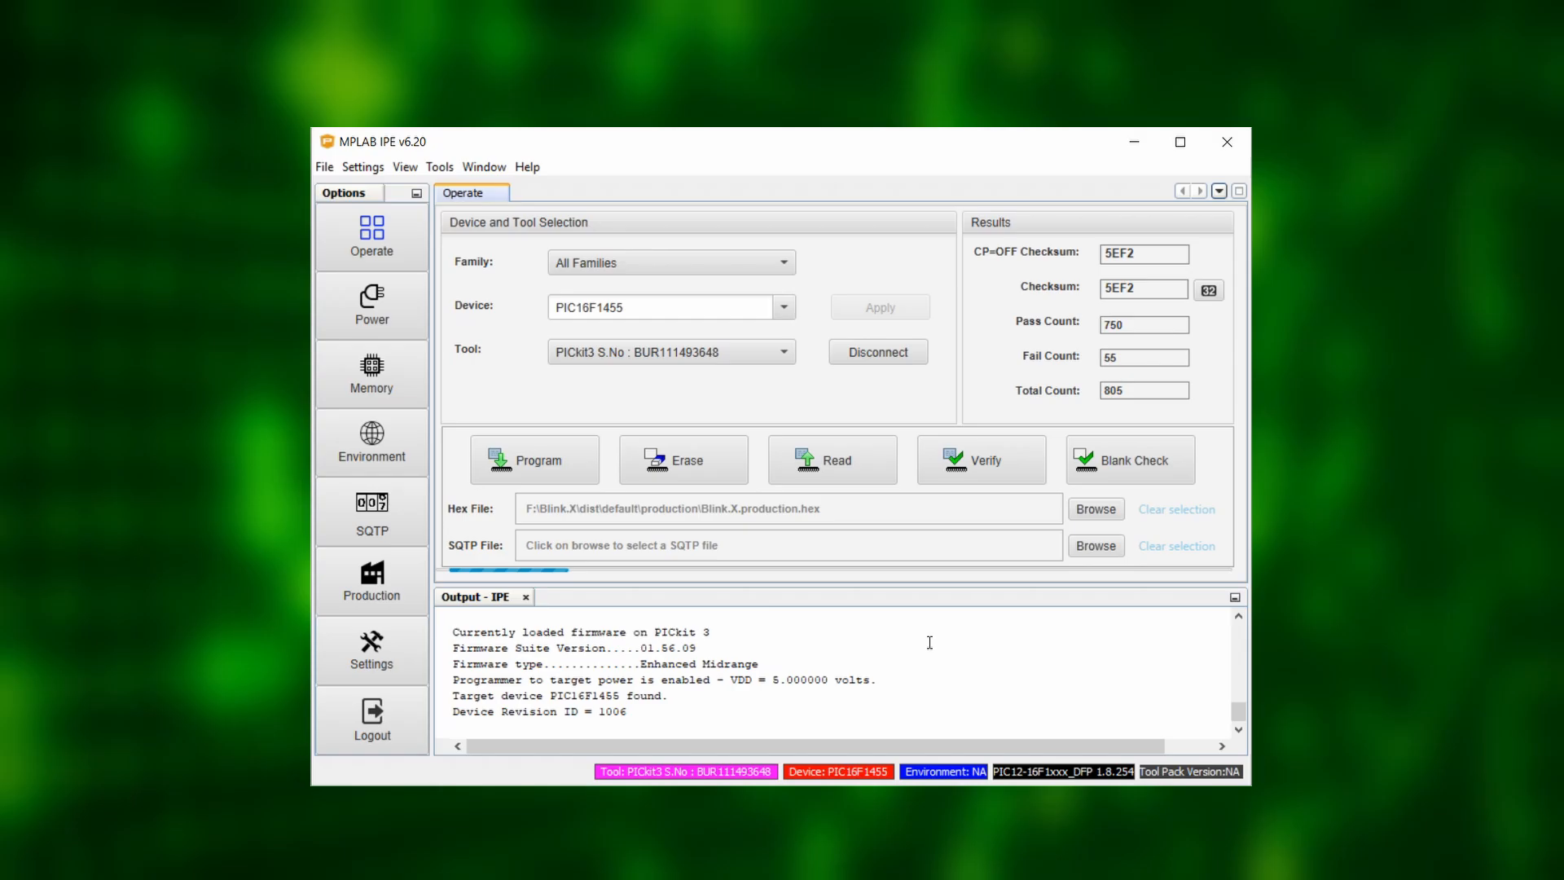
click(535, 459)
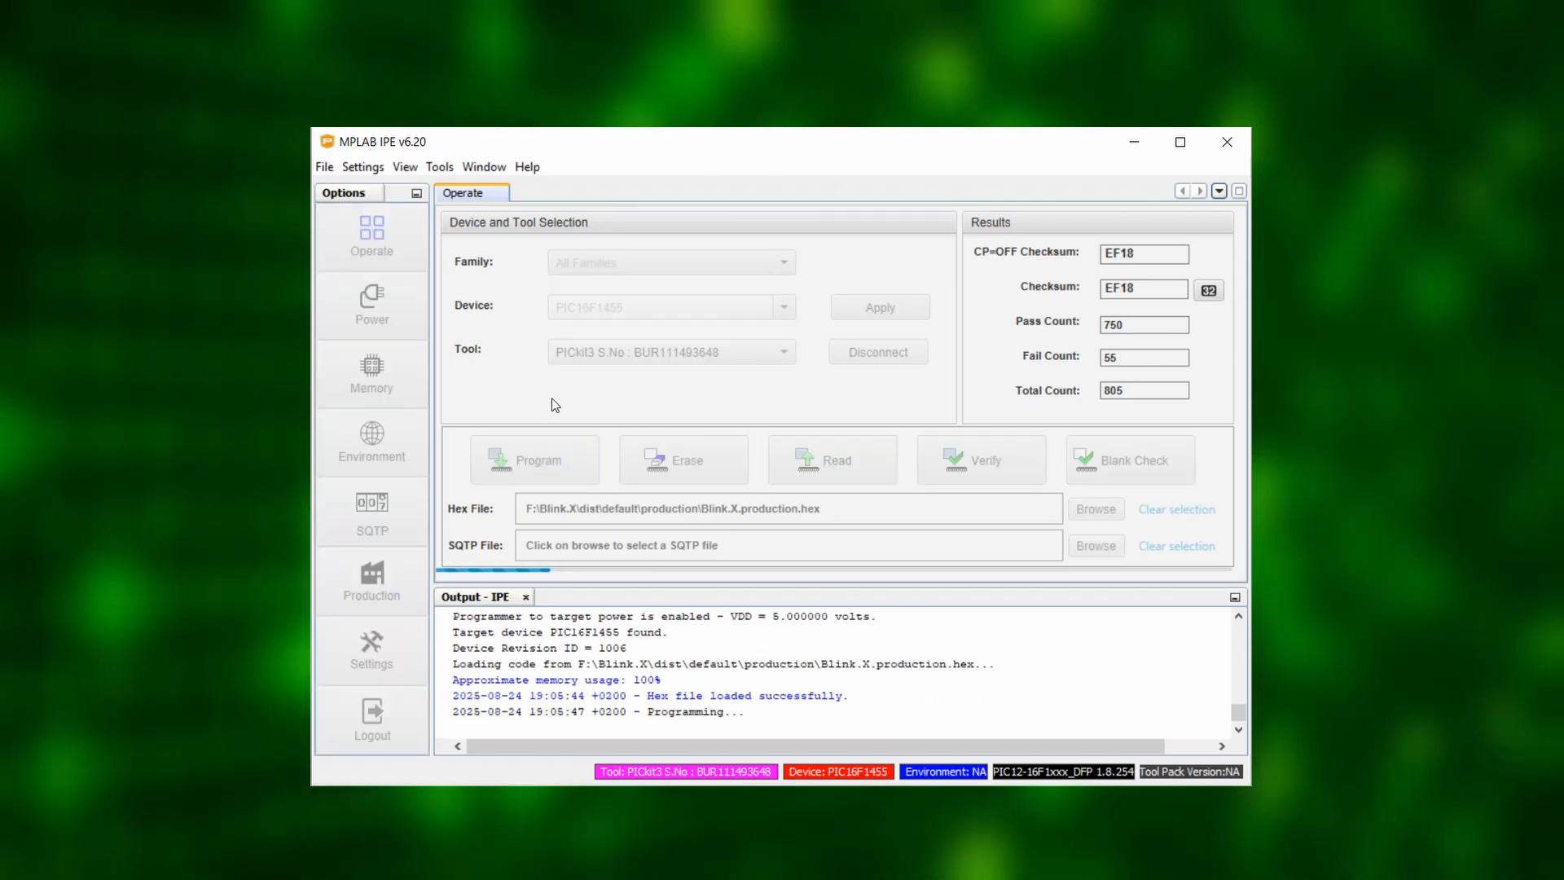
click(534, 460)
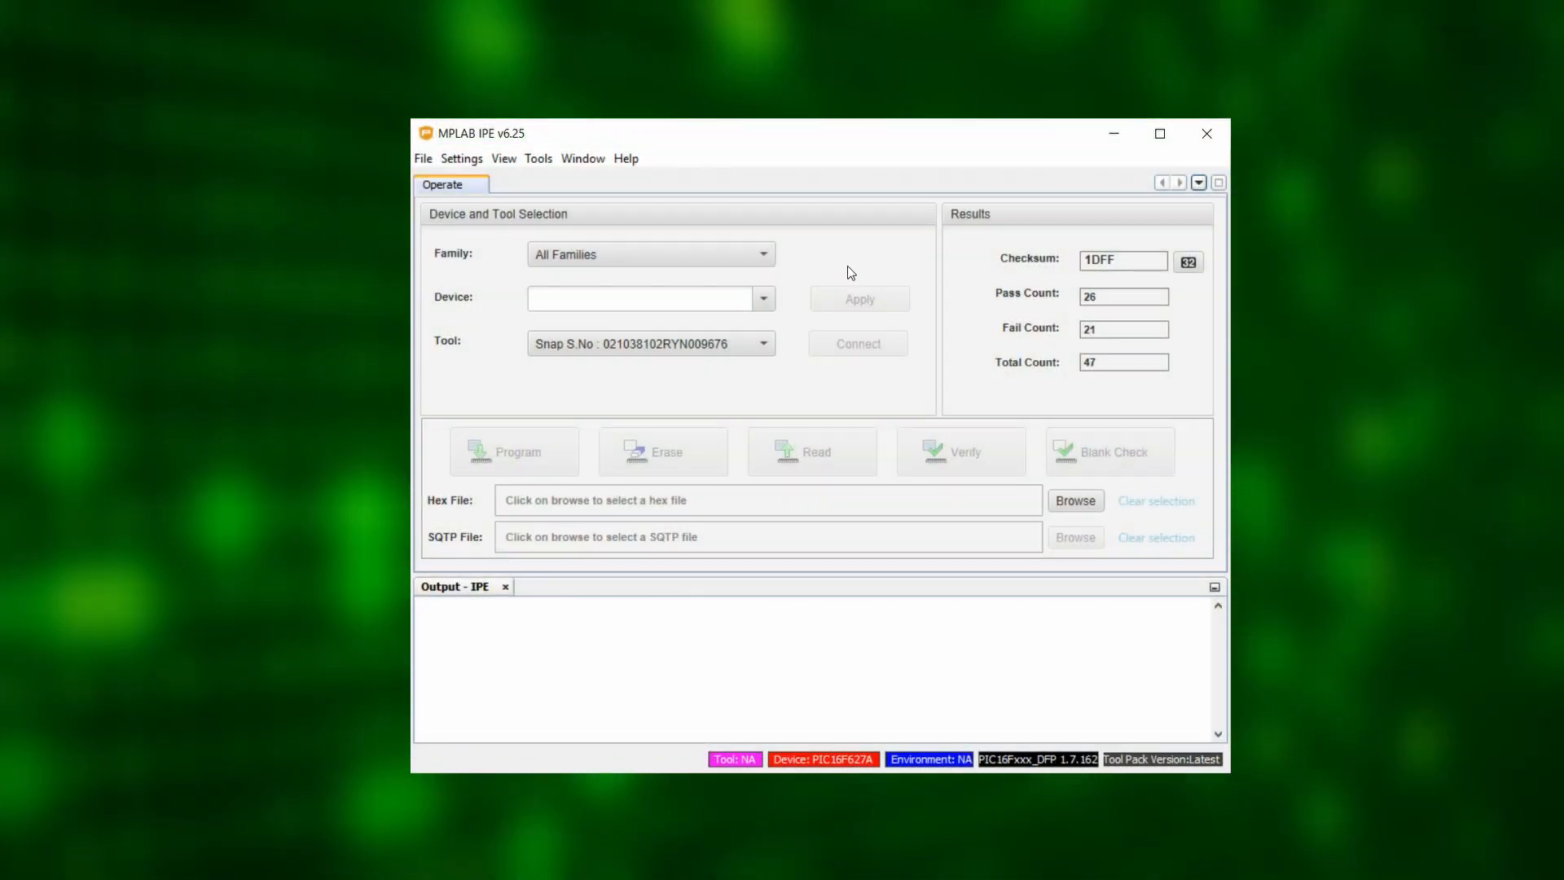
Set the target device to PIC16F1455 by searching 'PIC16F14'
click(763, 343)
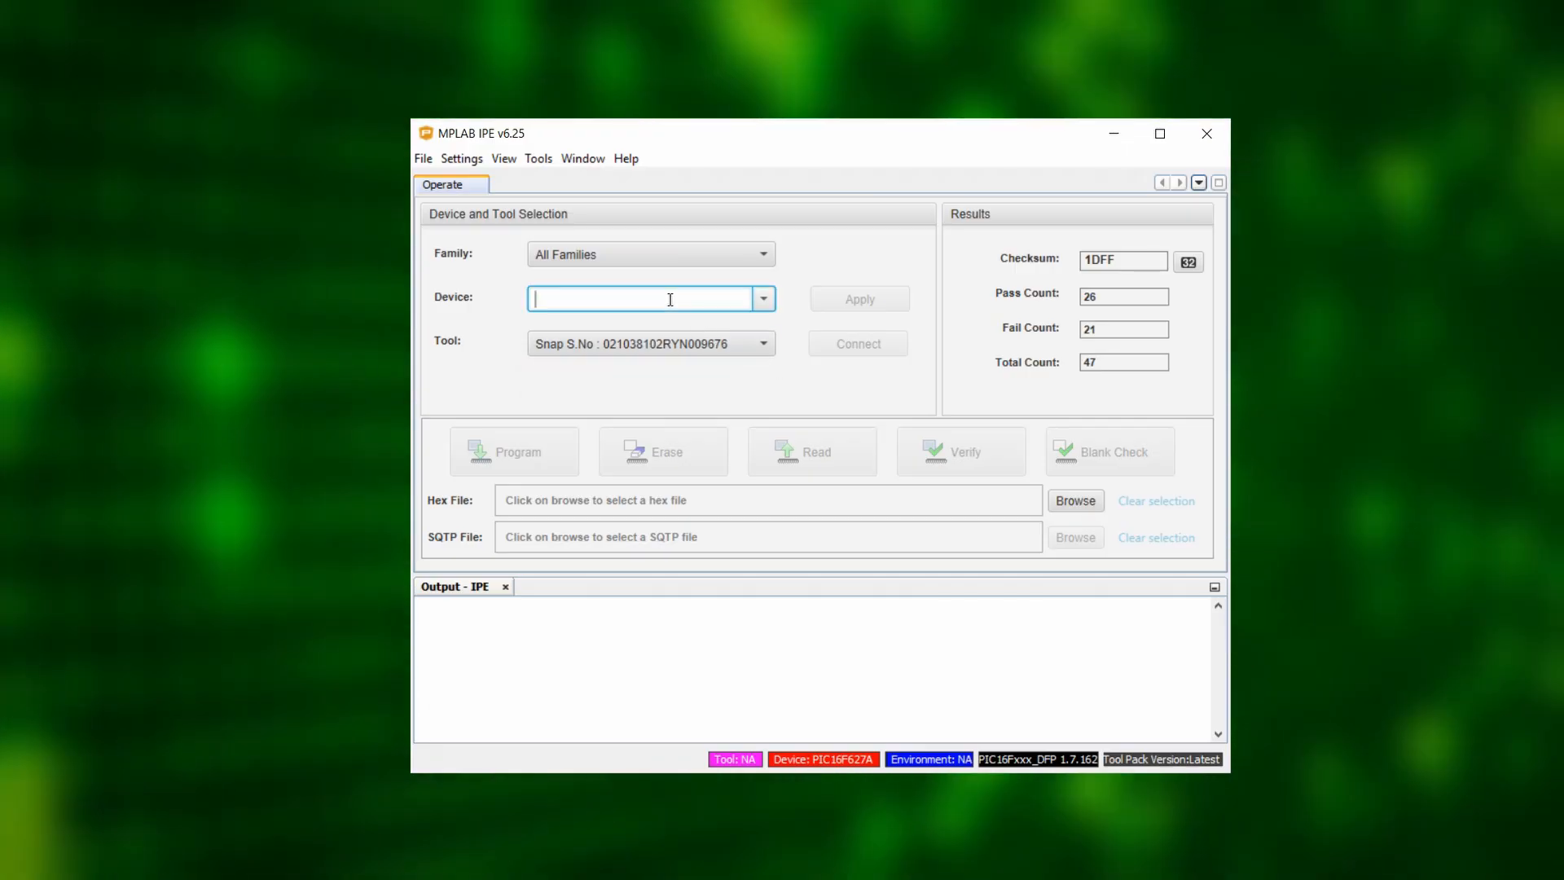
text(PIC16F14)
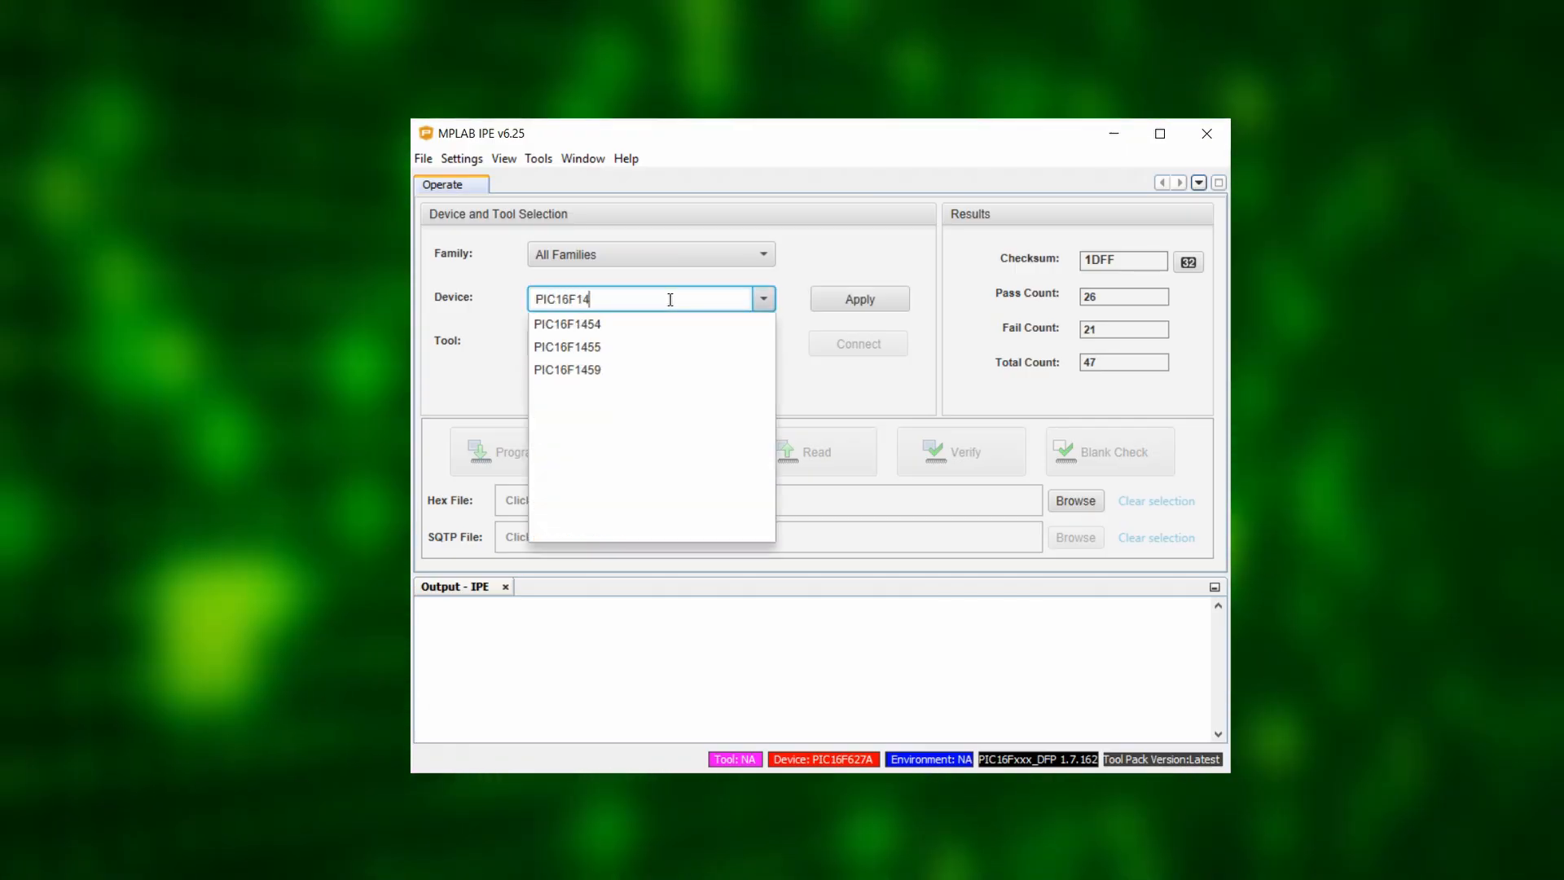
click(567, 346)
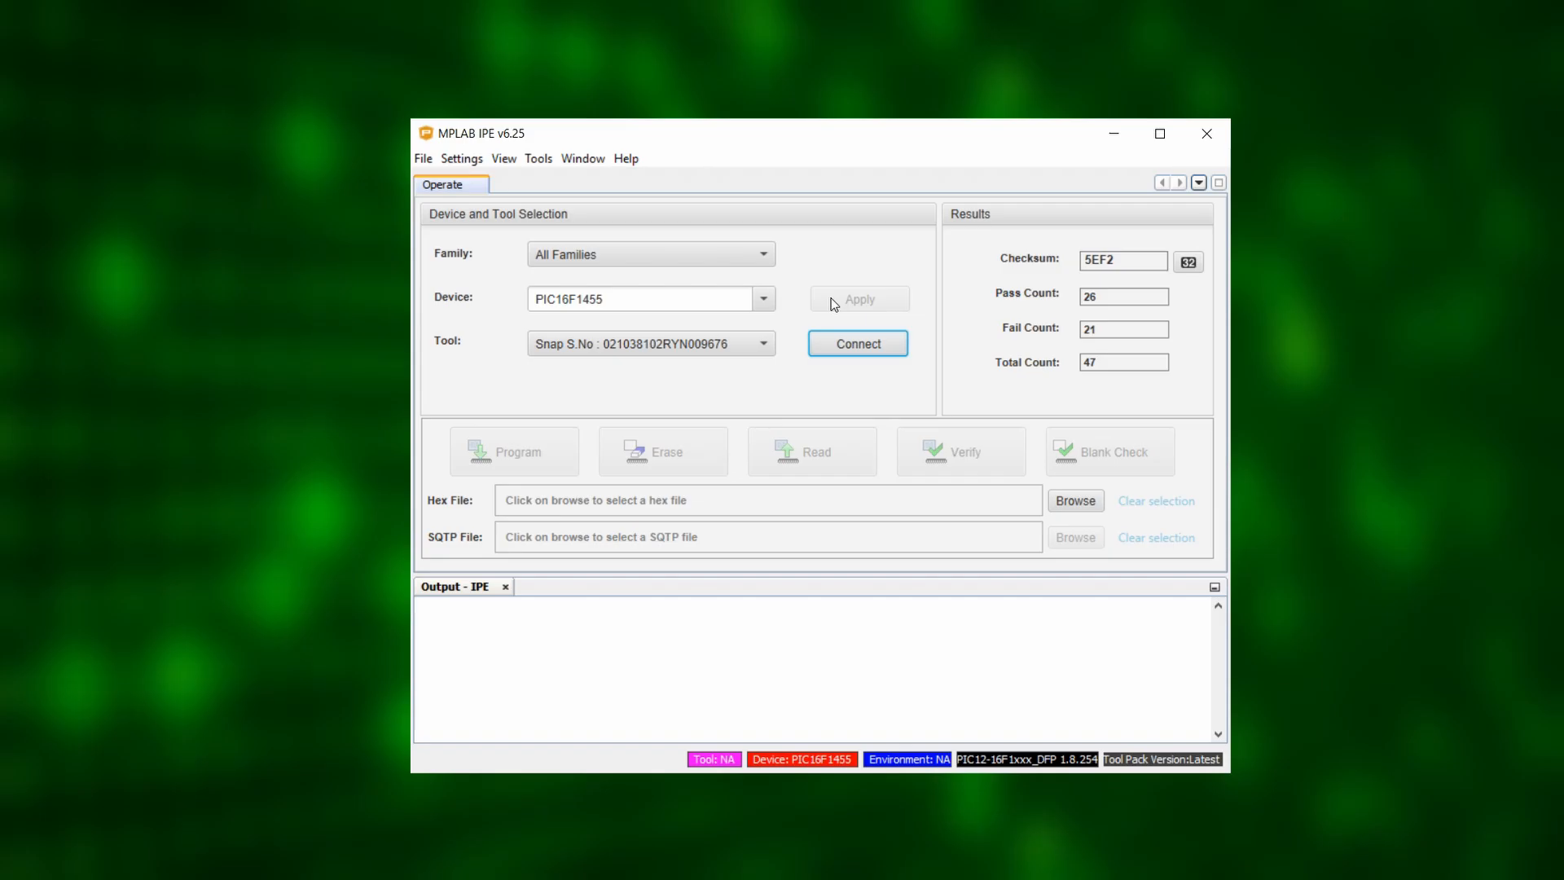
Connect to the PIC16F1455 through the Snap, reconnecting after a failed attempt, and open the hex browser
click(856, 343)
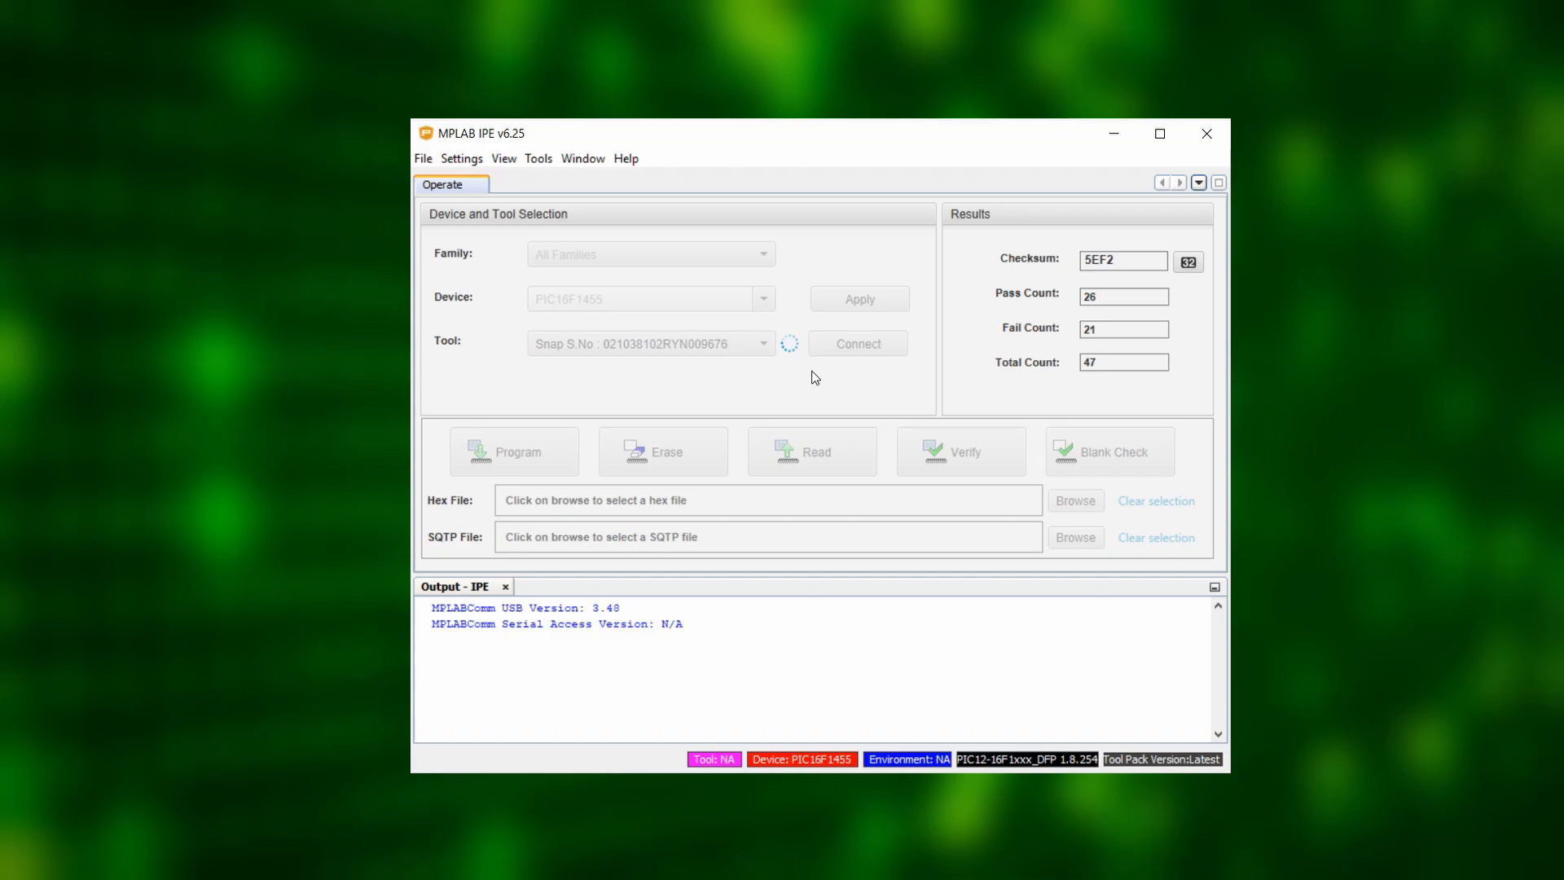
click(856, 343)
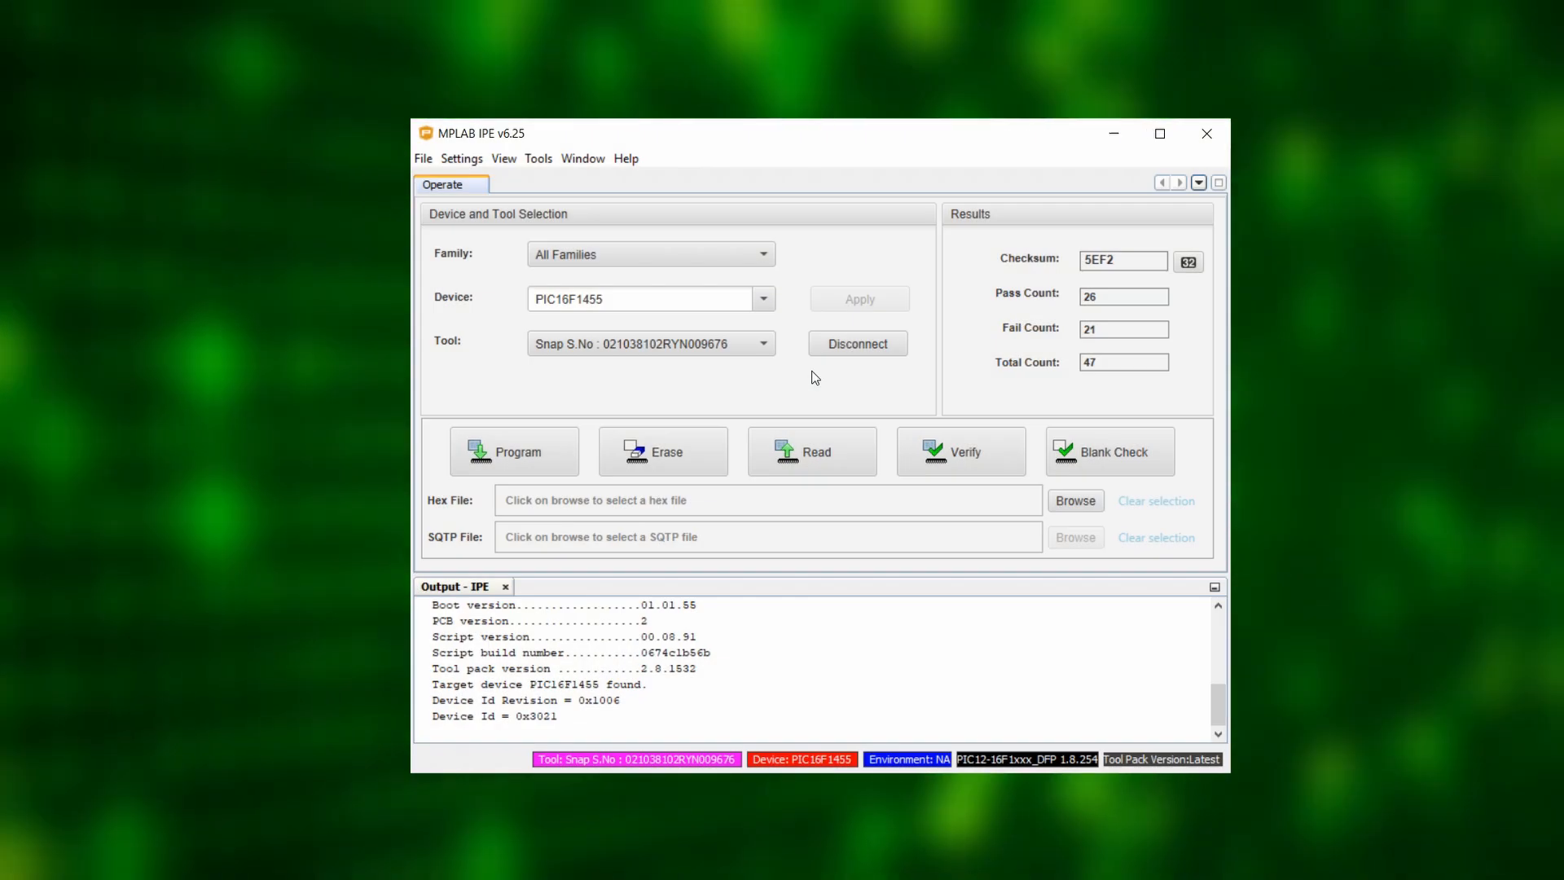
click(858, 343)
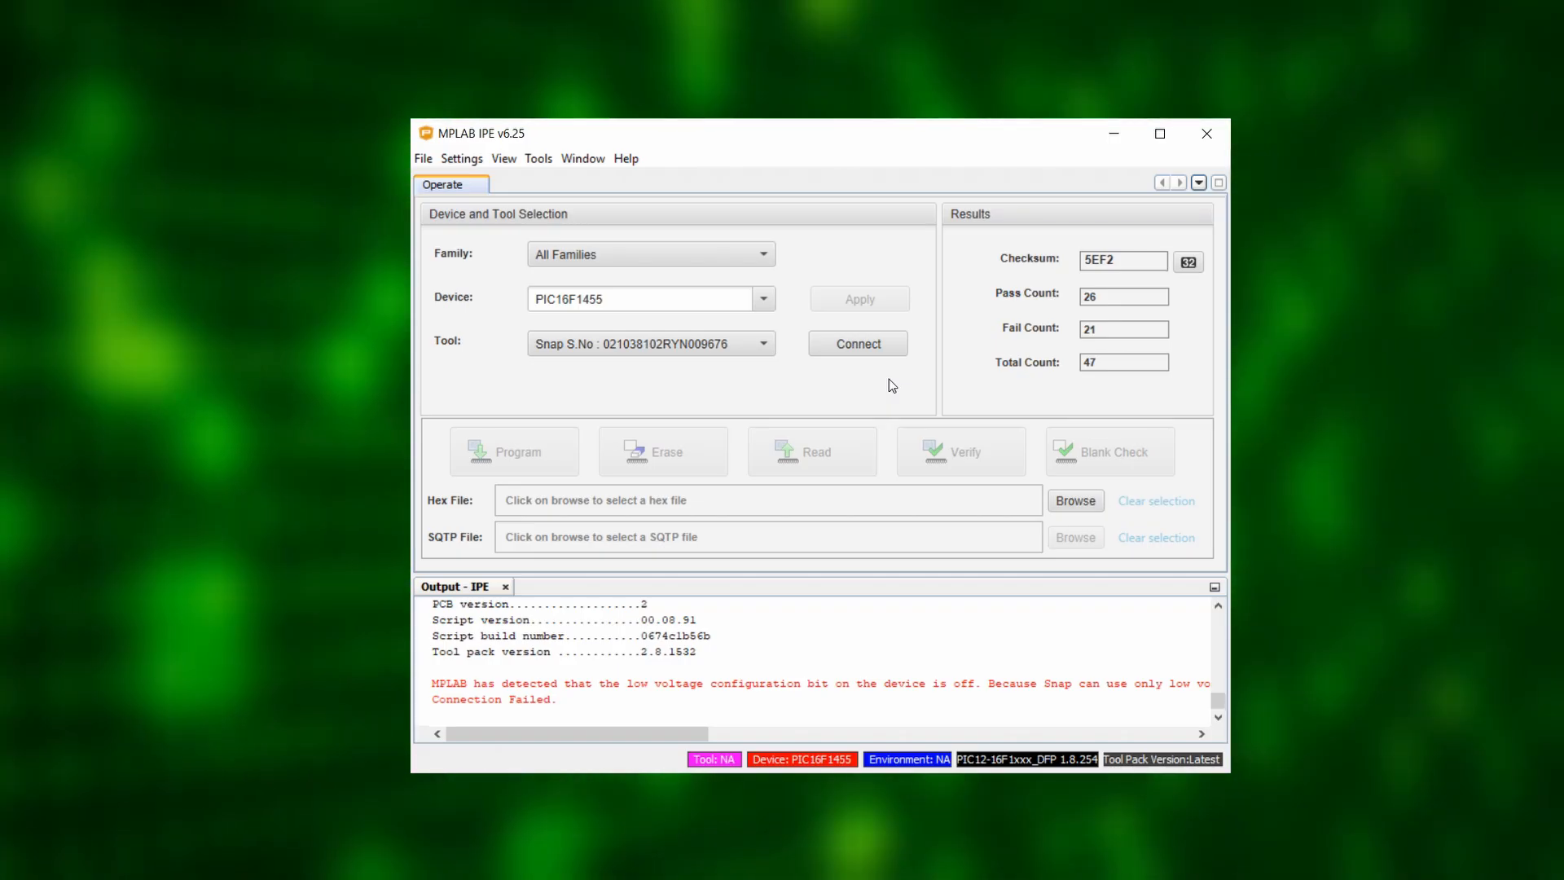
click(857, 343)
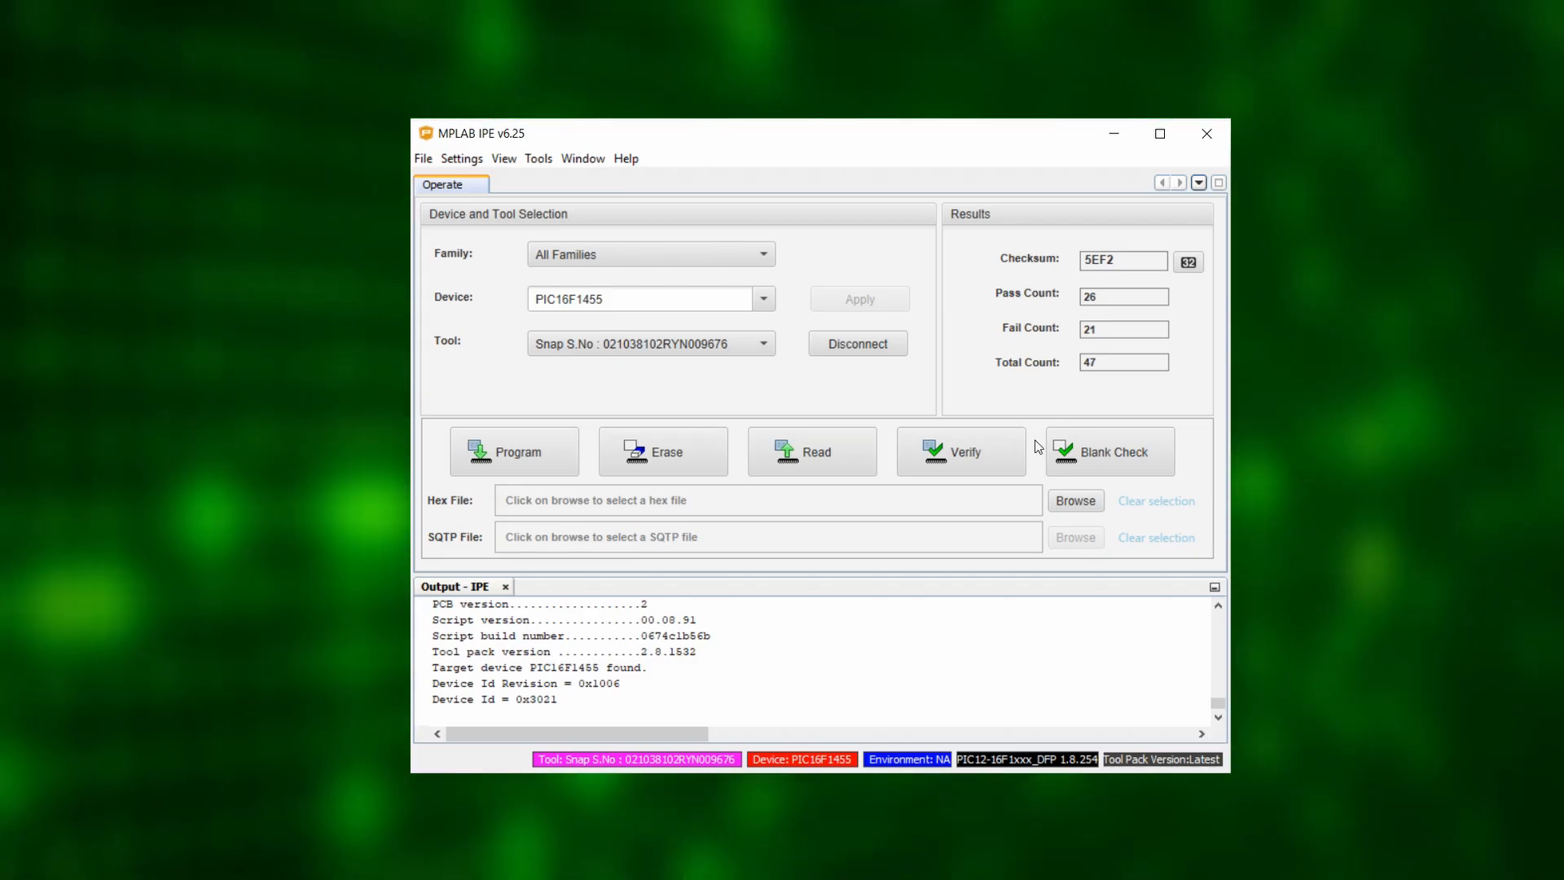
click(1075, 499)
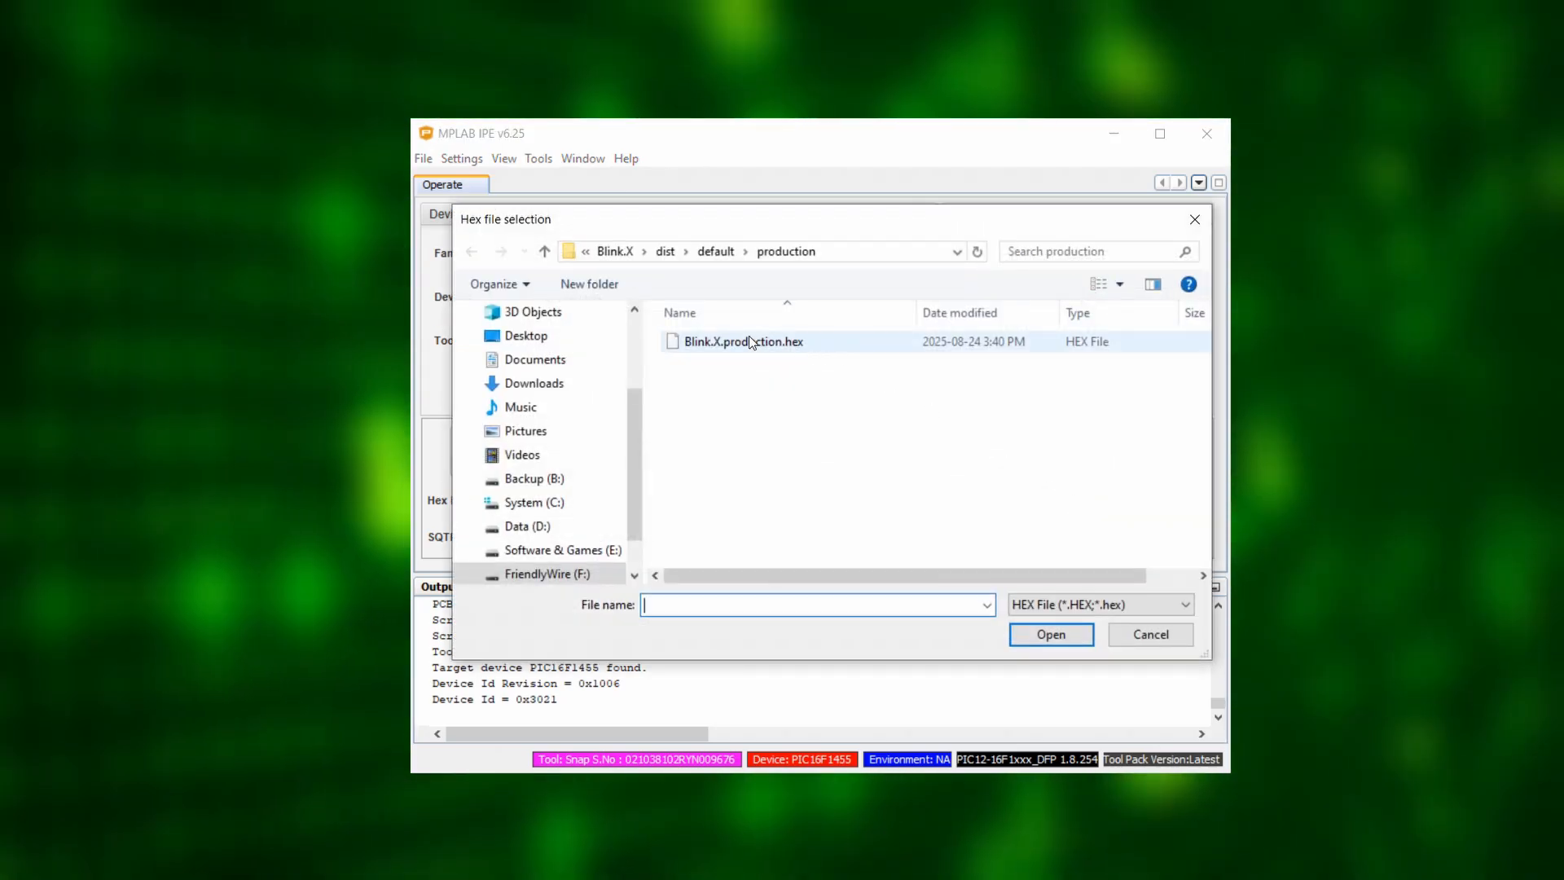
Open Blink.X.production.hex and program it onto the PIC16F1455 through the Snap
double_click(742, 342)
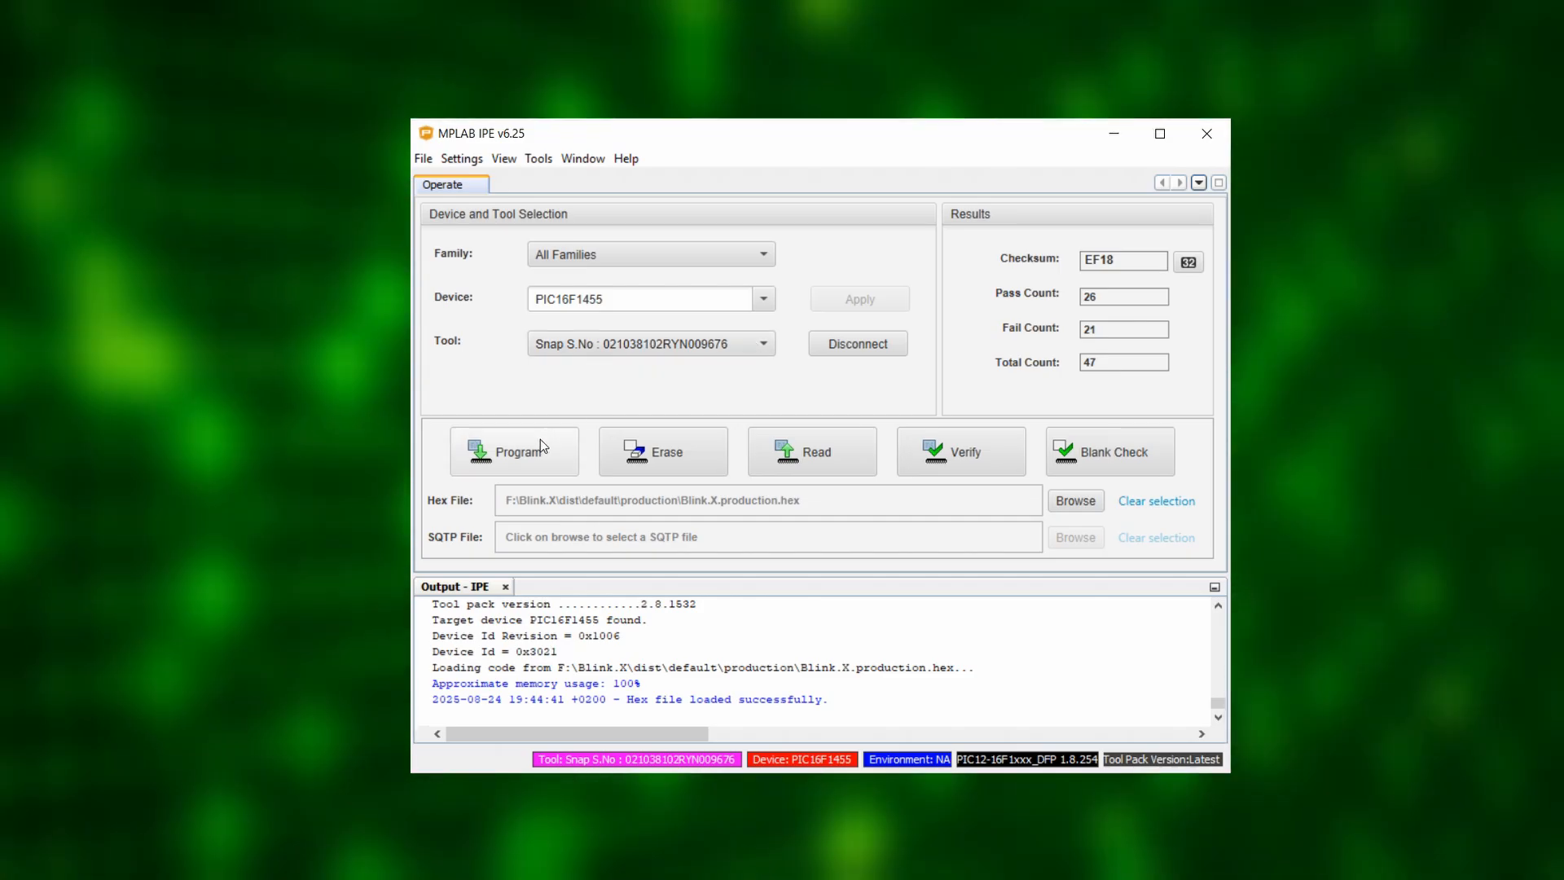
click(514, 450)
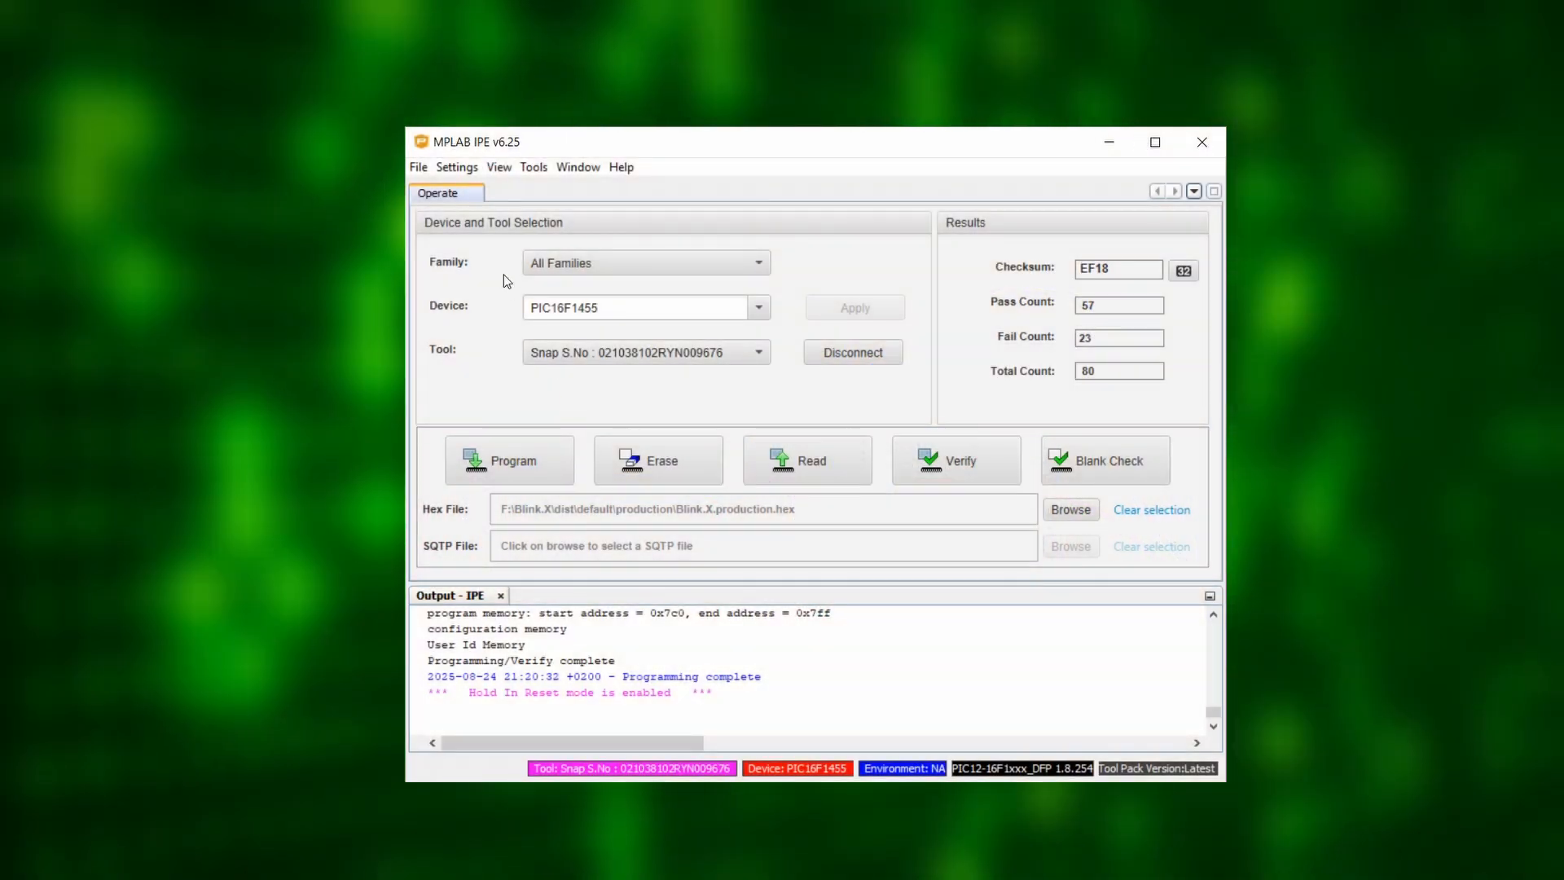
Clear the loaded hex and reconnect the Snap to the PIC16F1455 in advanced mode
click(456, 166)
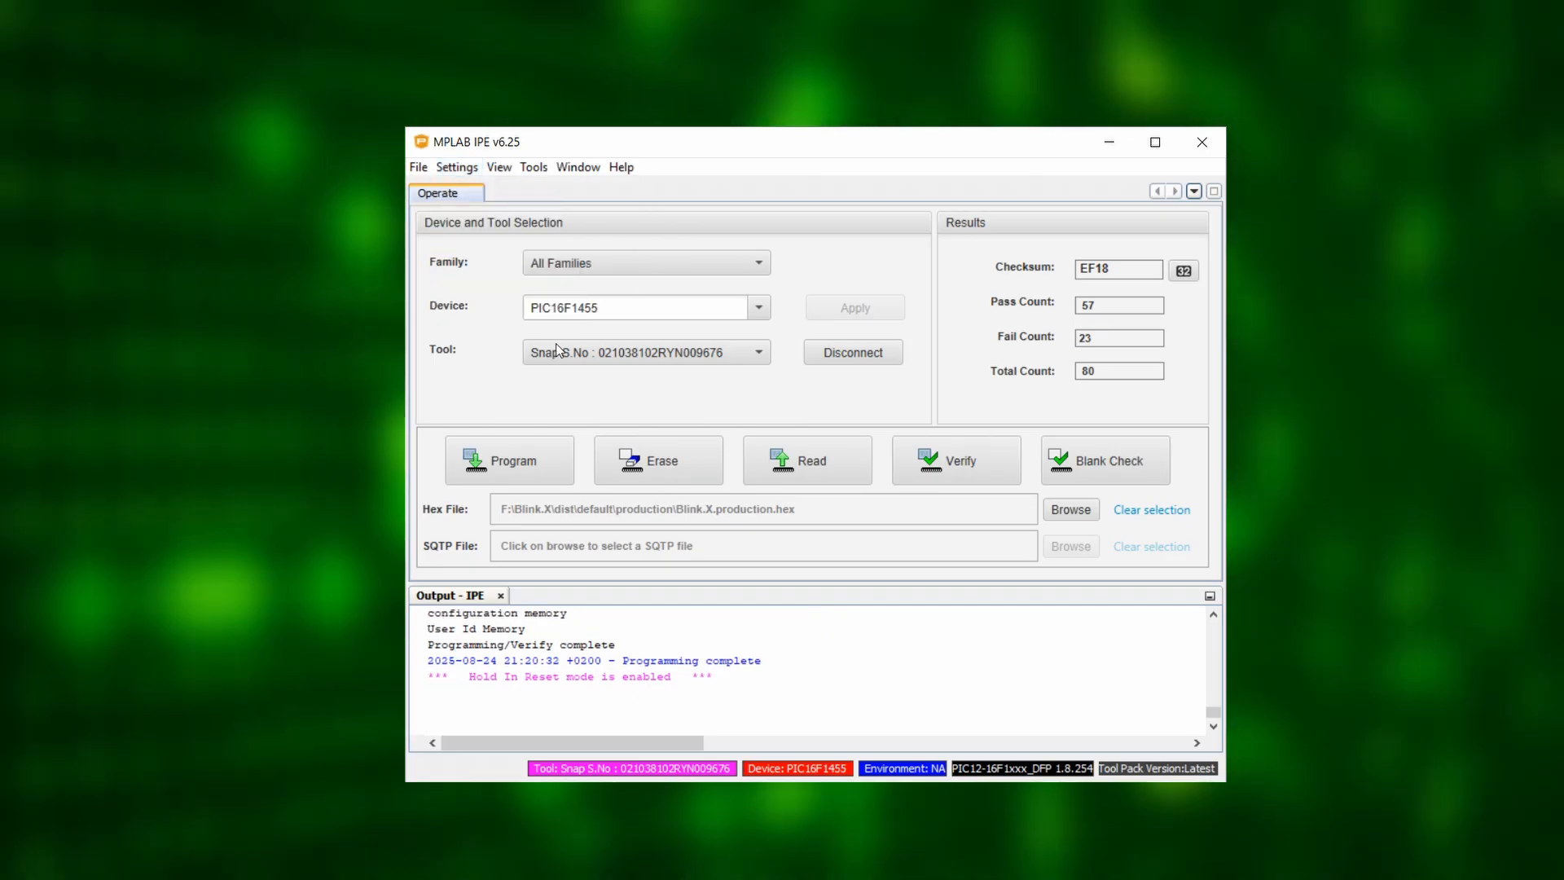
click(508, 459)
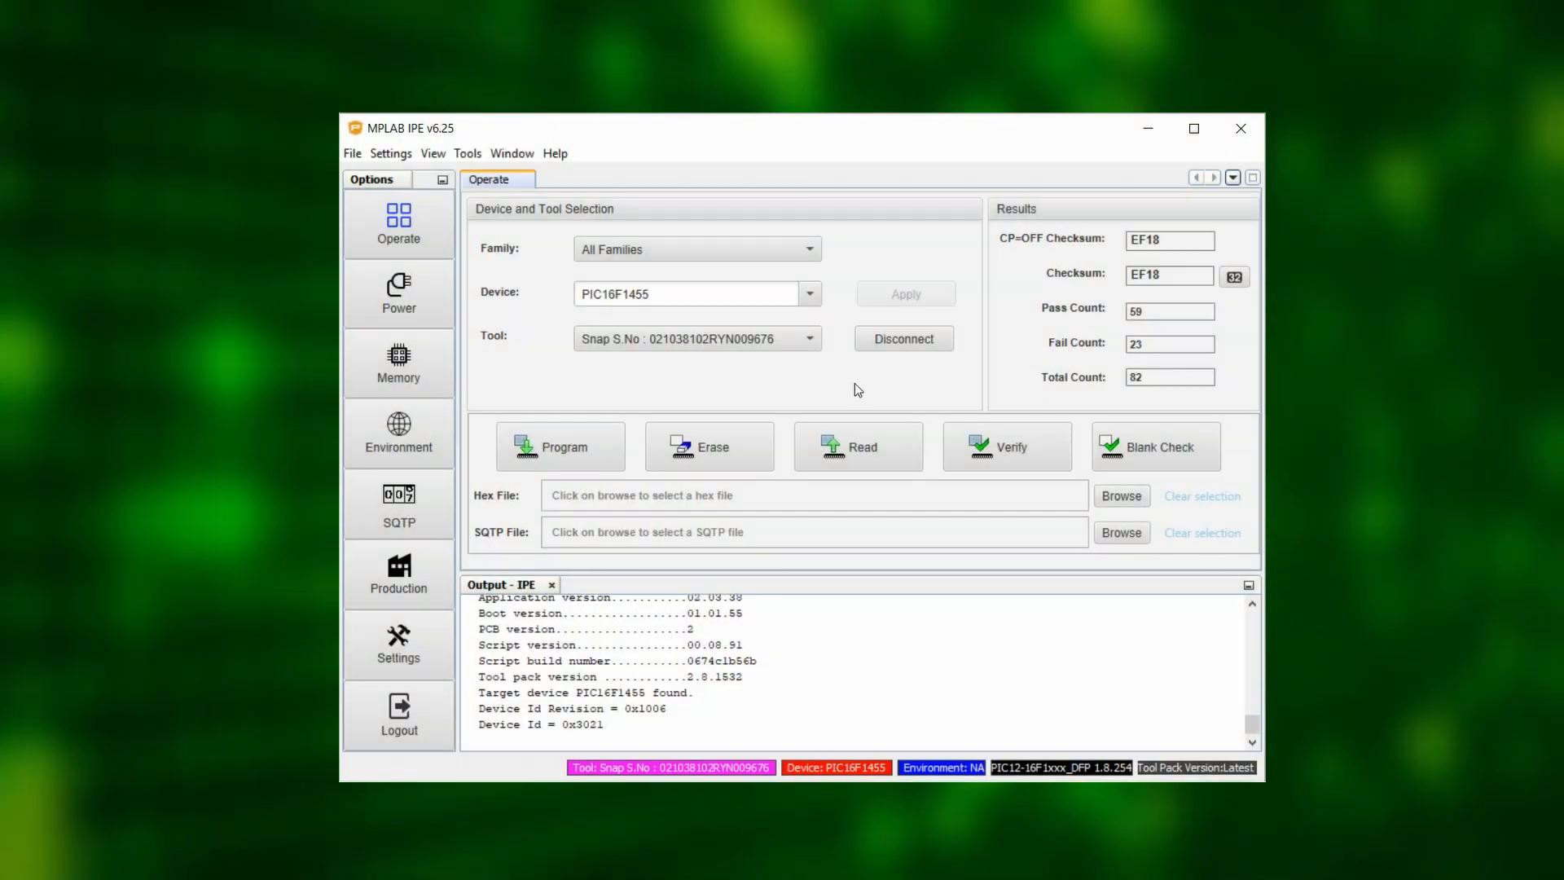
Read the PIC16F1455 memory and export it as read-back.hex
click(858, 445)
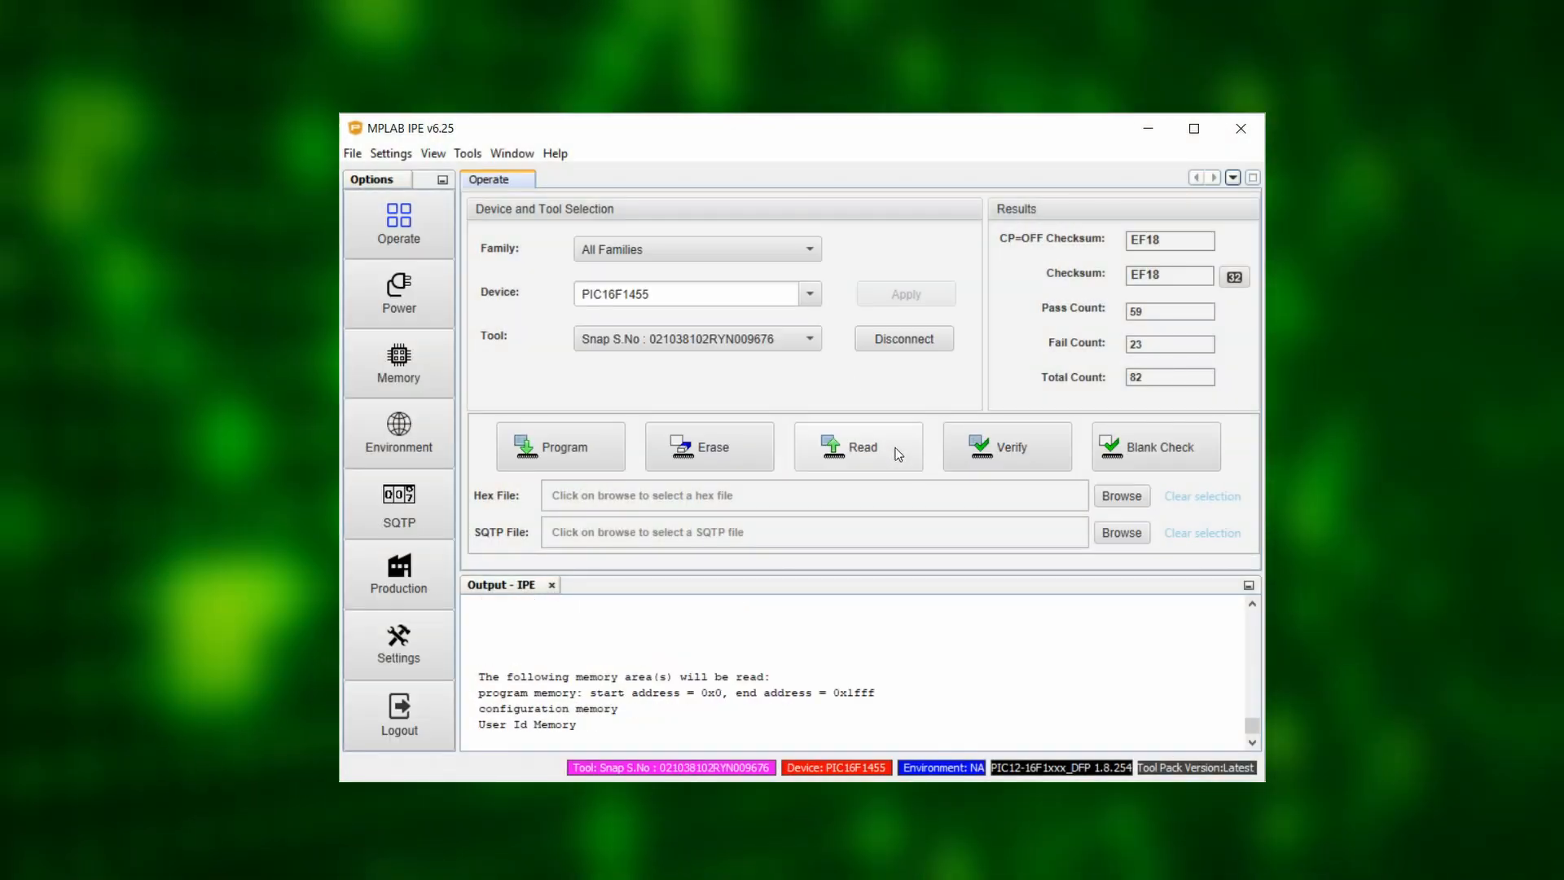
click(860, 445)
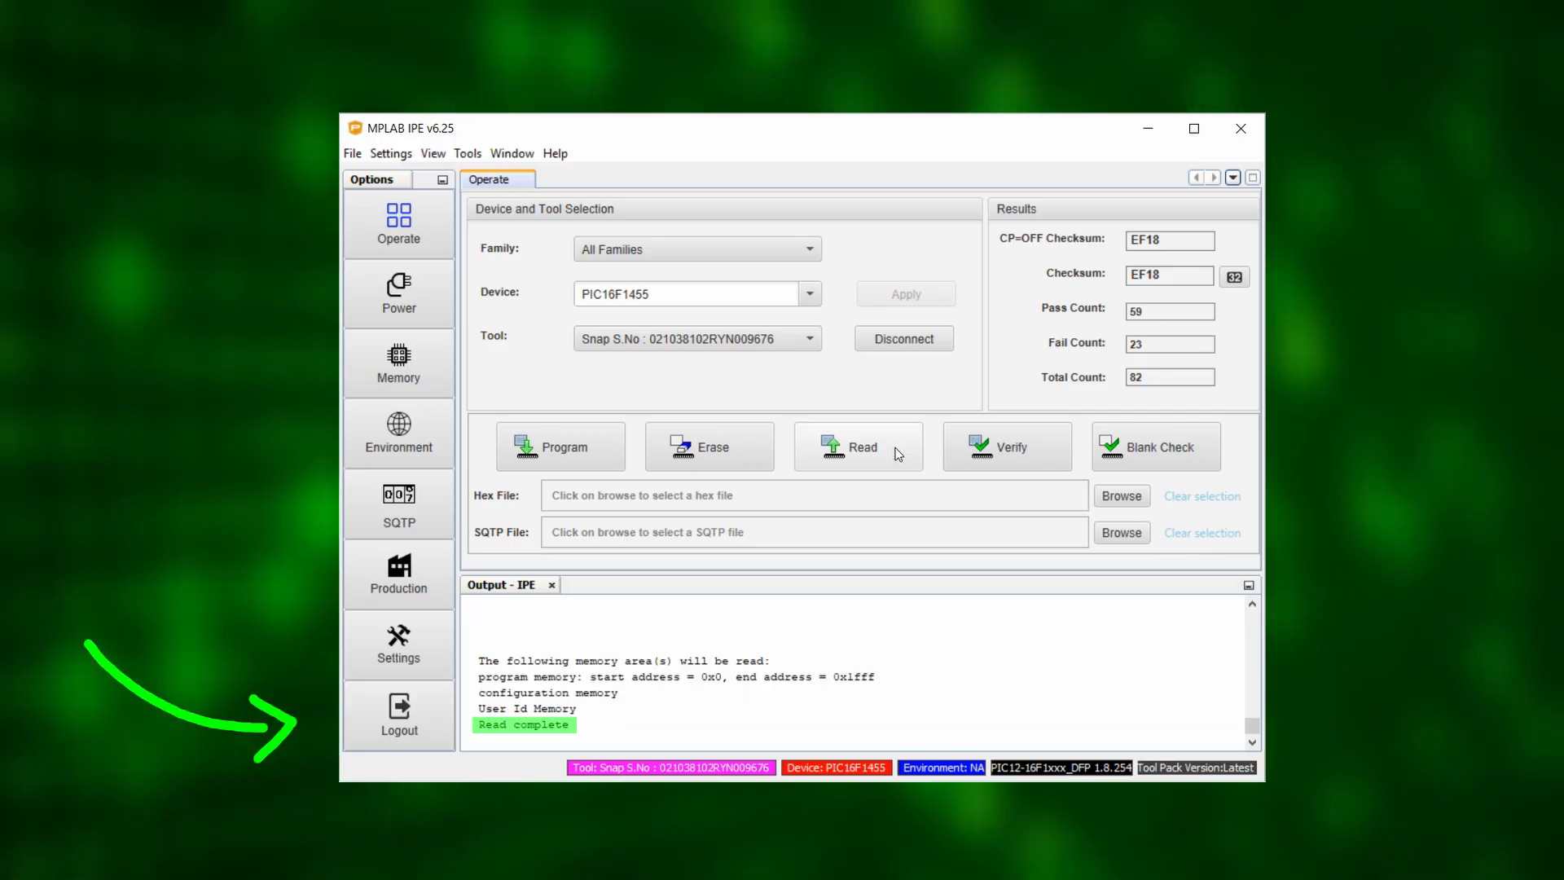
click(351, 152)
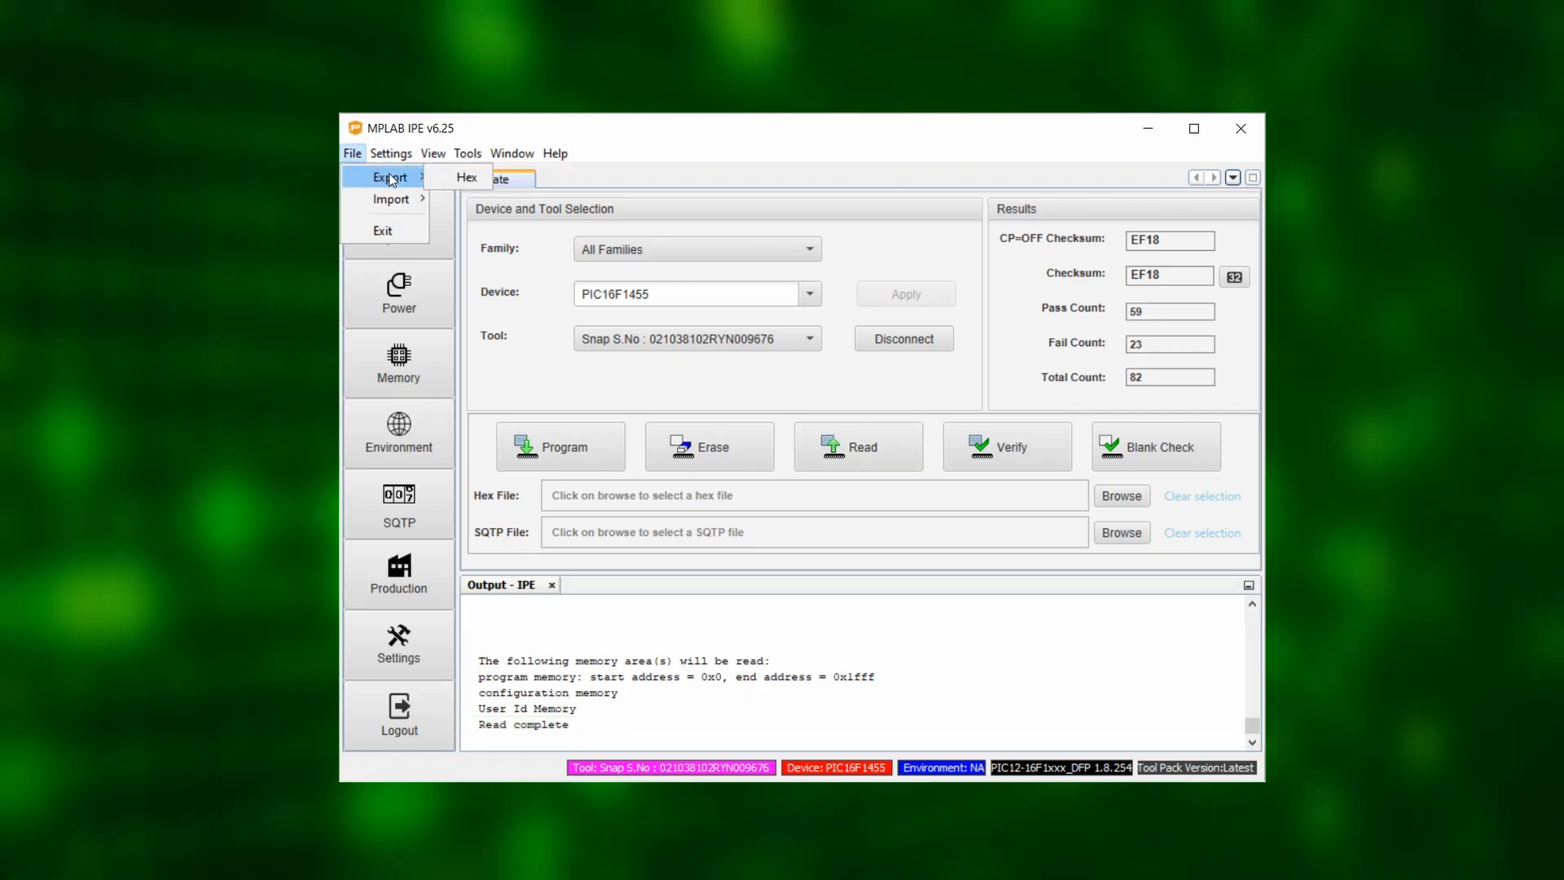
click(466, 177)
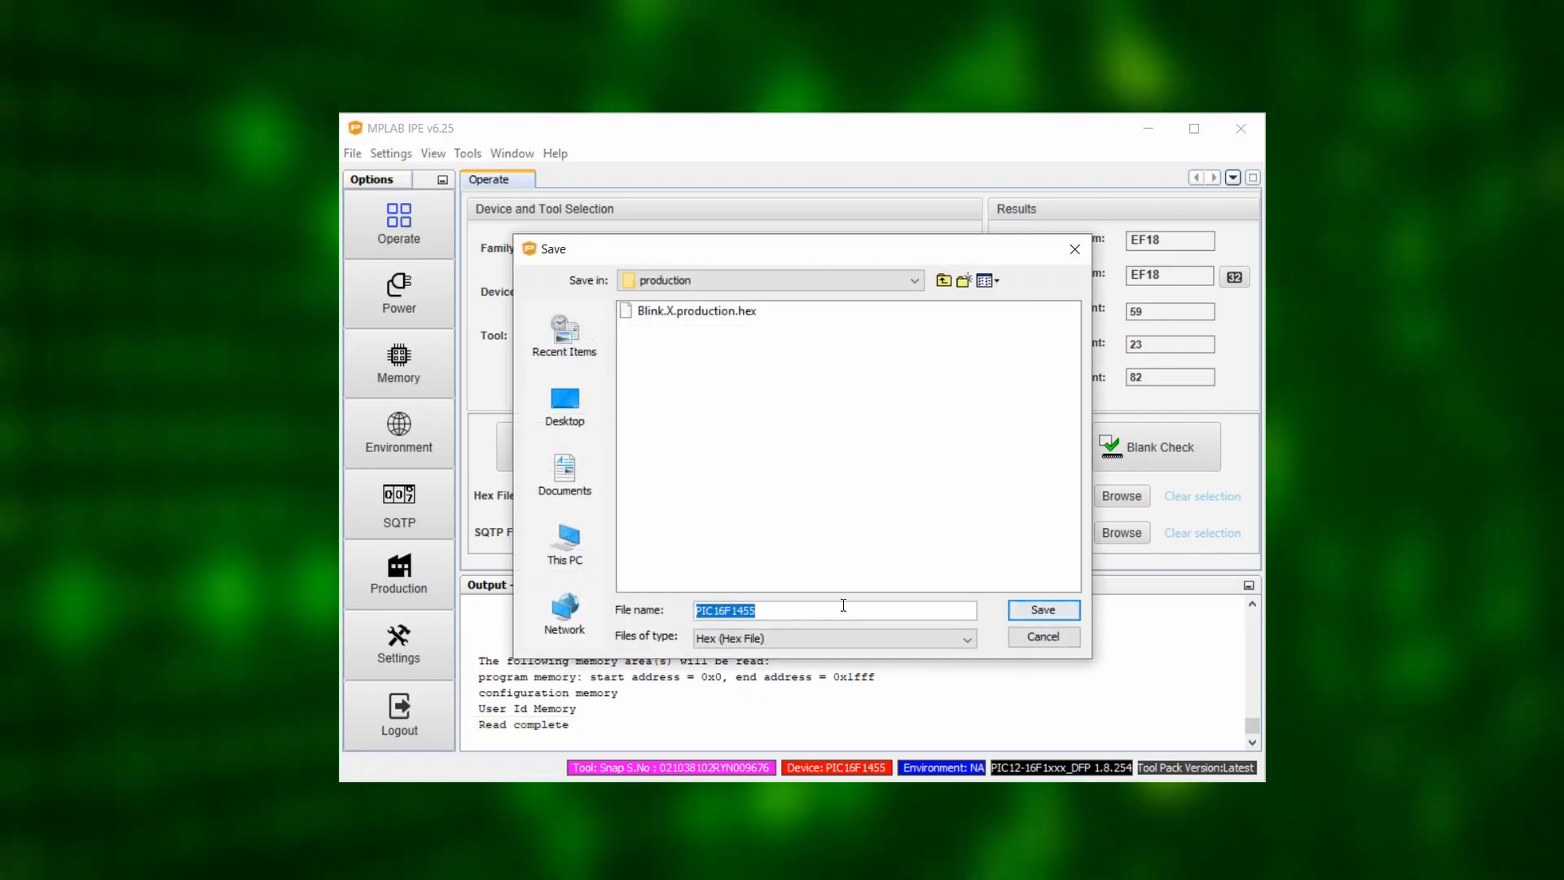
text(read-back)
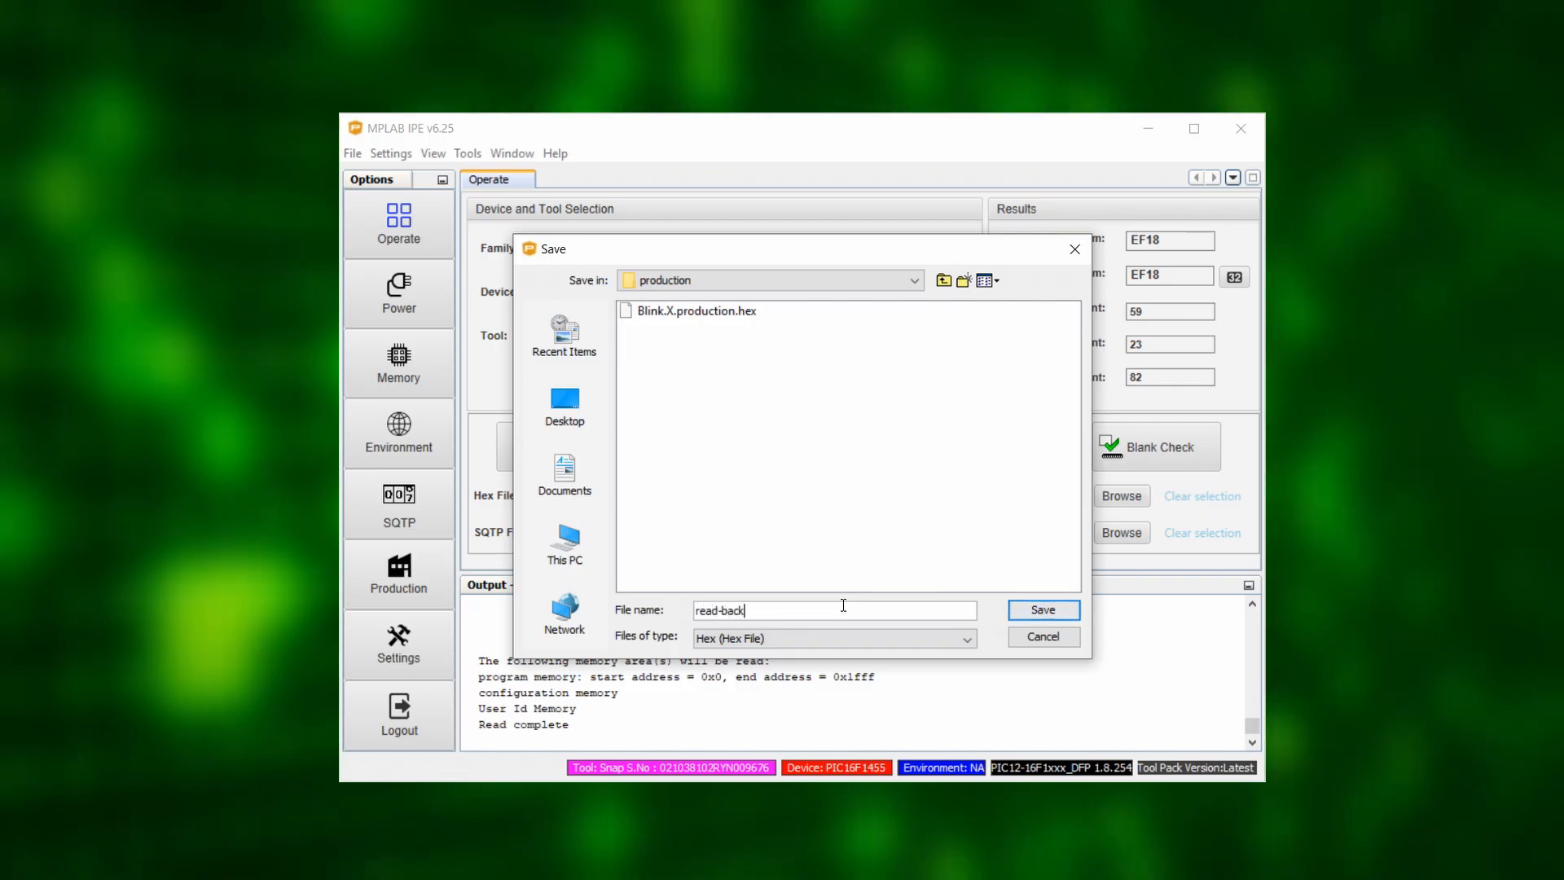
click(1041, 609)
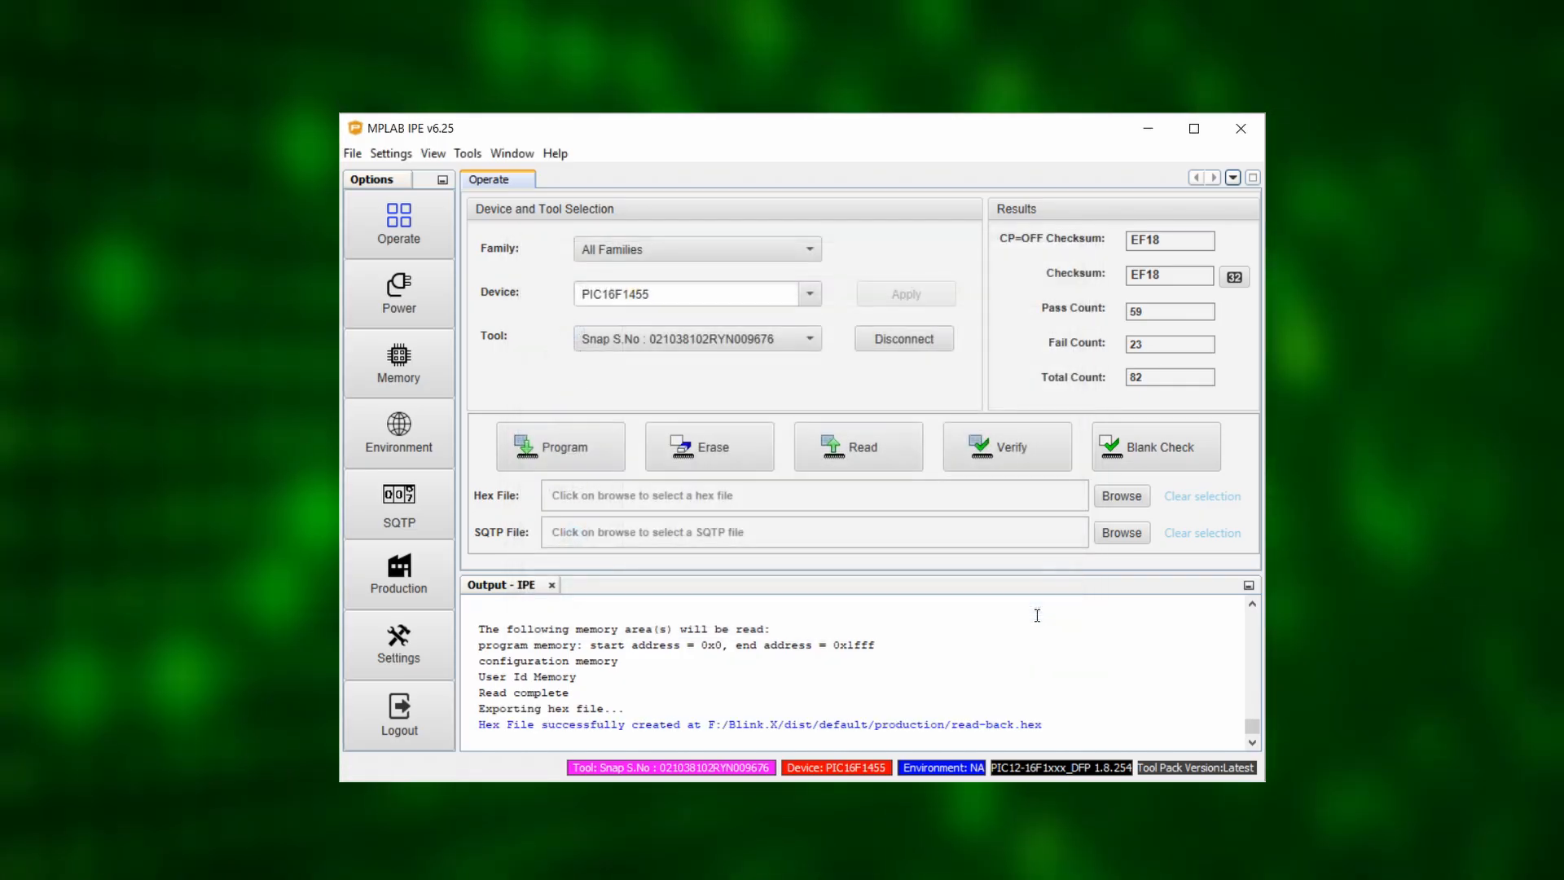
double_click(982, 724)
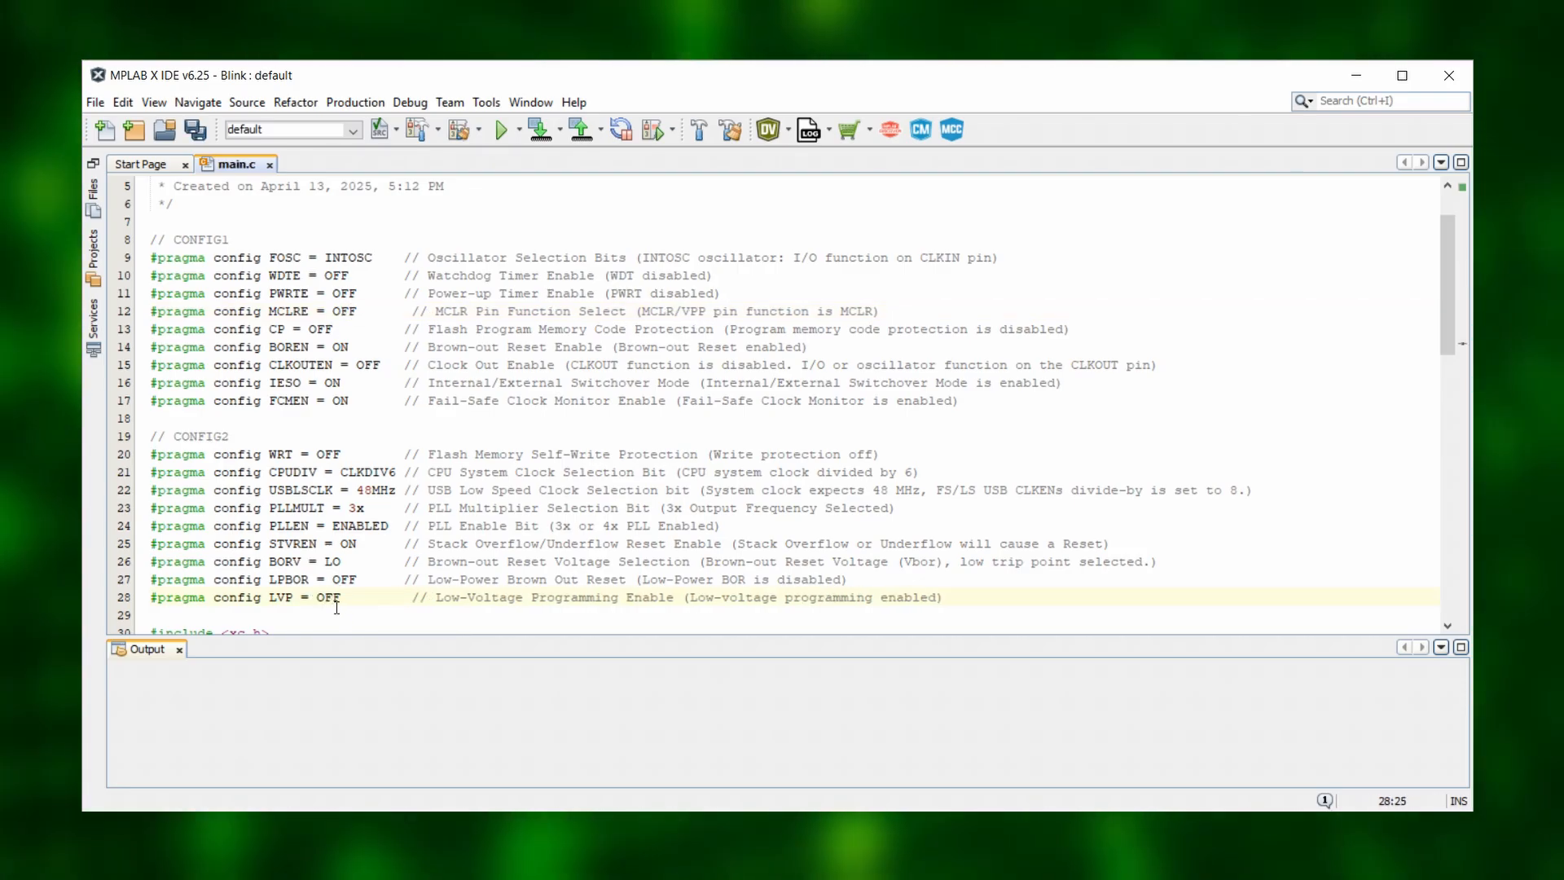
Go to the LVP = OFF config pragma line in main.c
click(729, 129)
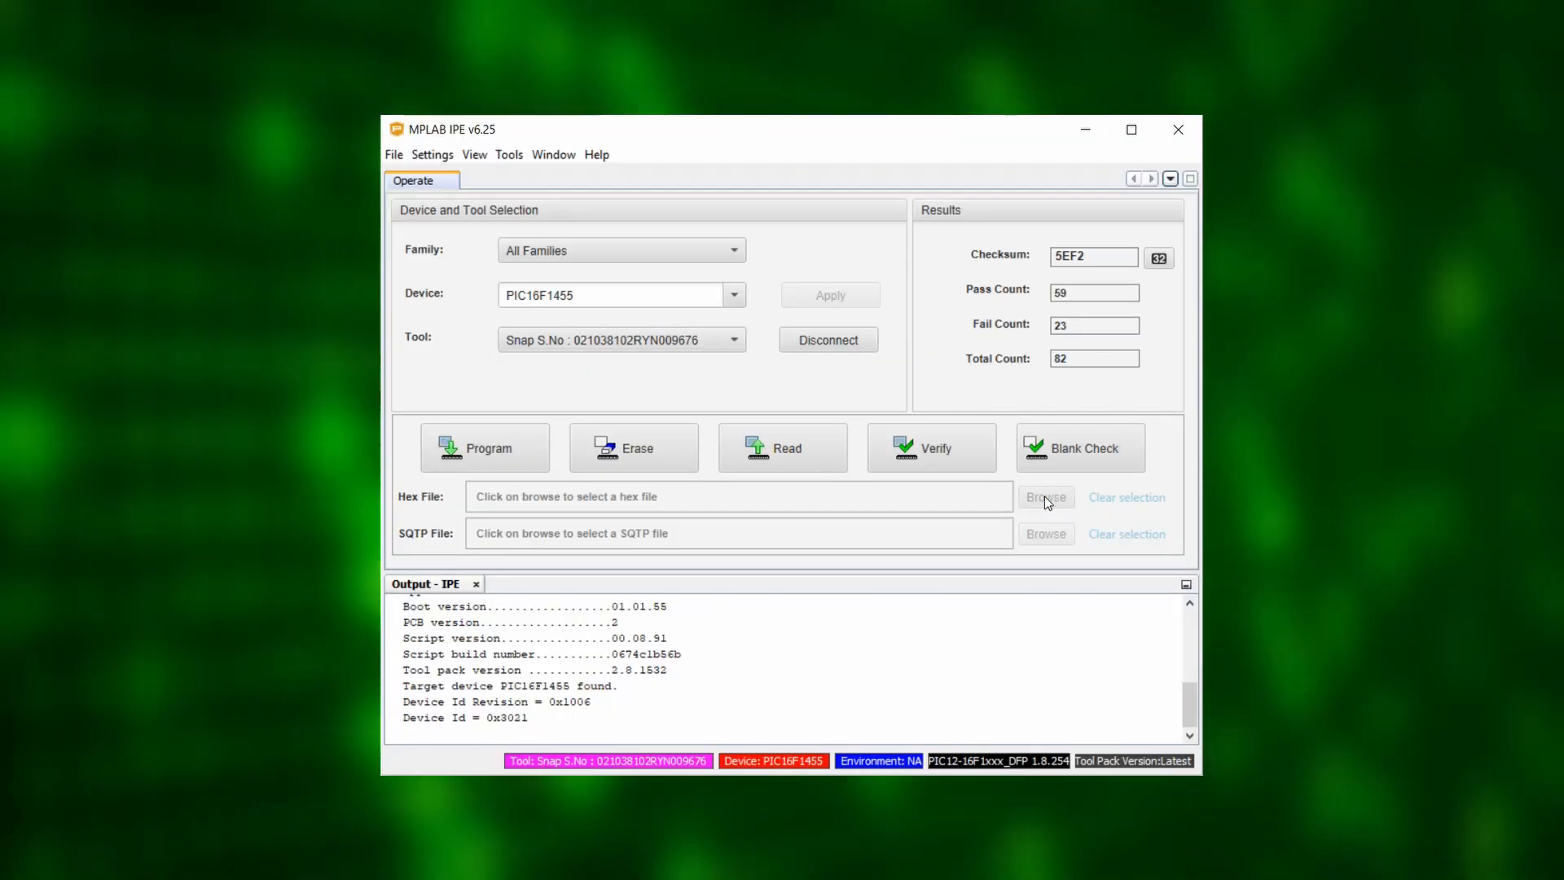
Load Blink.X.production.hex, program the chip, and accept the MCLR configuration-bit change
click(1045, 497)
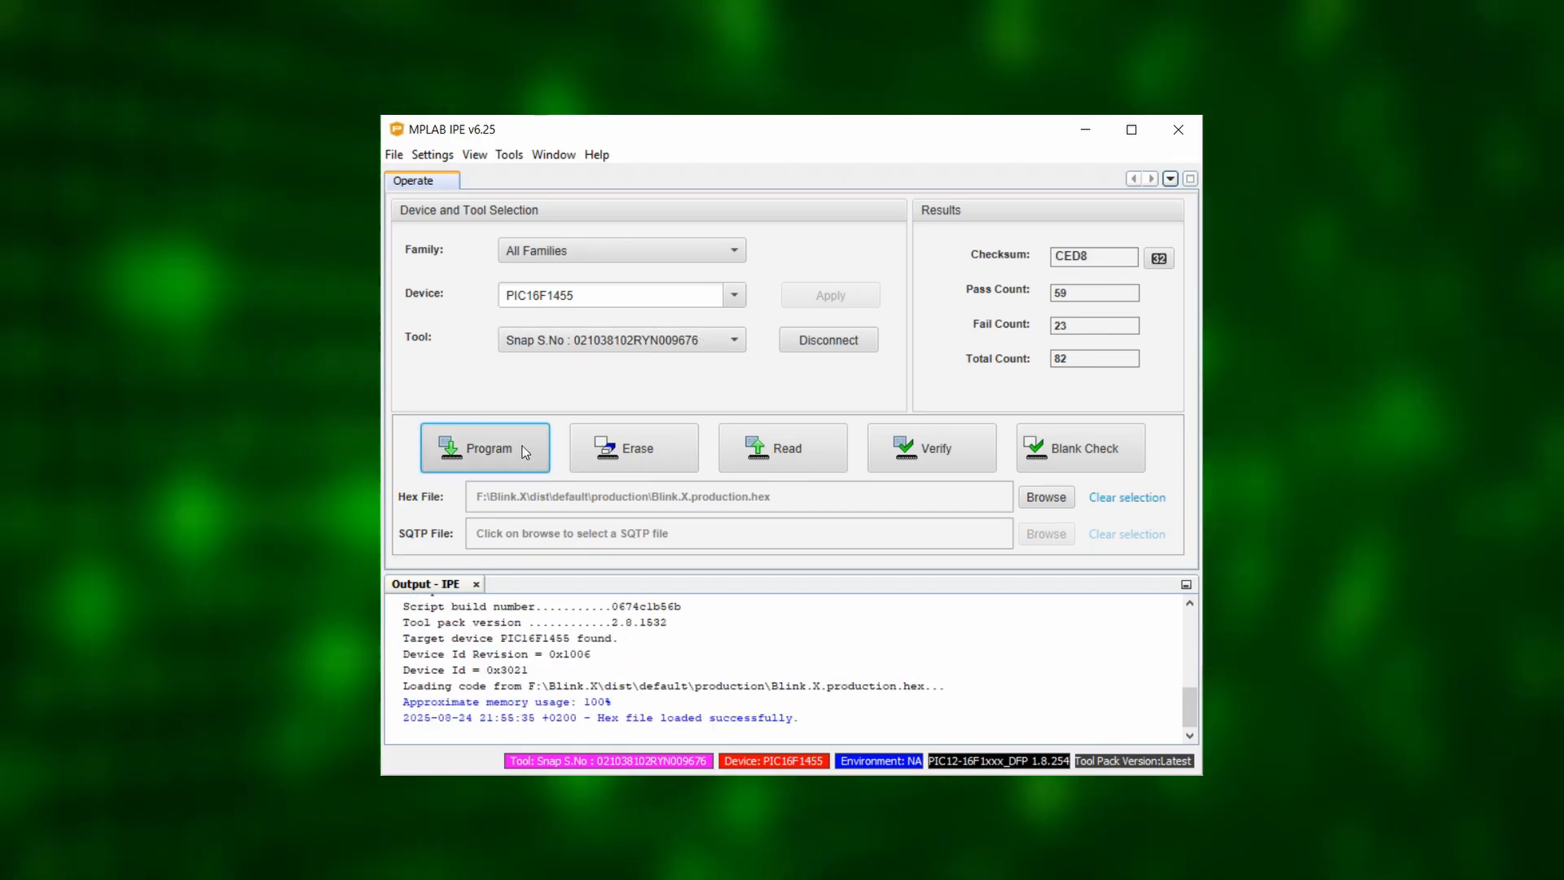
click(485, 448)
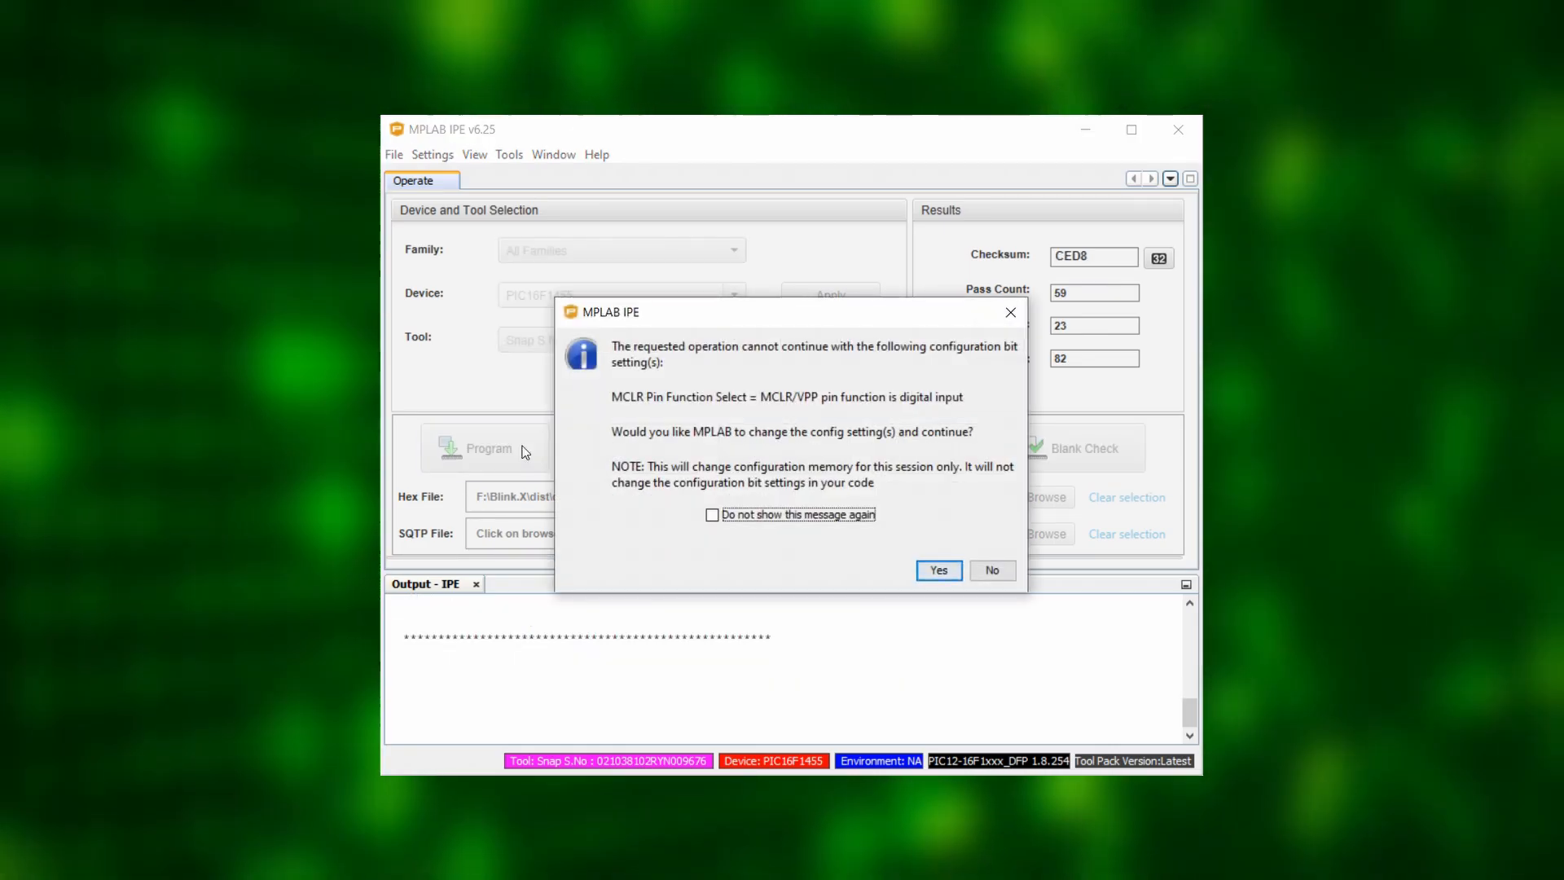
double_click(821, 431)
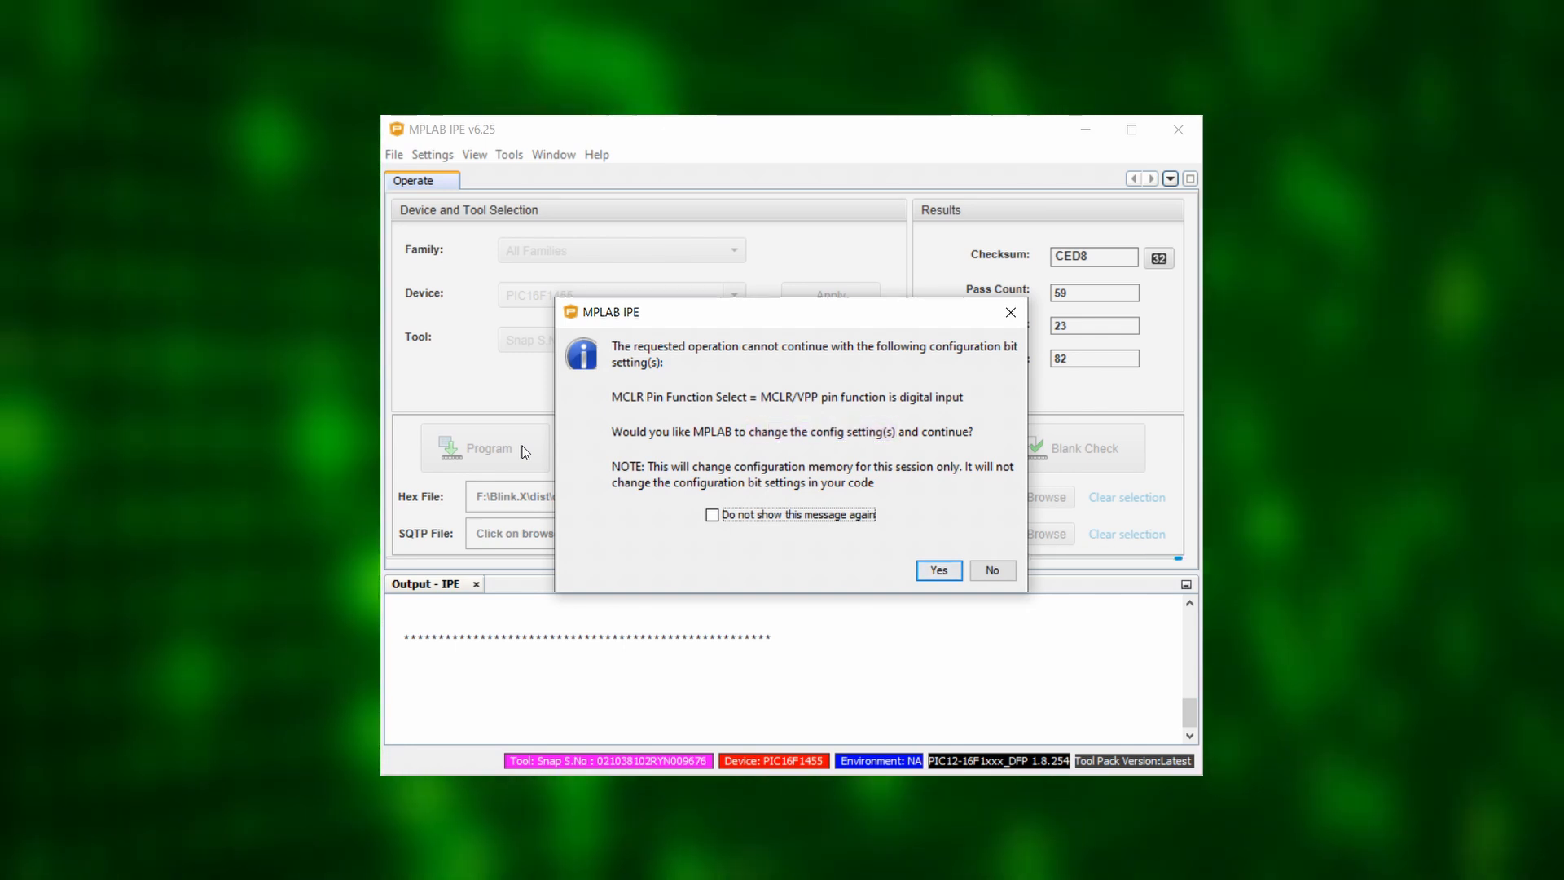
click(936, 570)
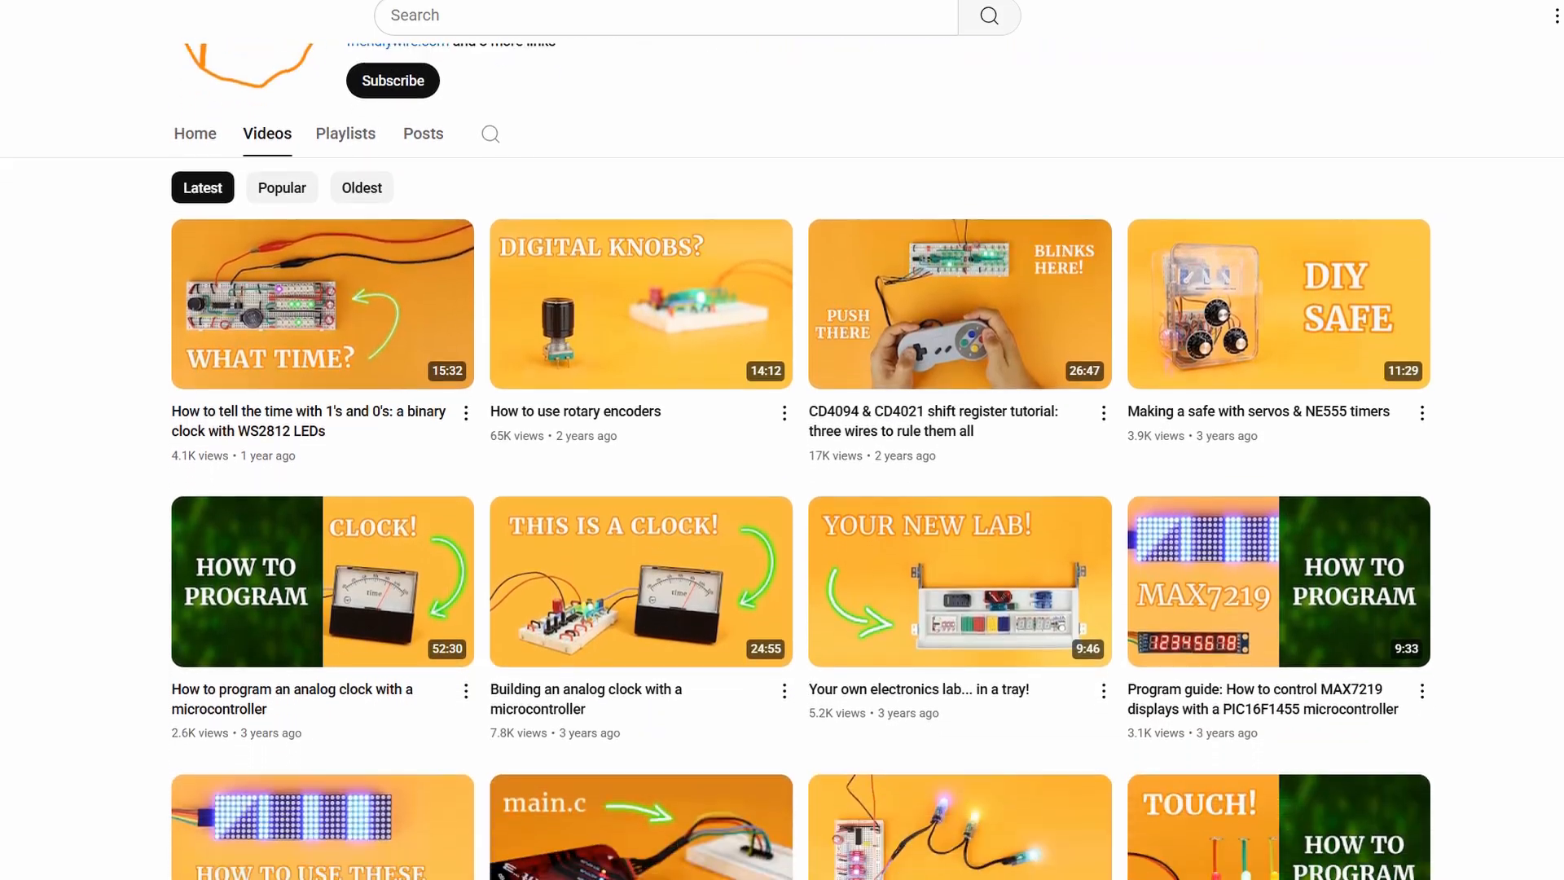
scroll(down, 3)
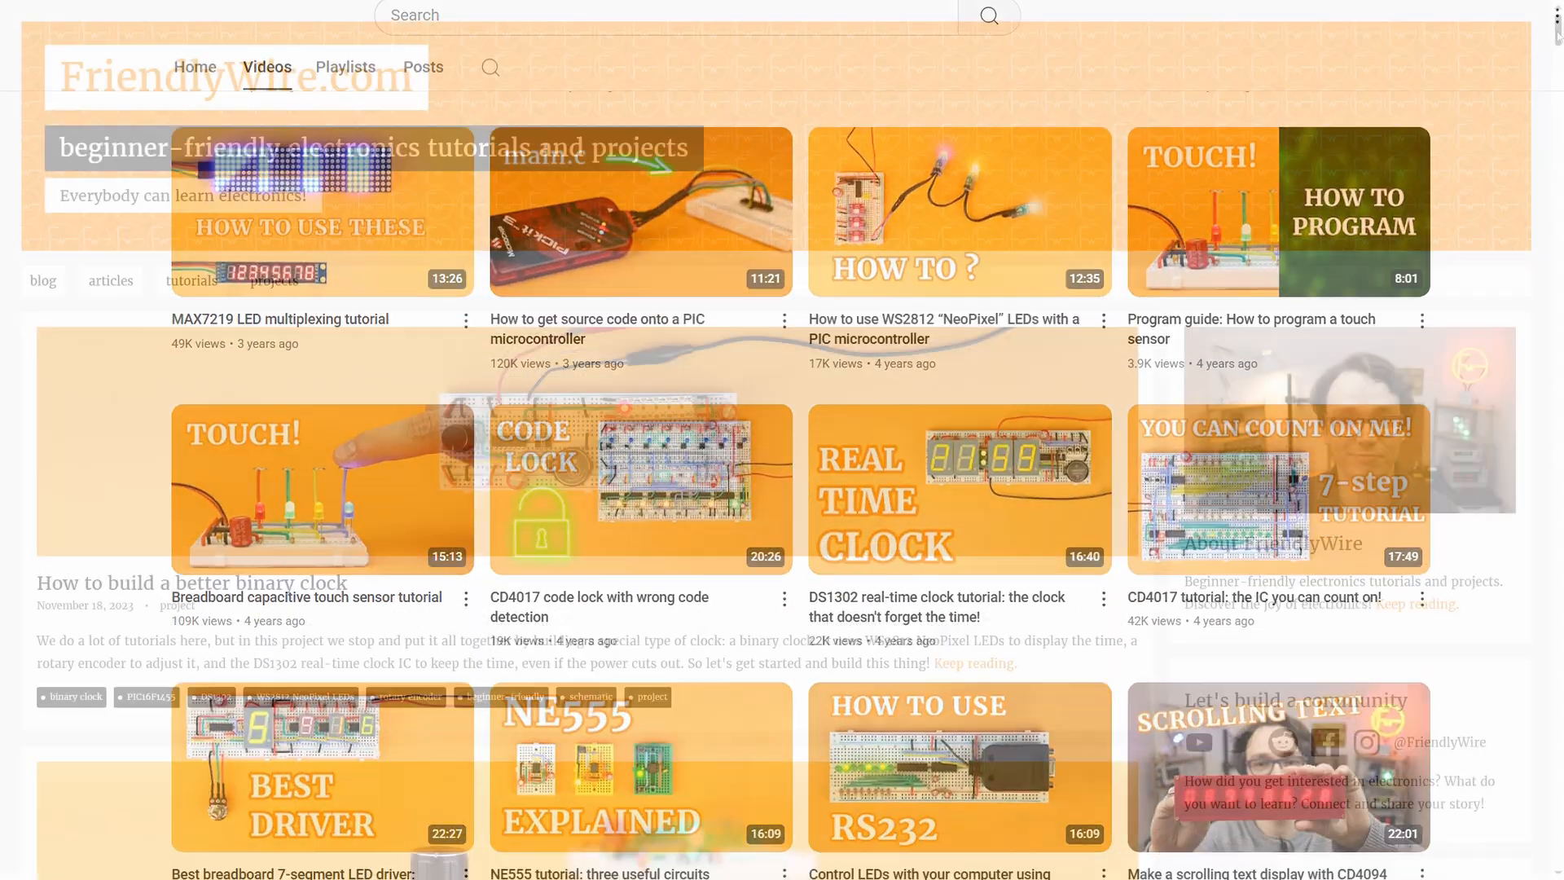
scroll(down, 3)
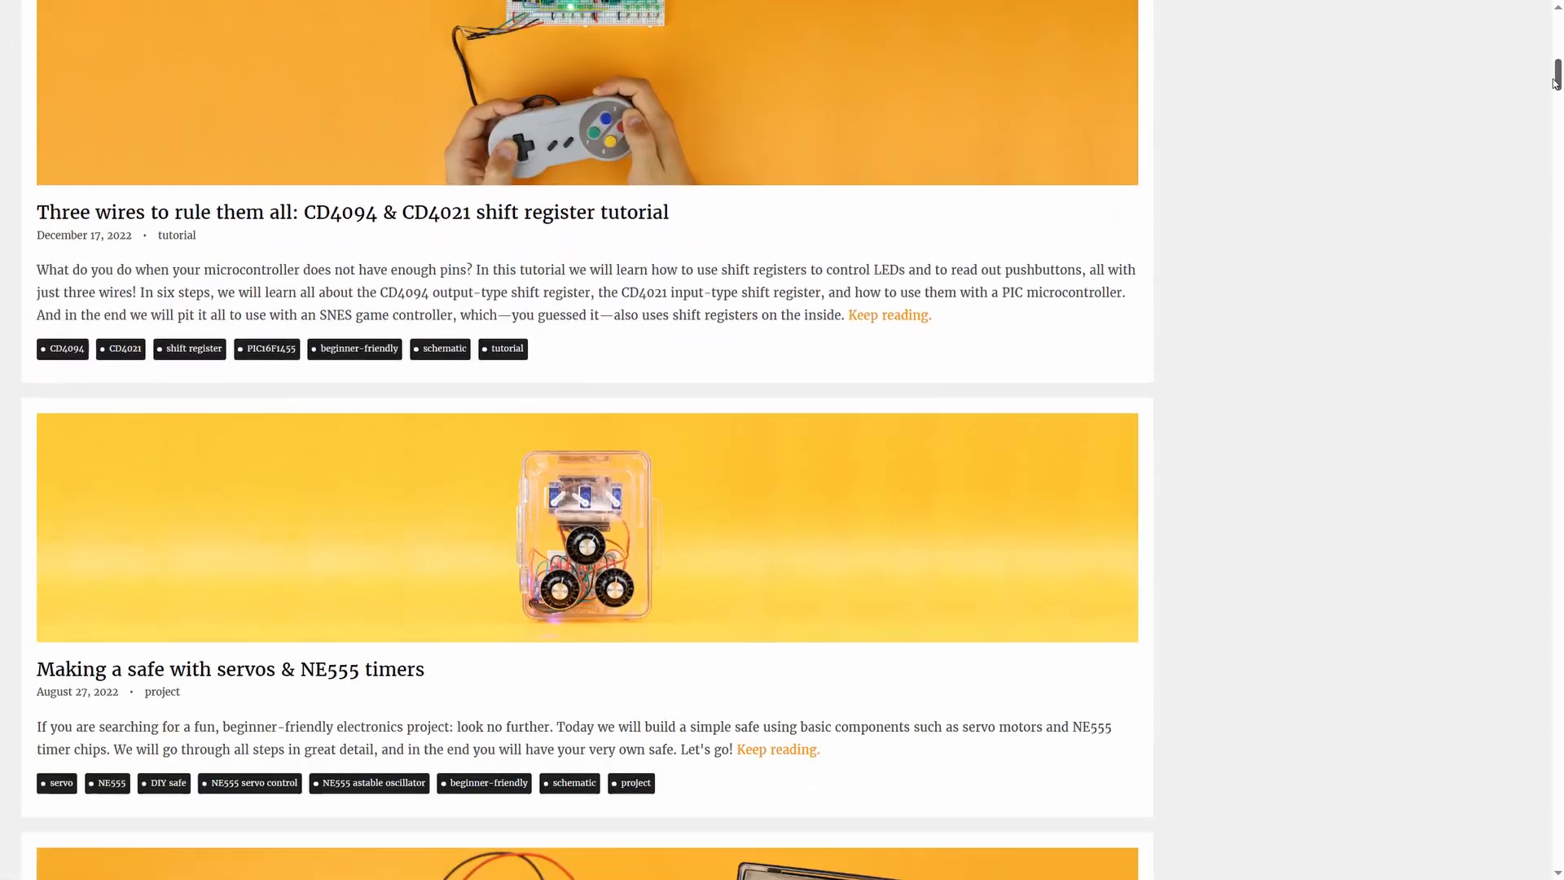